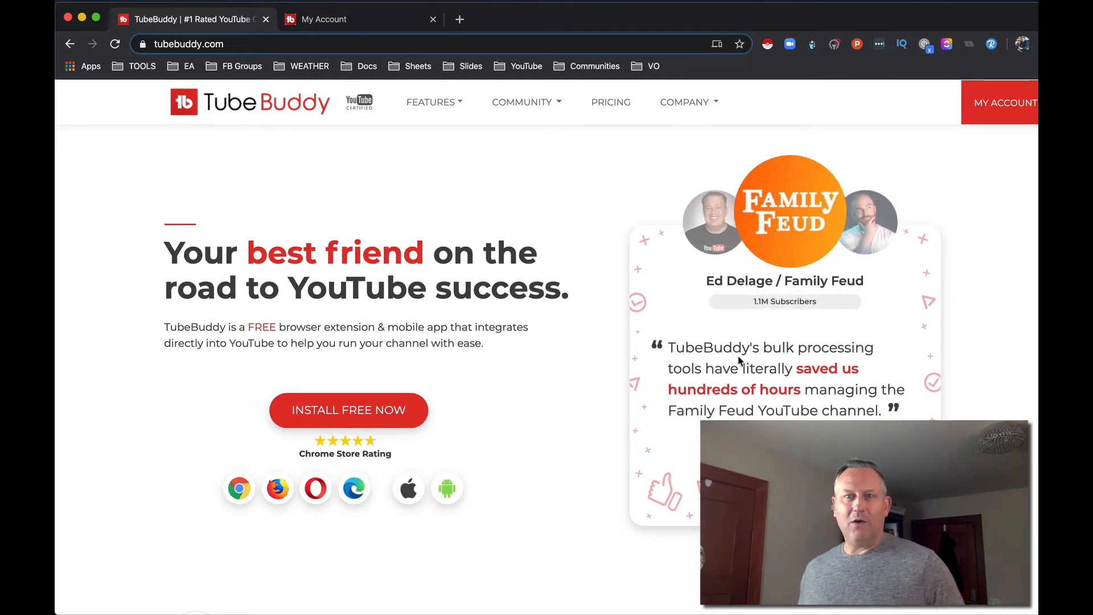
# Step: Scroll down through the TubeBuddy site's feature overview toward the install offer
pyautogui.scroll(-3)
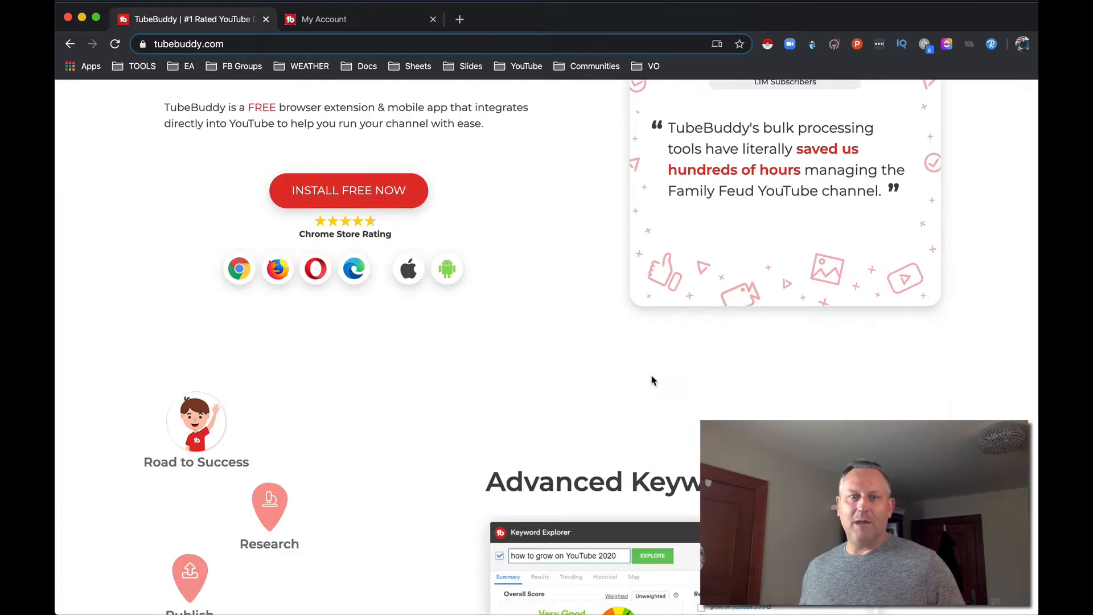
pyautogui.scroll(-3)
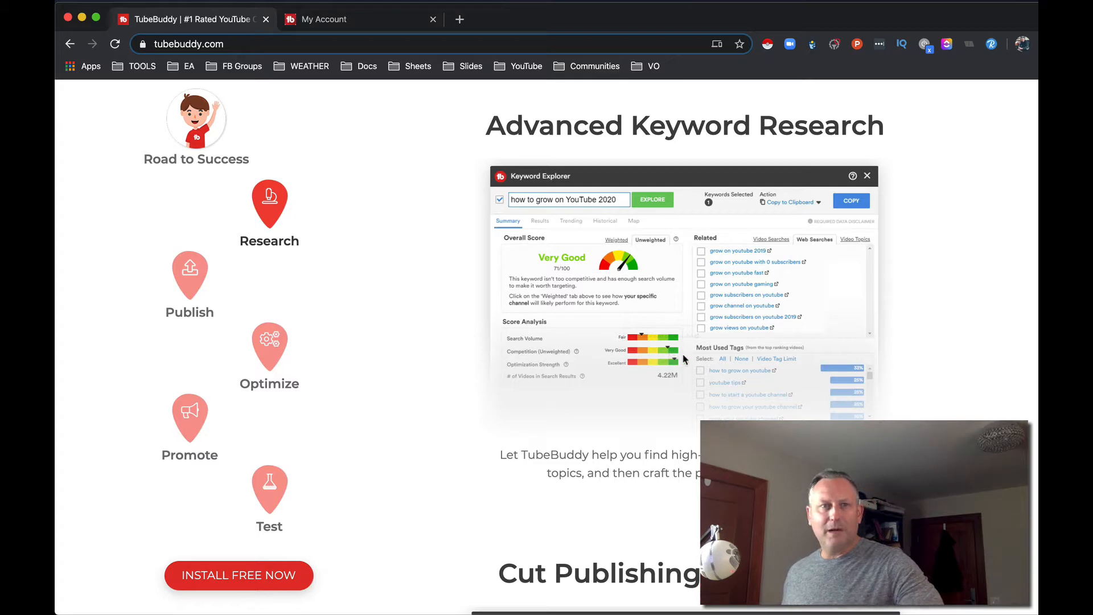
pyautogui.moveTo(650, 408)
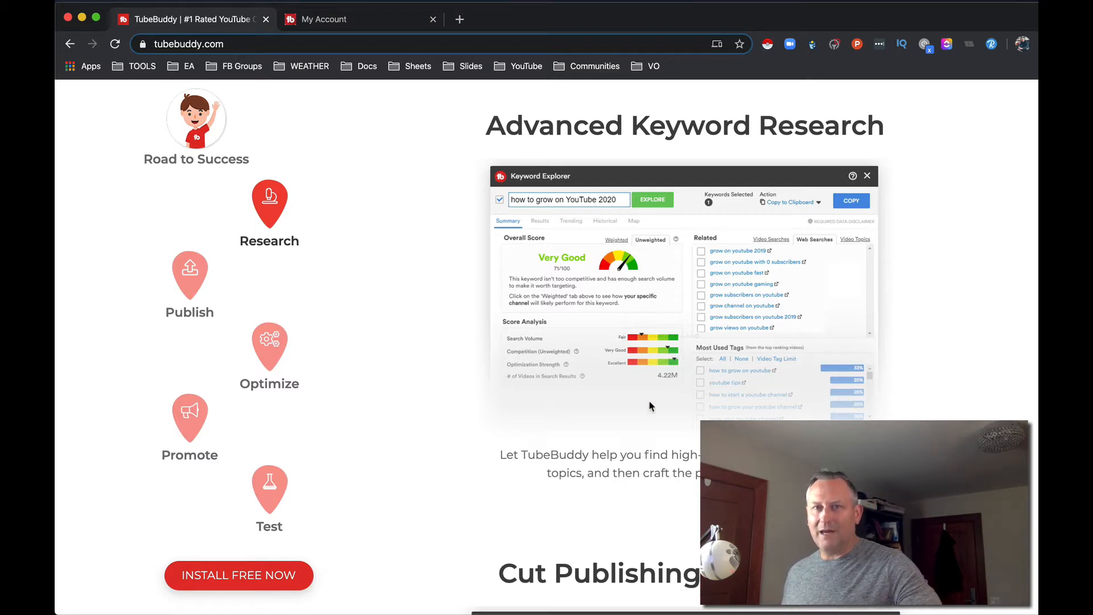
pyautogui.scroll(-3)
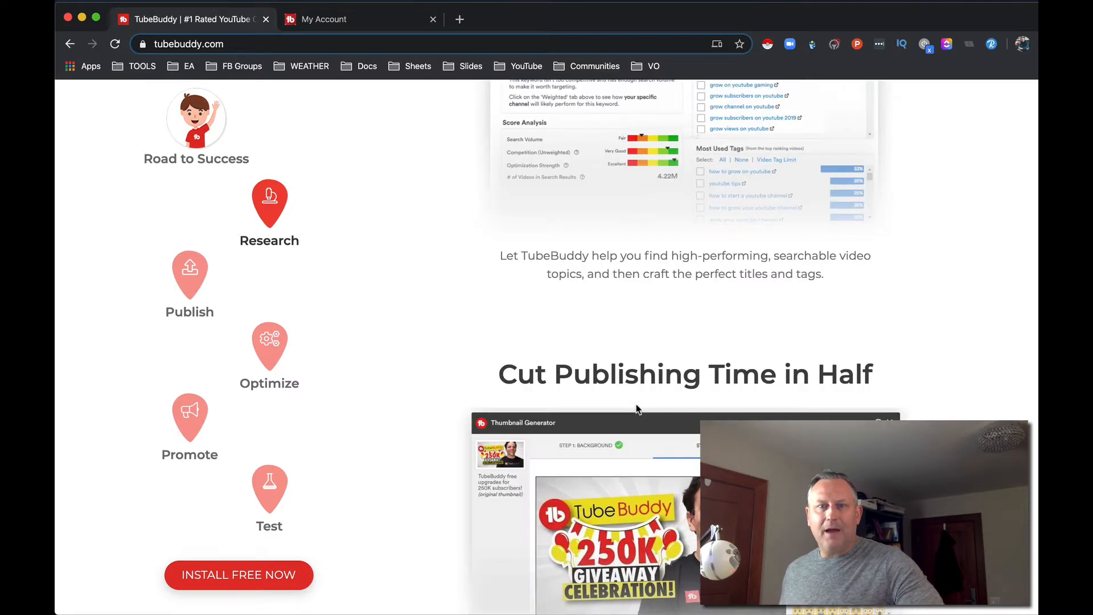
pyautogui.scroll(-3)
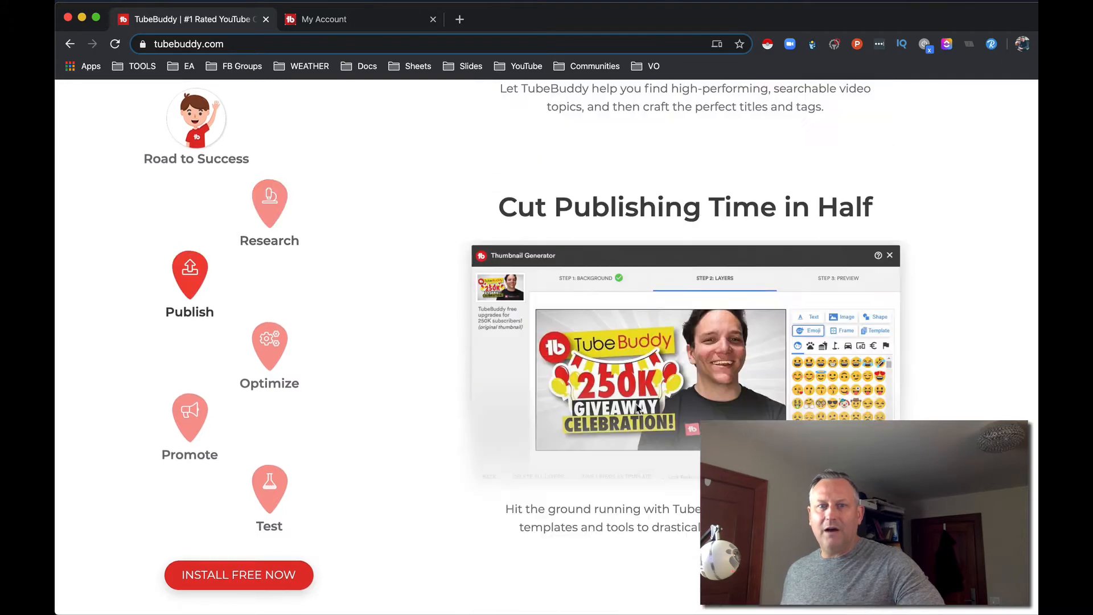
pyautogui.scroll(-3)
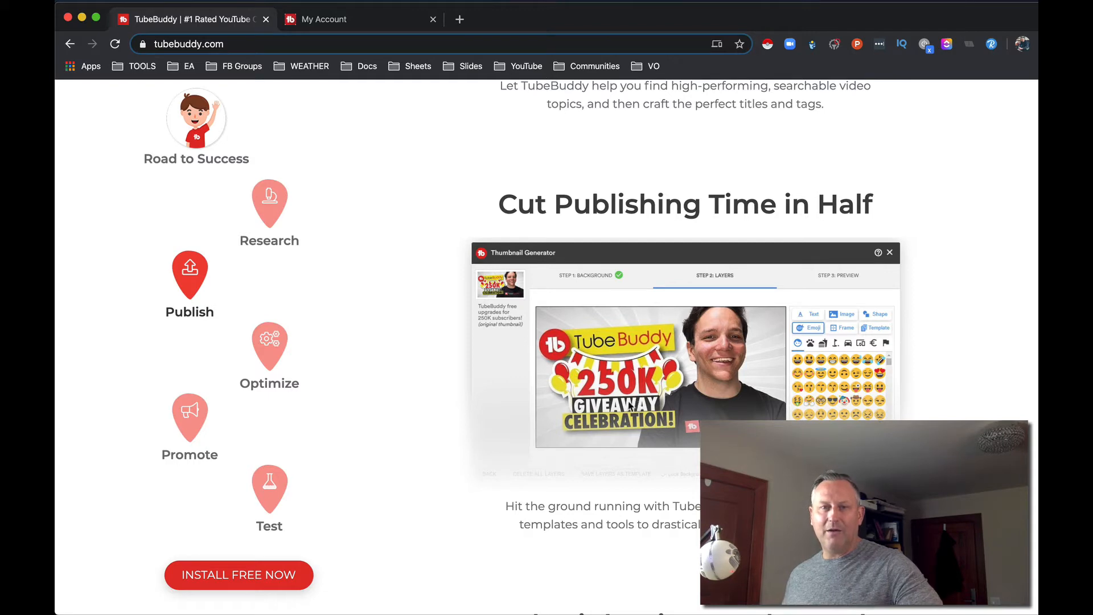
pyautogui.moveTo(479, 434)
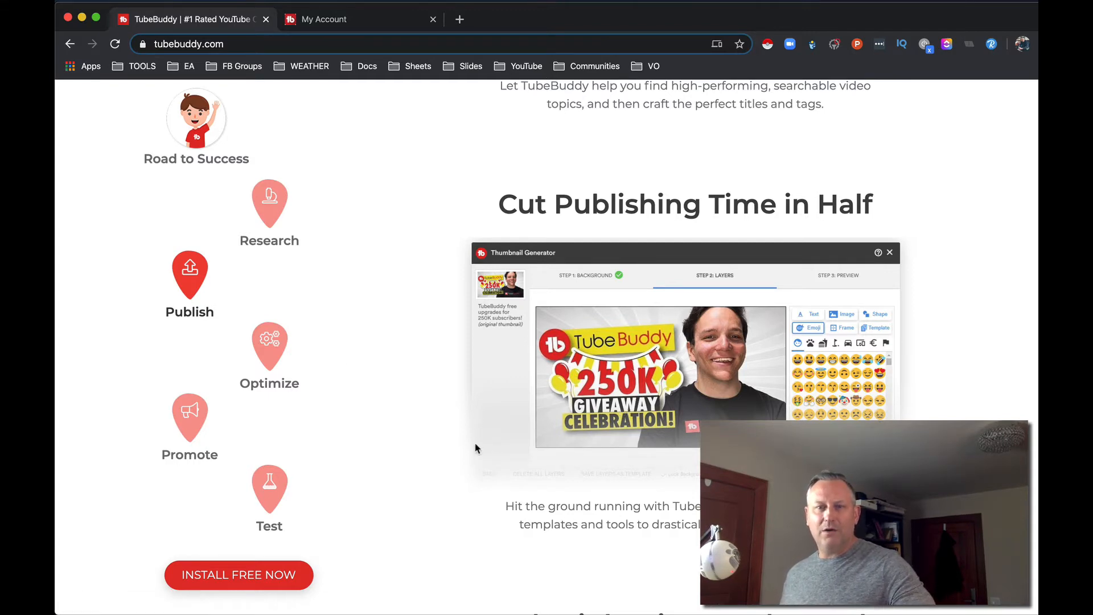
pyautogui.scroll(-3)
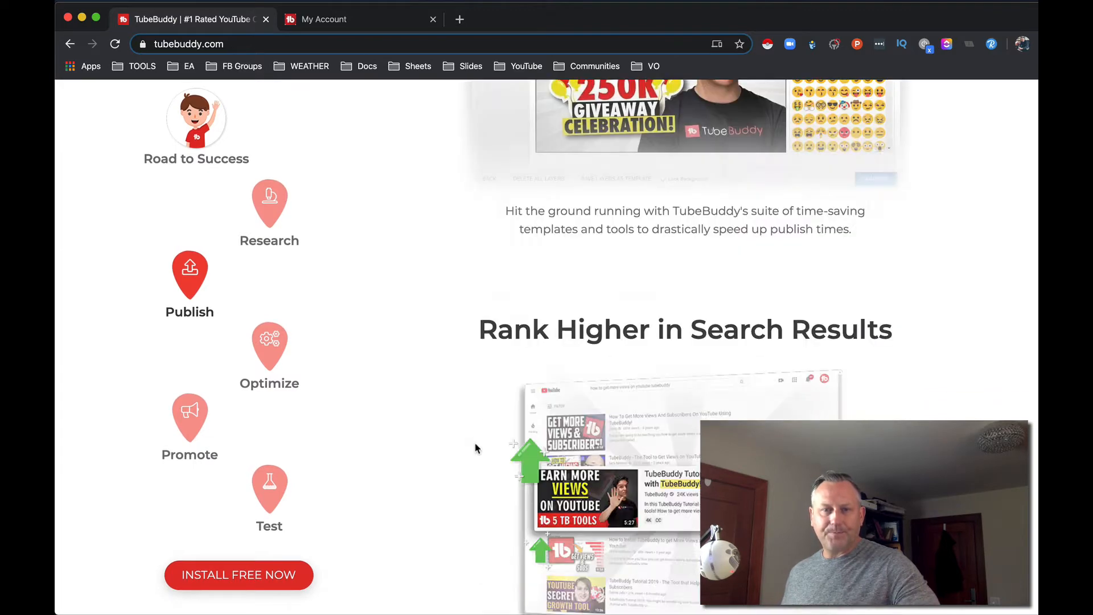
pyautogui.scroll(-3)
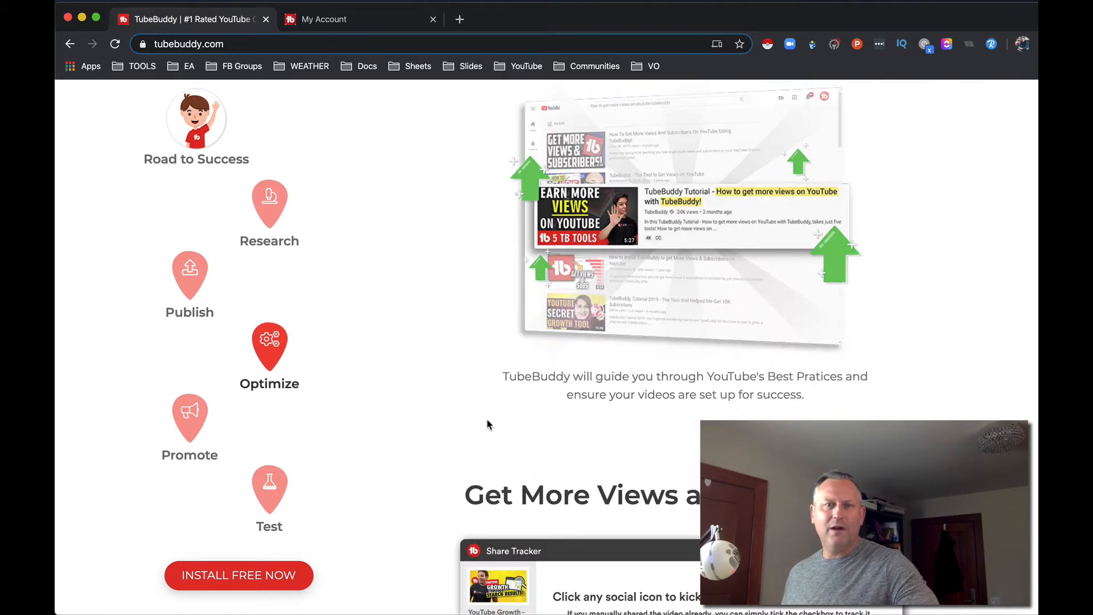
pyautogui.scroll(-3)
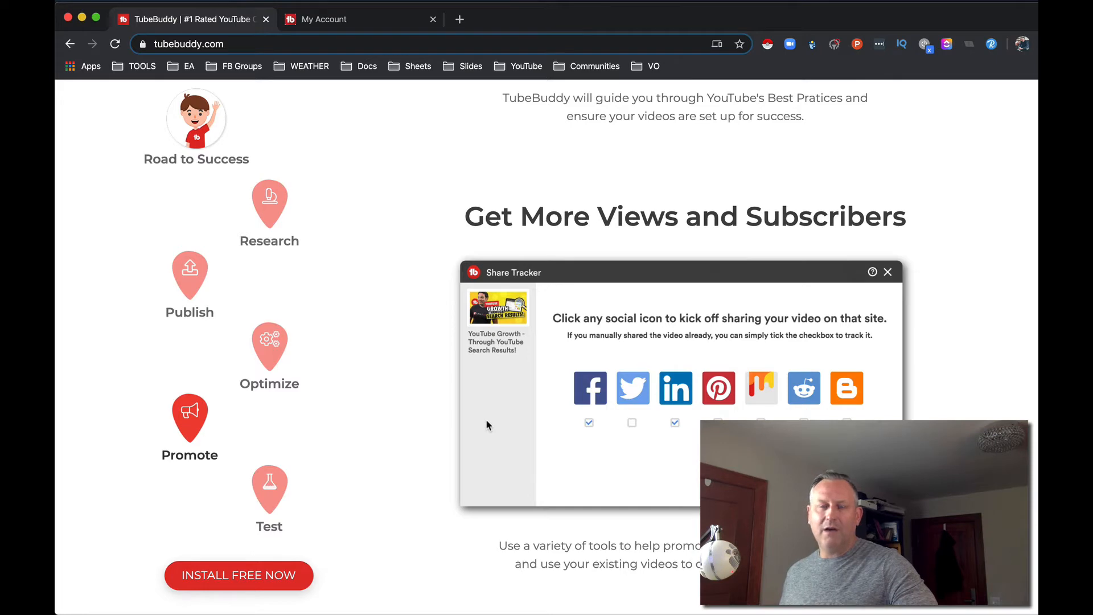
pyautogui.moveTo(489, 422)
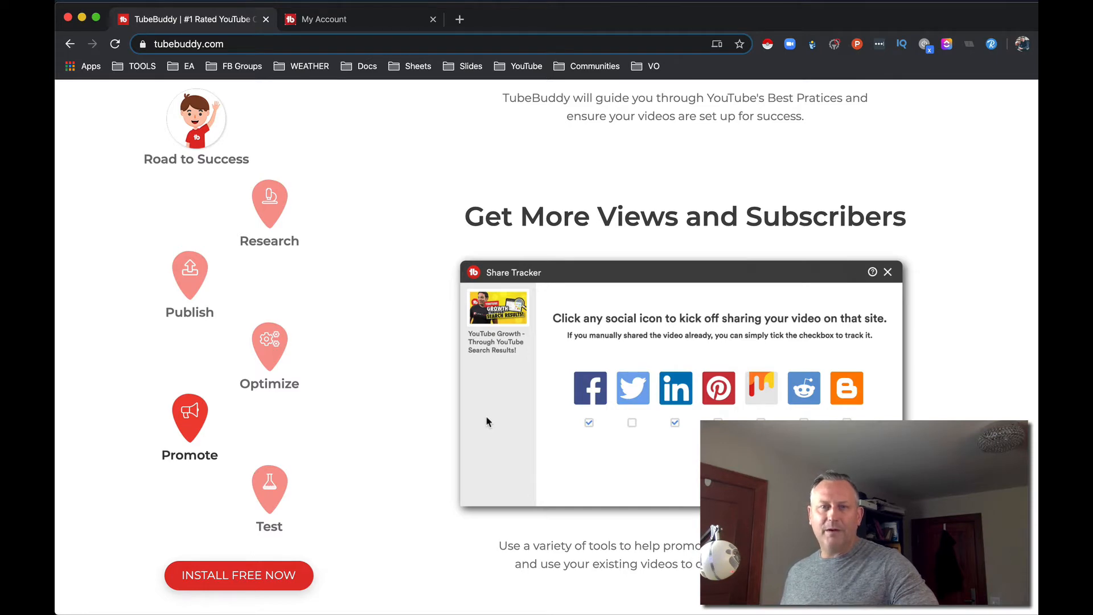
pyautogui.scroll(-3)
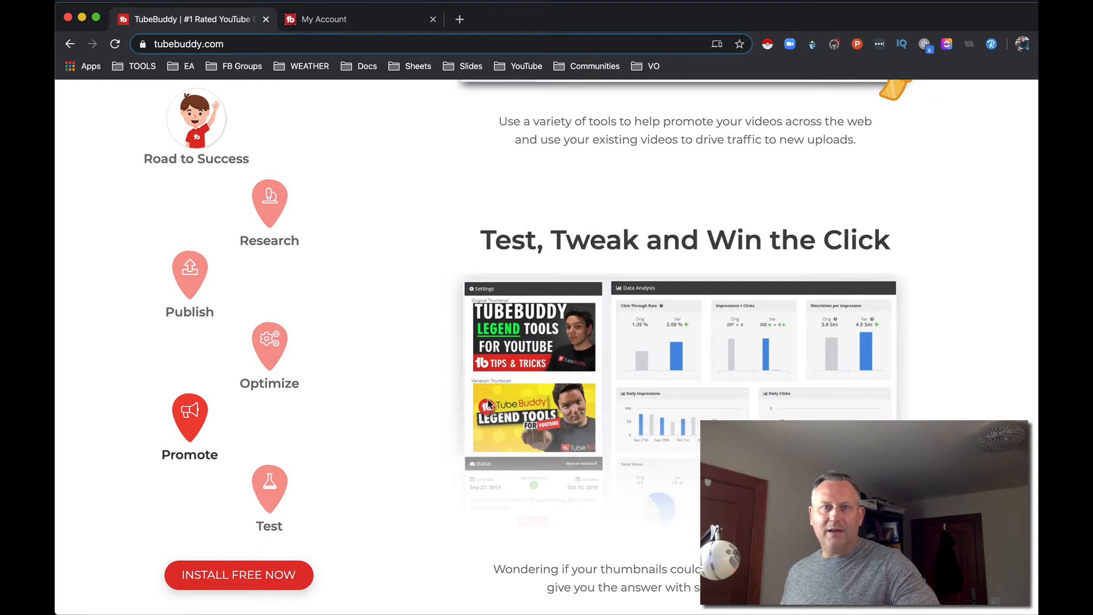
pyautogui.scroll(-3)
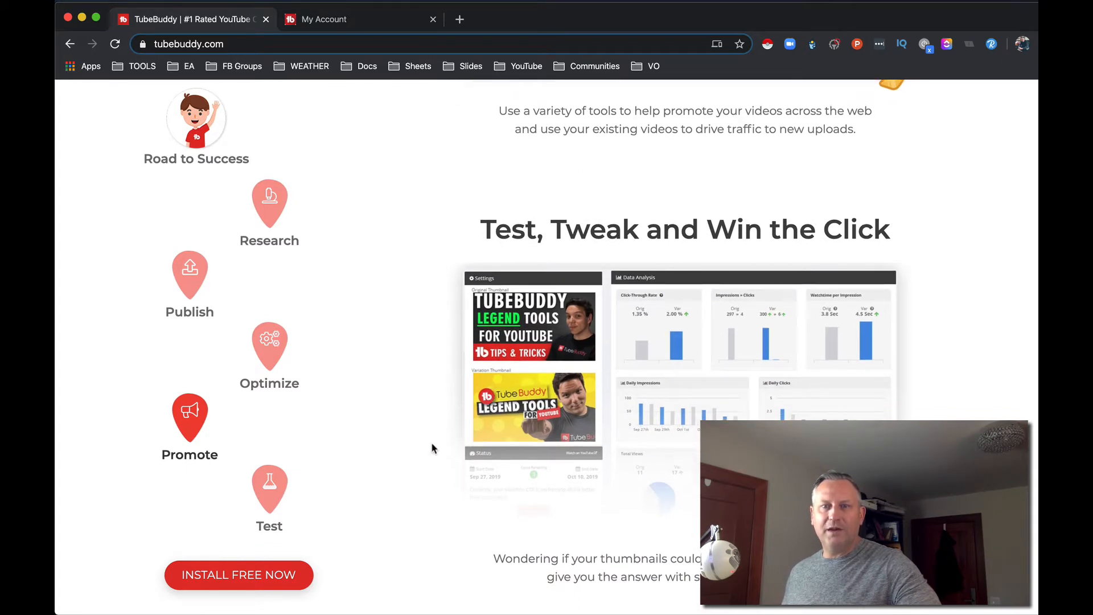
pyautogui.moveTo(444, 437)
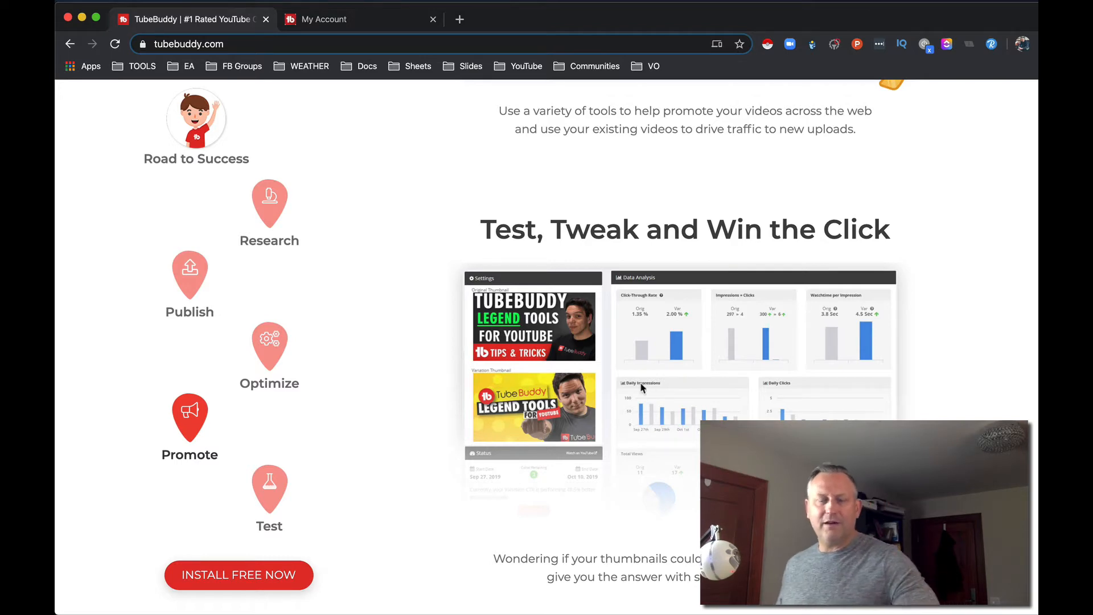
# Step: Get the free TubeBuddy extension via its Chrome Web Store listing and confirm adding it to Chrome
pyautogui.scroll(-3)
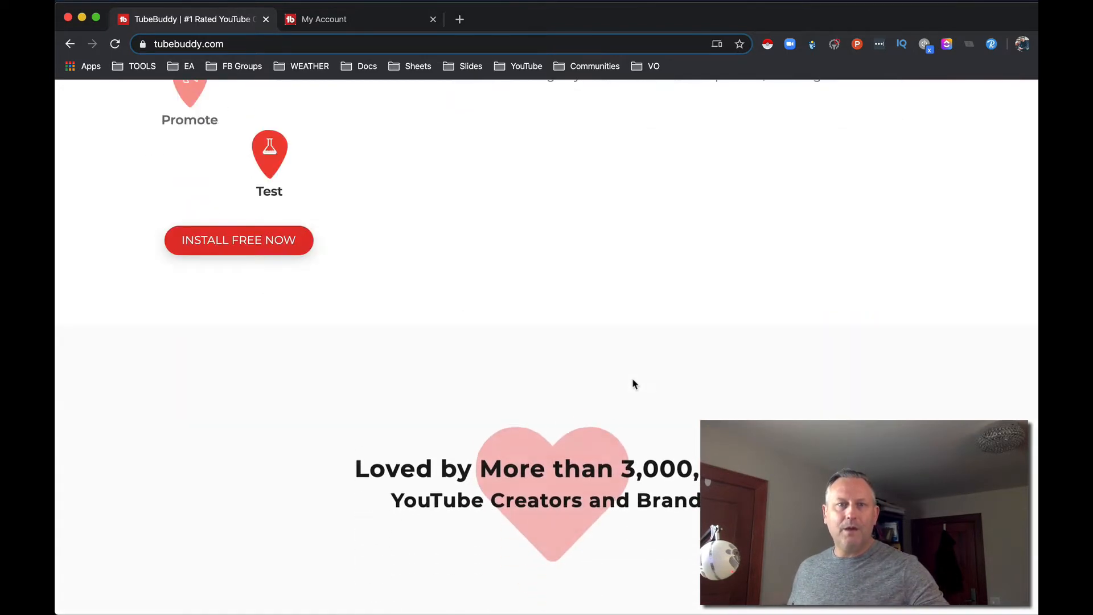
pyautogui.scroll(-3)
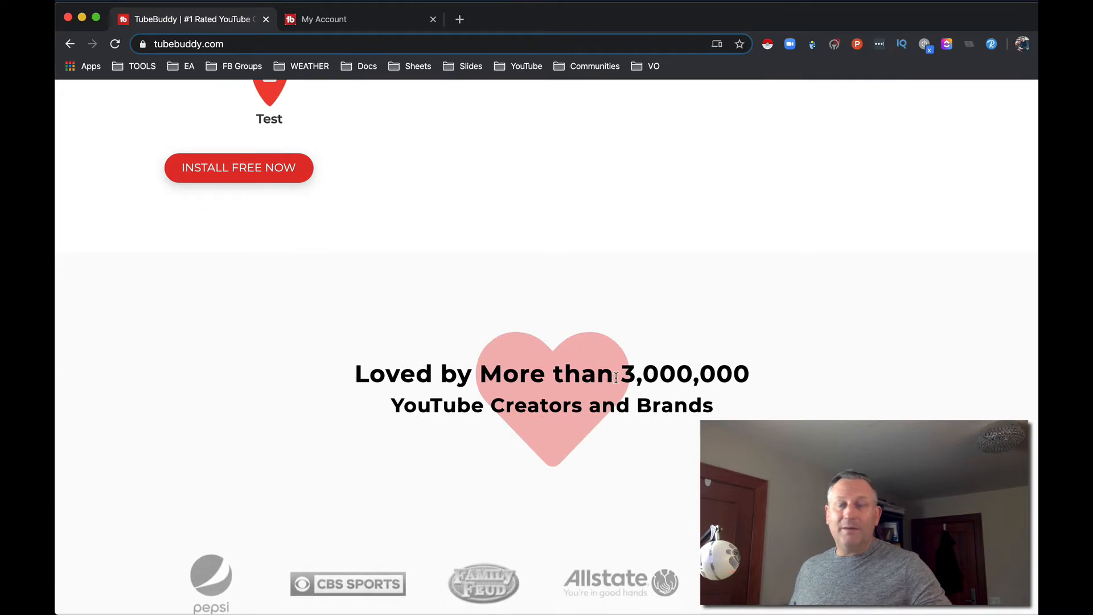
pyautogui.click(239, 167)
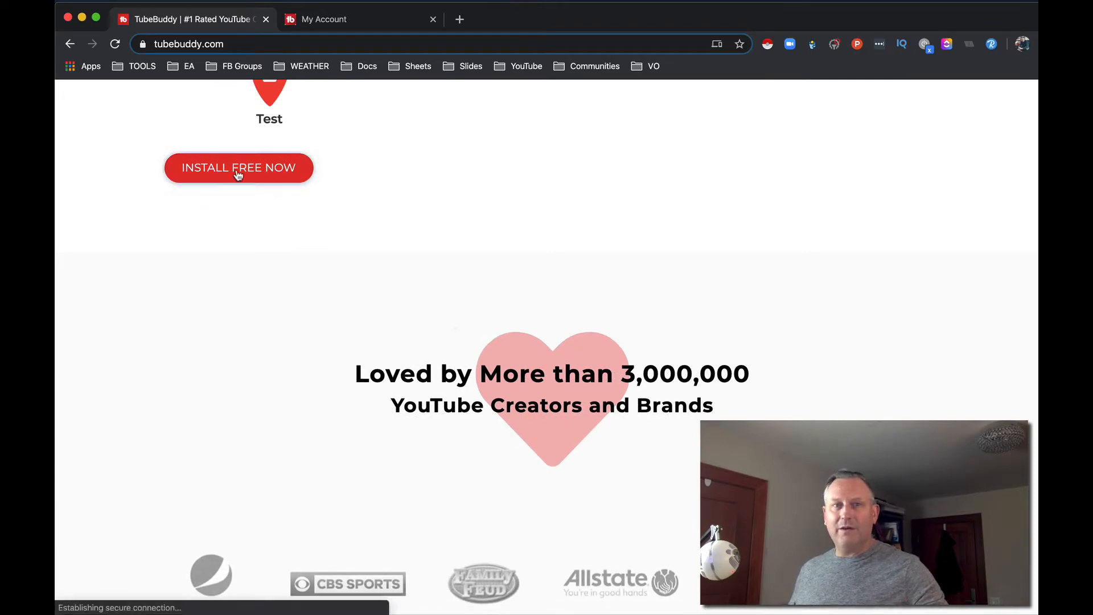
pyautogui.click(238, 167)
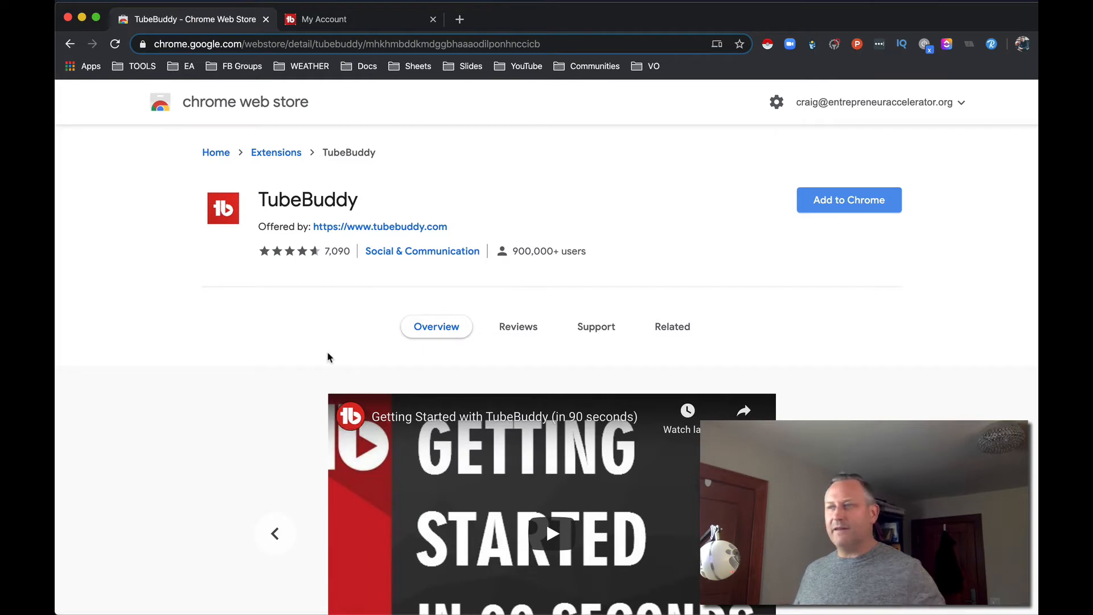
pyautogui.moveTo(332, 355)
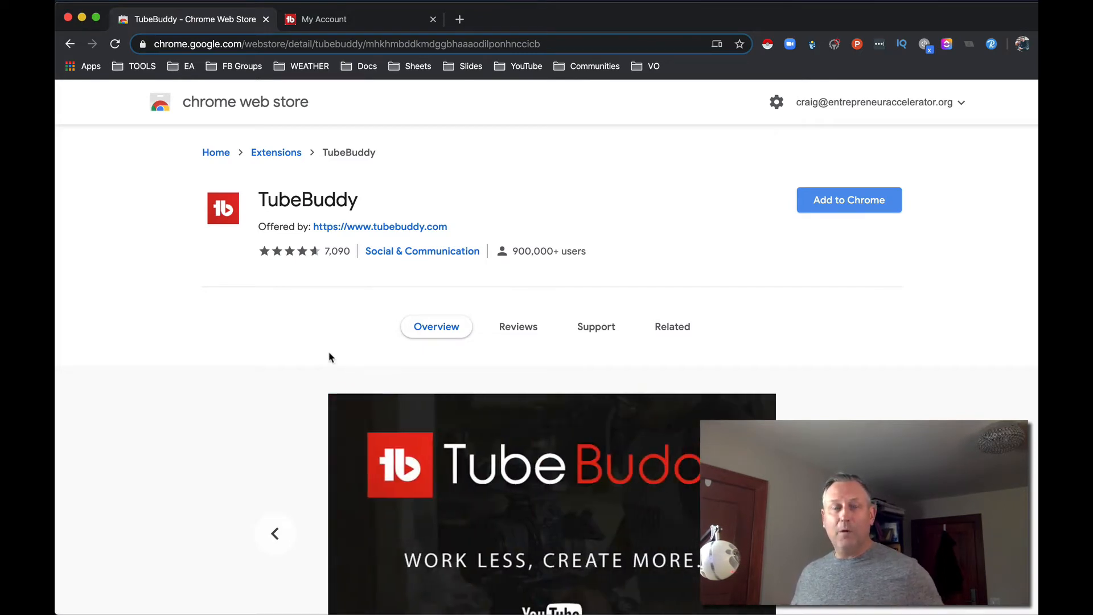
pyautogui.moveTo(849, 201)
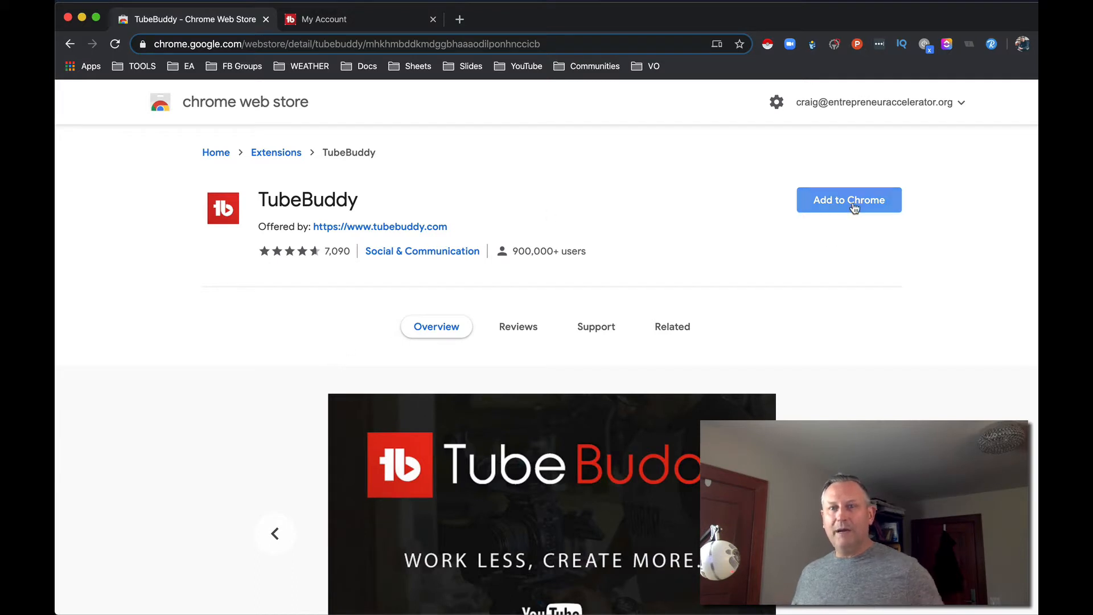
pyautogui.click(848, 200)
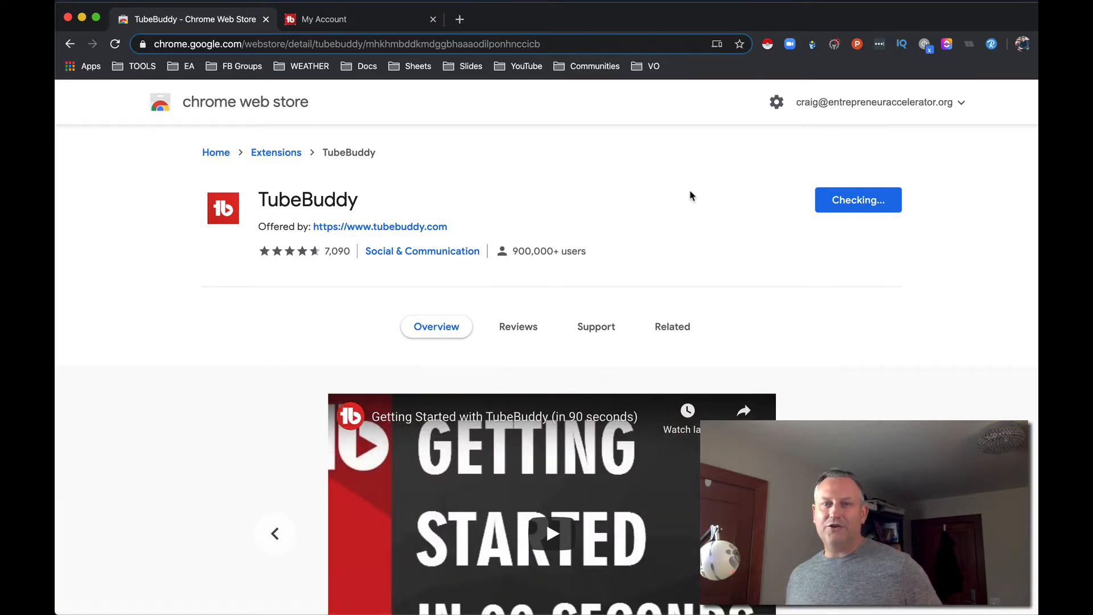
pyautogui.click(858, 201)
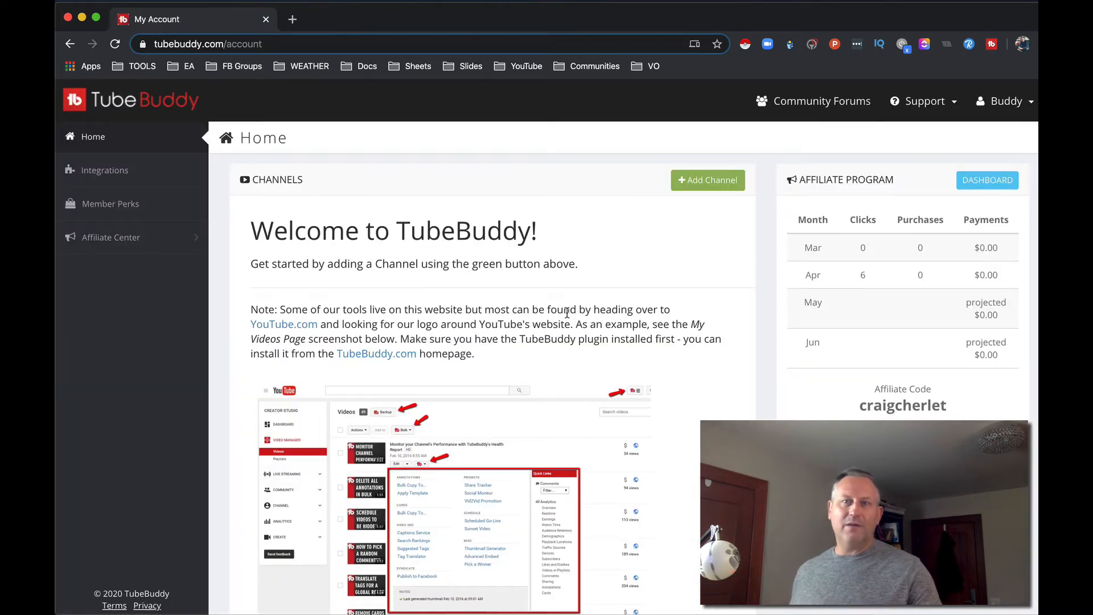
pyautogui.moveTo(671, 368)
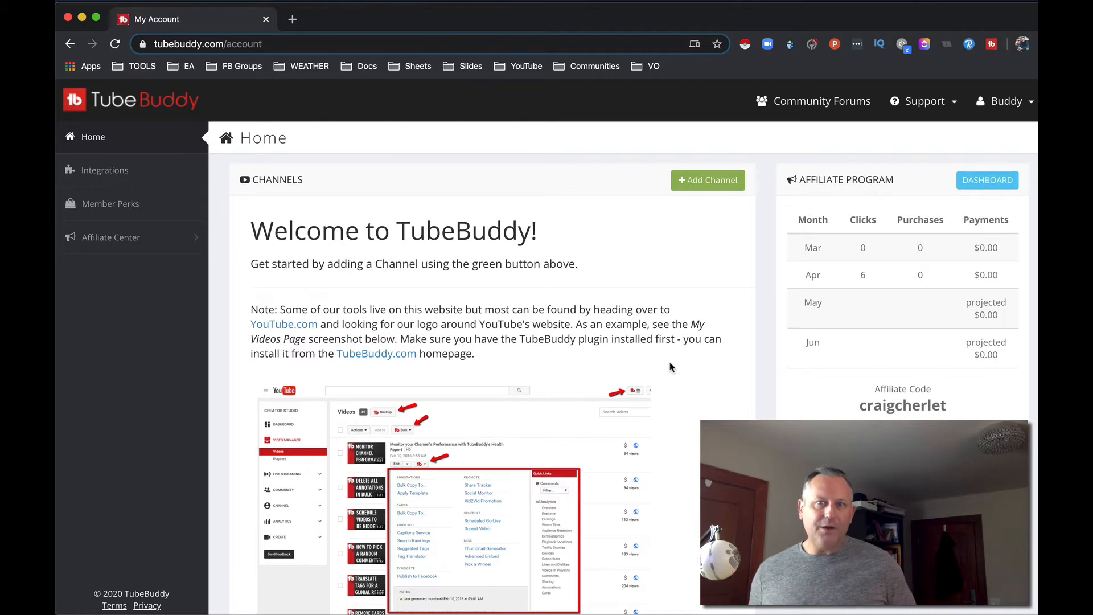
pyautogui.moveTo(673, 269)
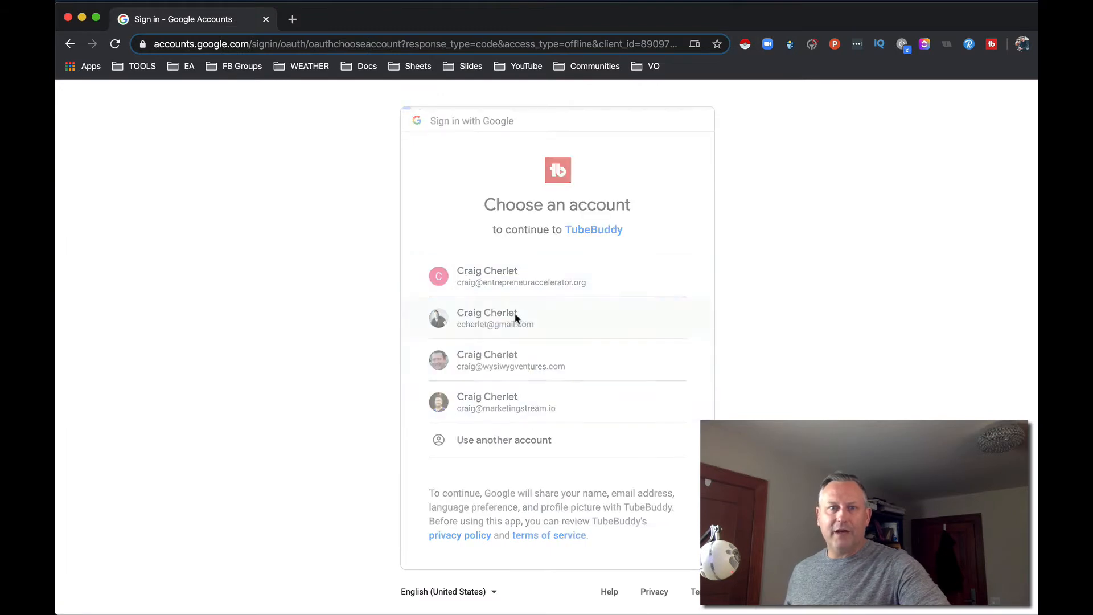
# Step: Sign in with the Google account, choose the Entrepreneur Accelerator brand account and allow TubeBuddy access
pyautogui.click(494, 317)
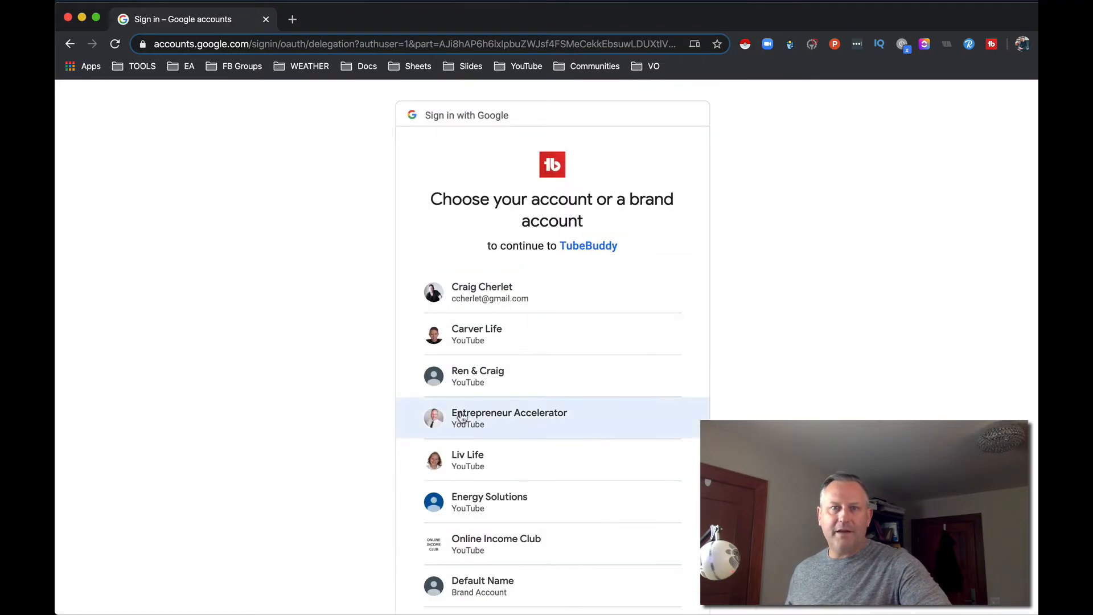
pyautogui.click(509, 418)
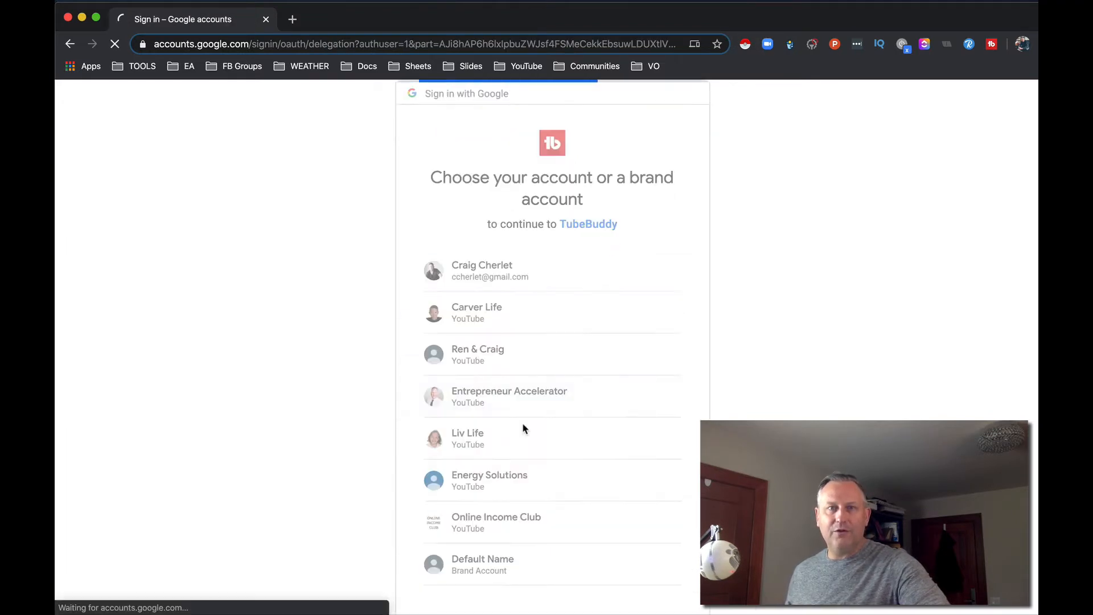
pyautogui.click(509, 397)
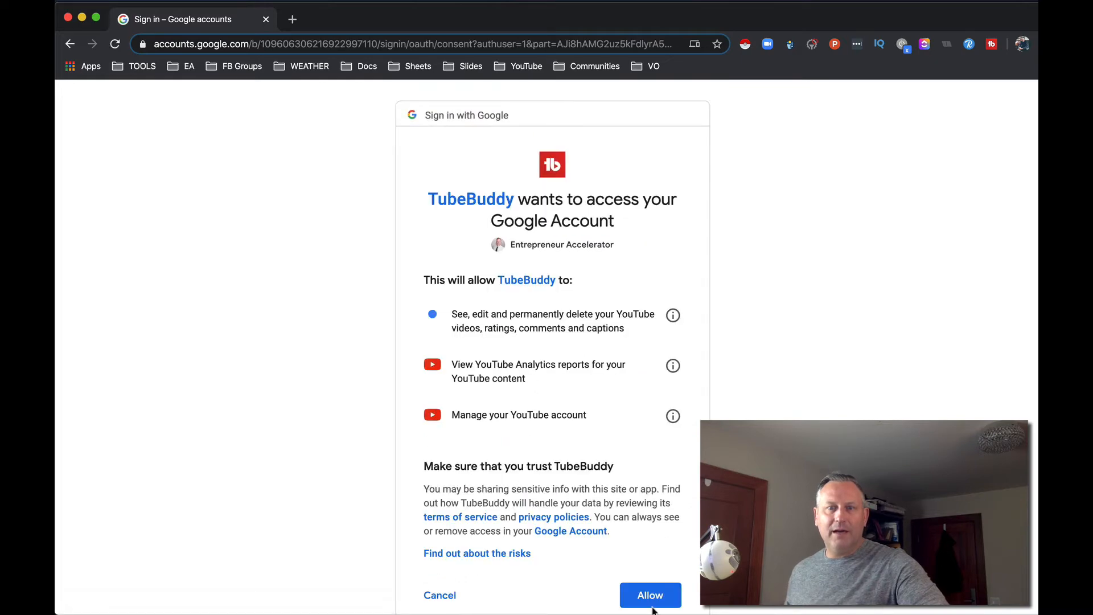
pyautogui.click(650, 595)
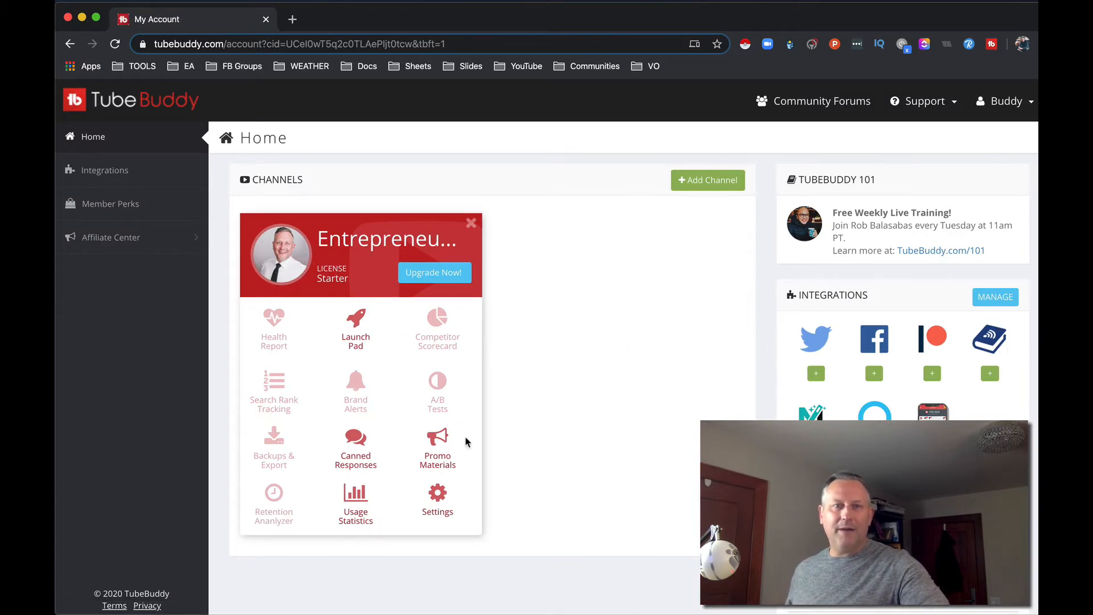
pyautogui.moveTo(527, 331)
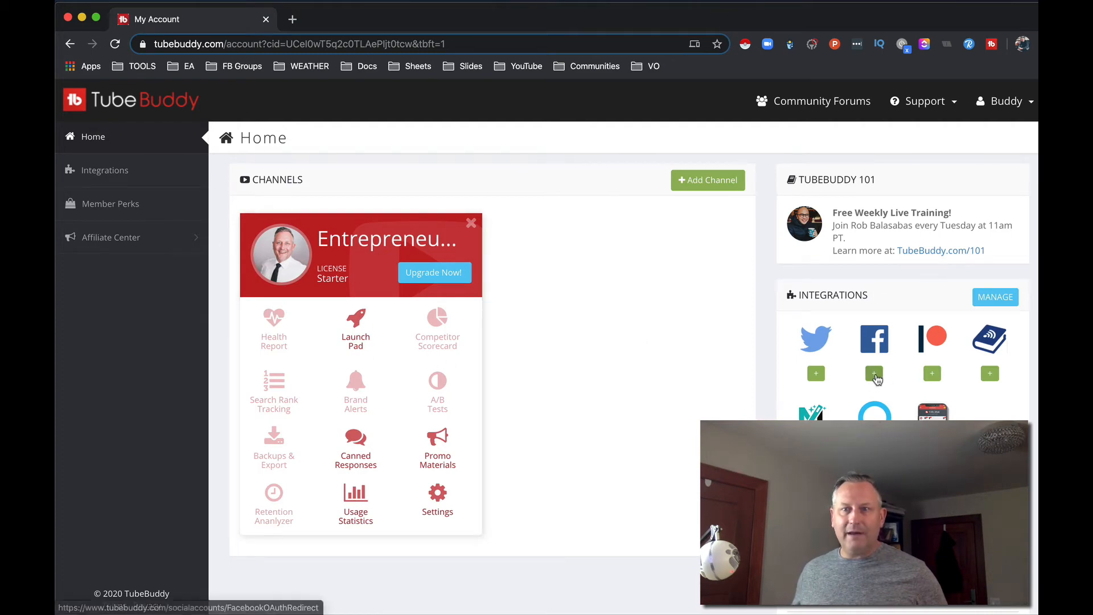
# Step: Go to the Launch Pad dashboard from the Entrepreneur Accelerator channel card
pyautogui.click(355, 324)
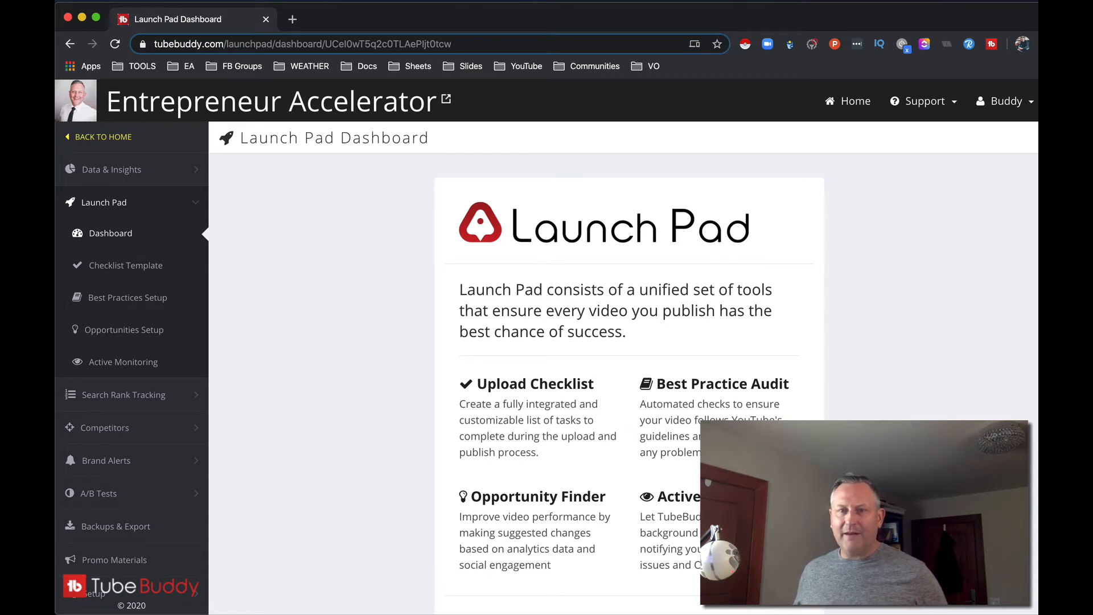
# Step: Bring up the Launch Pad Checklist Template listing the upload tasks
pyautogui.scroll(-3)
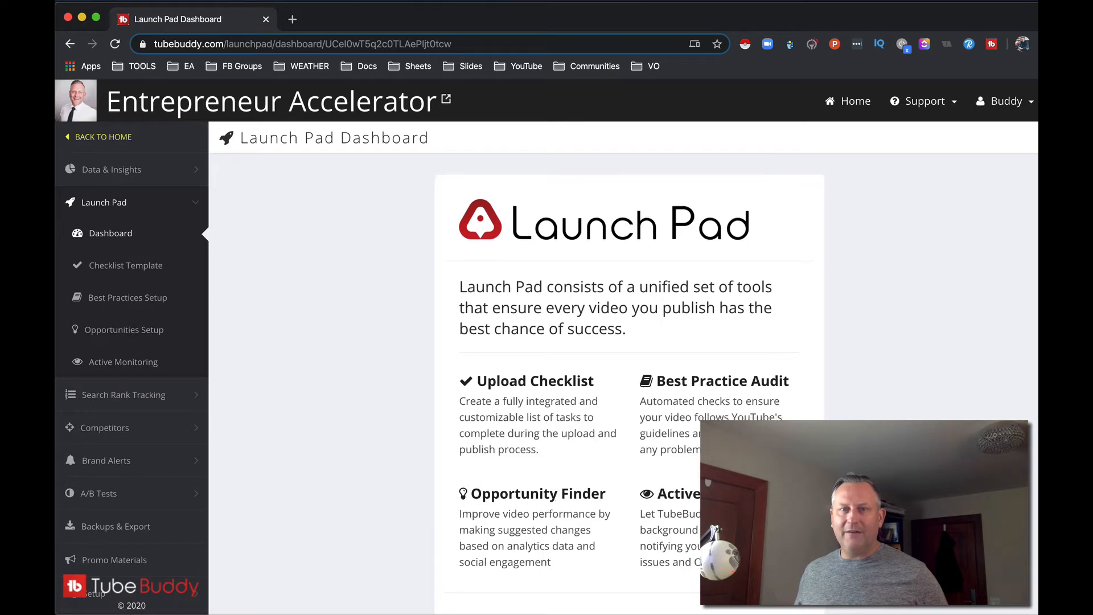
pyautogui.scroll(-3)
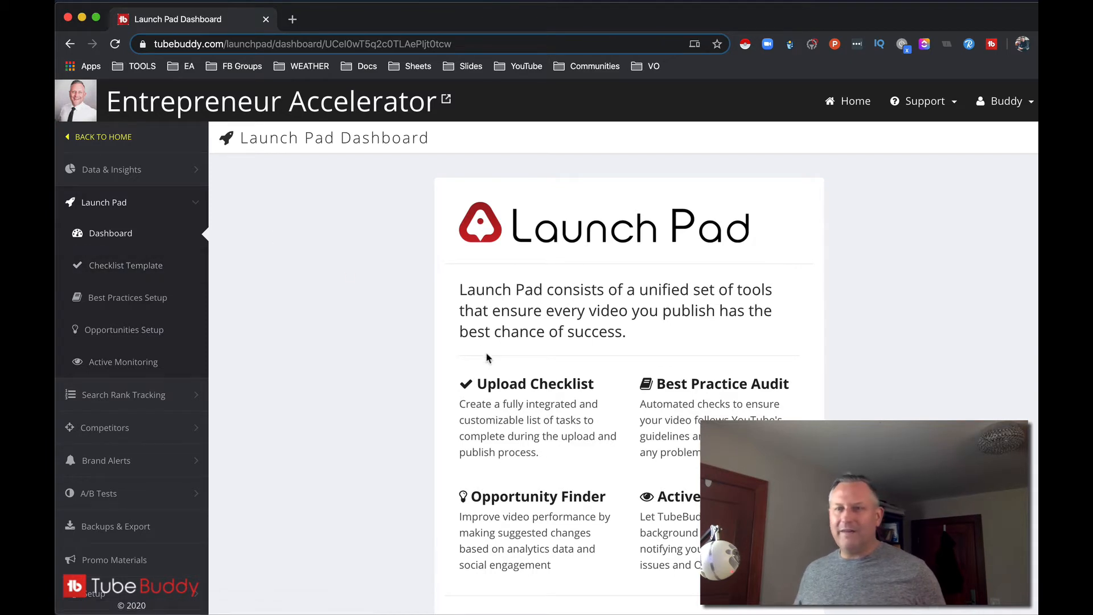
pyautogui.moveTo(190, 299)
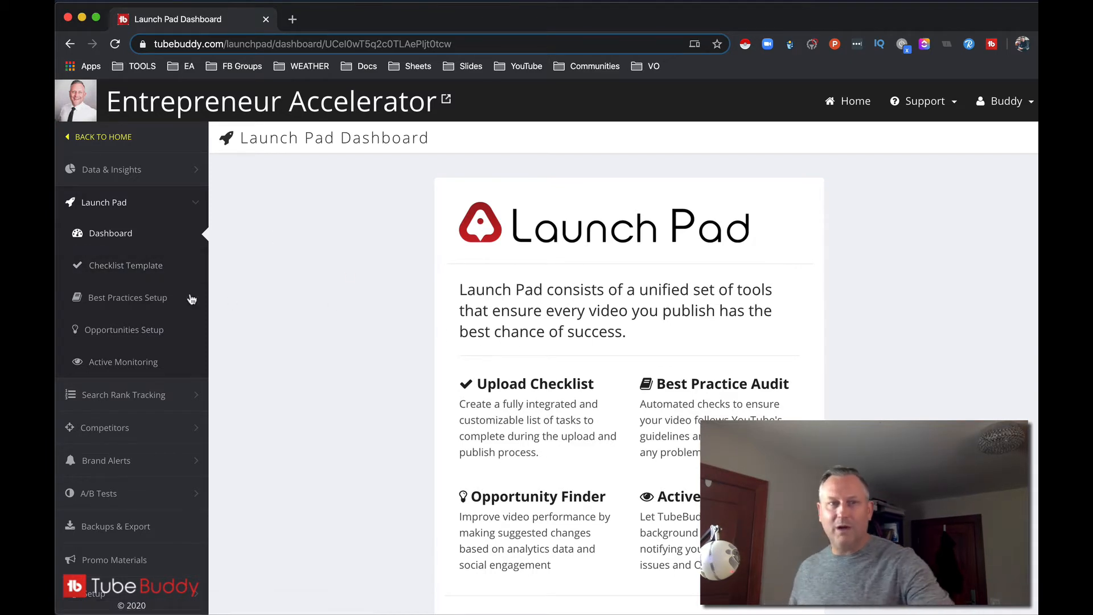
pyautogui.click(127, 265)
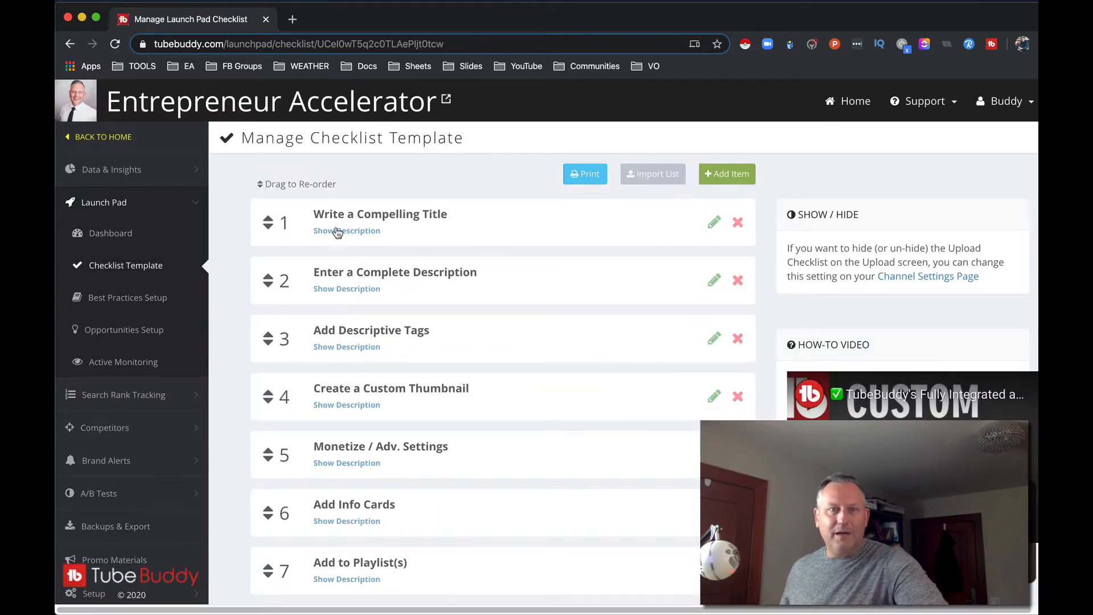
pyautogui.moveTo(403, 305)
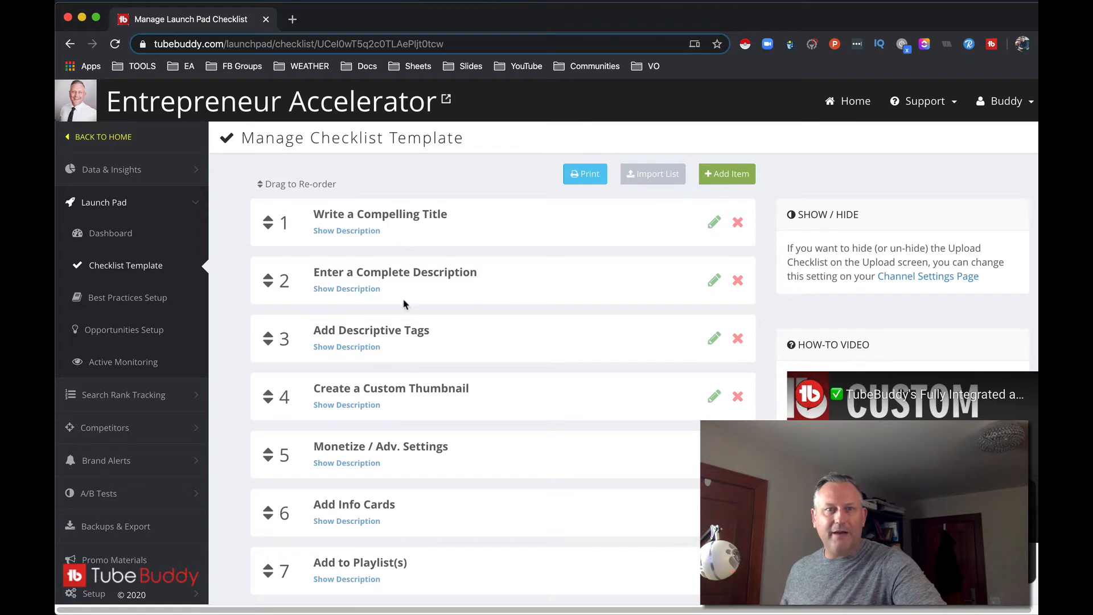
pyautogui.scroll(-3)
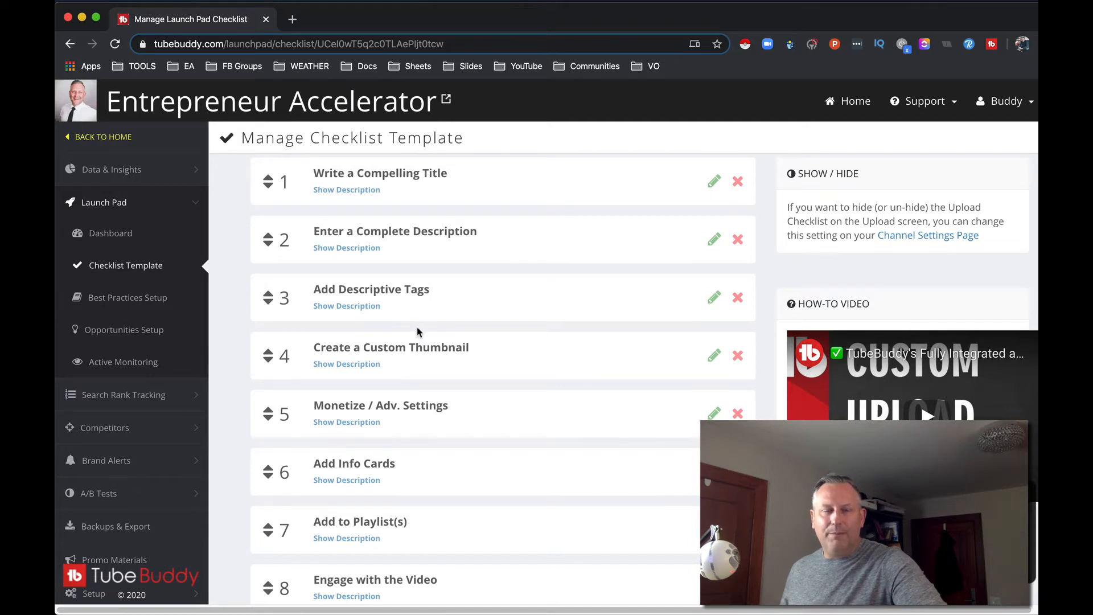
pyautogui.scroll(-3)
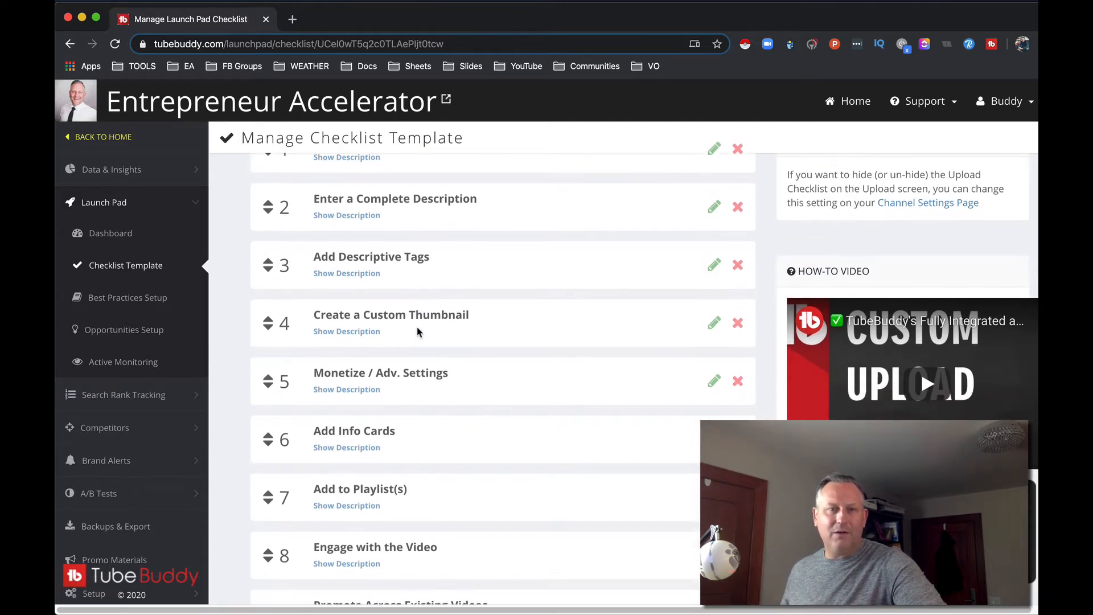
pyautogui.scroll(-3)
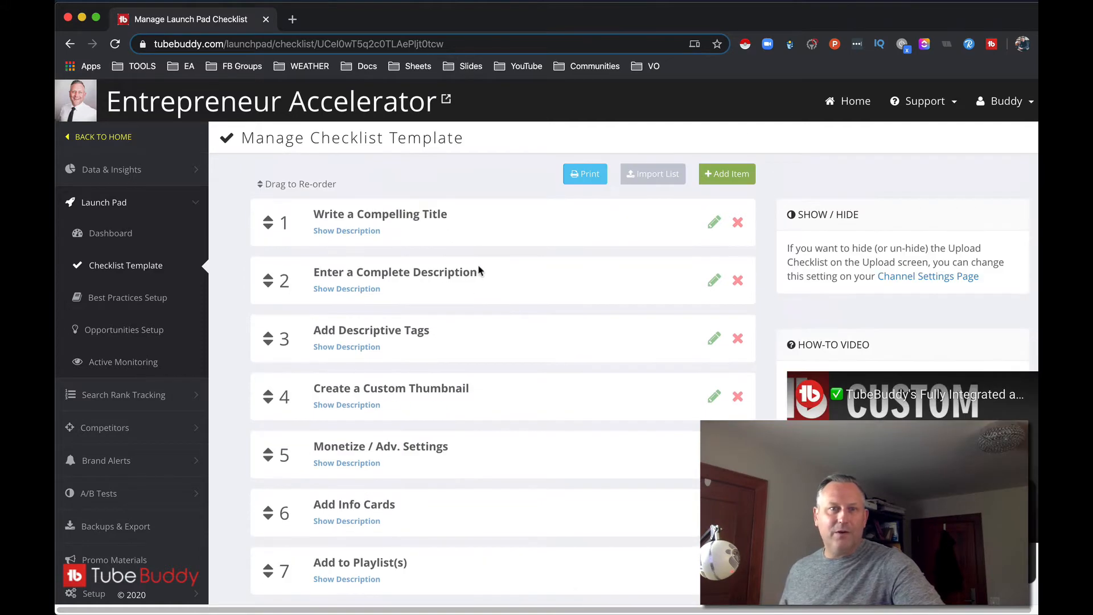
pyautogui.click(346, 231)
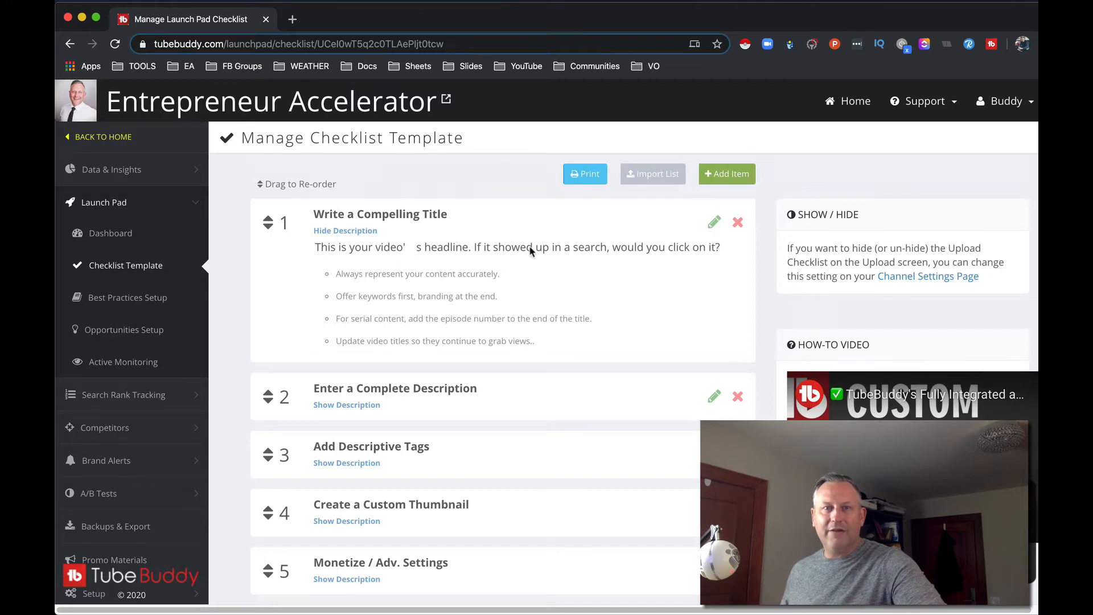
pyautogui.moveTo(448, 335)
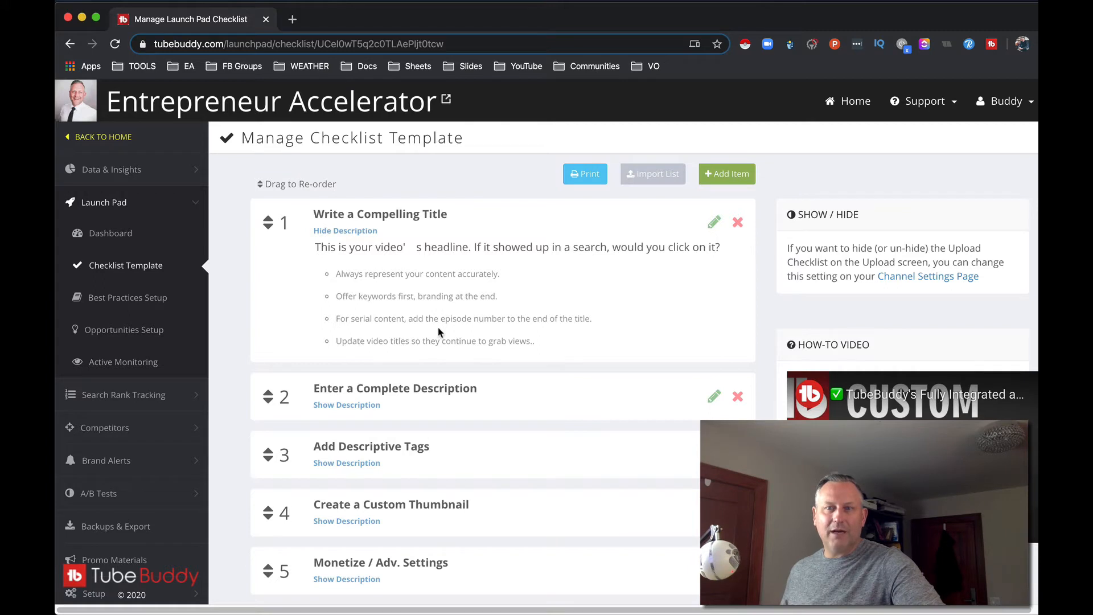
pyautogui.click(345, 230)
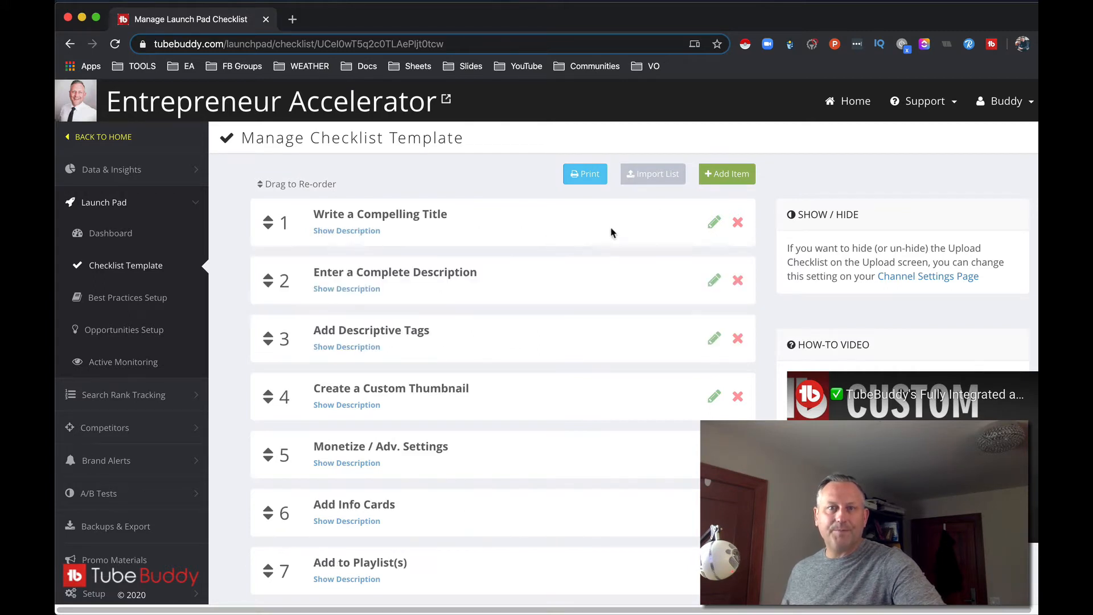
pyautogui.moveTo(110, 233)
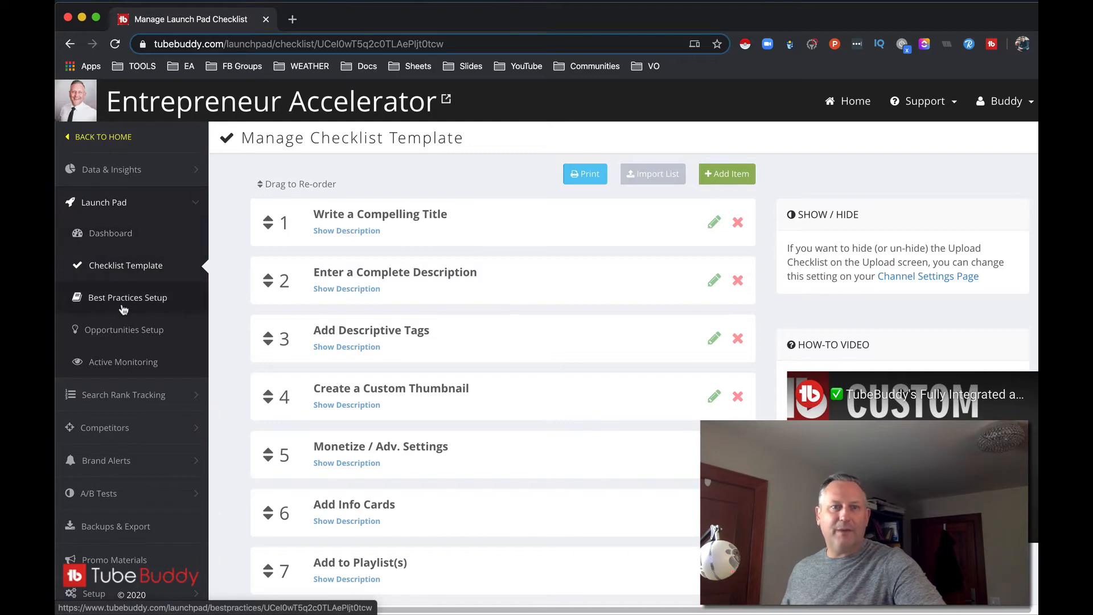
# Step: Show the Best Practices Setup page with YouTube's recommended checks
pyautogui.click(128, 298)
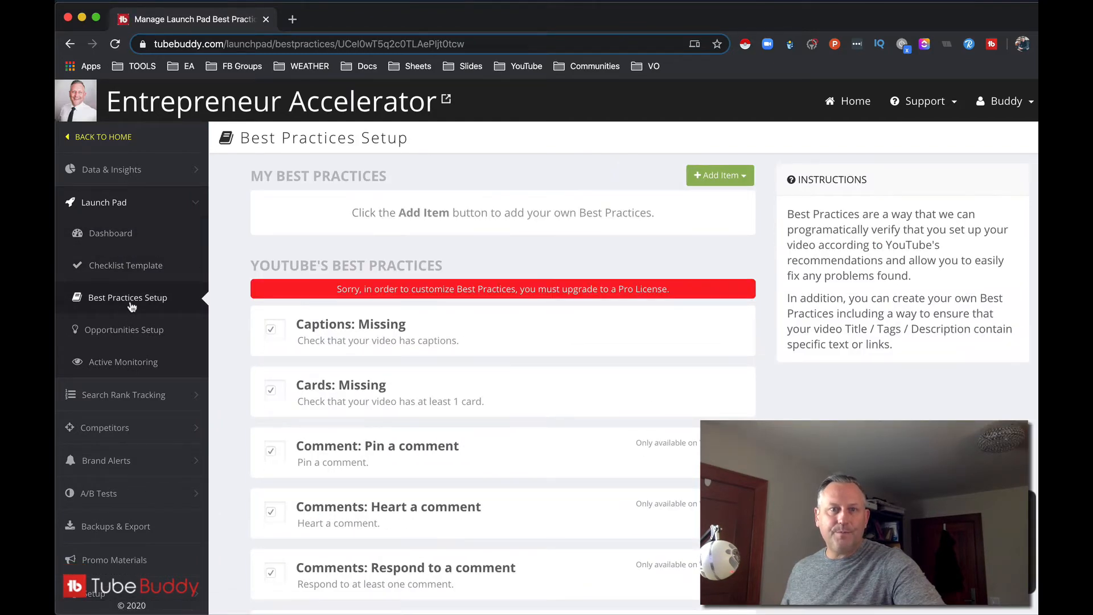
pyautogui.moveTo(631, 315)
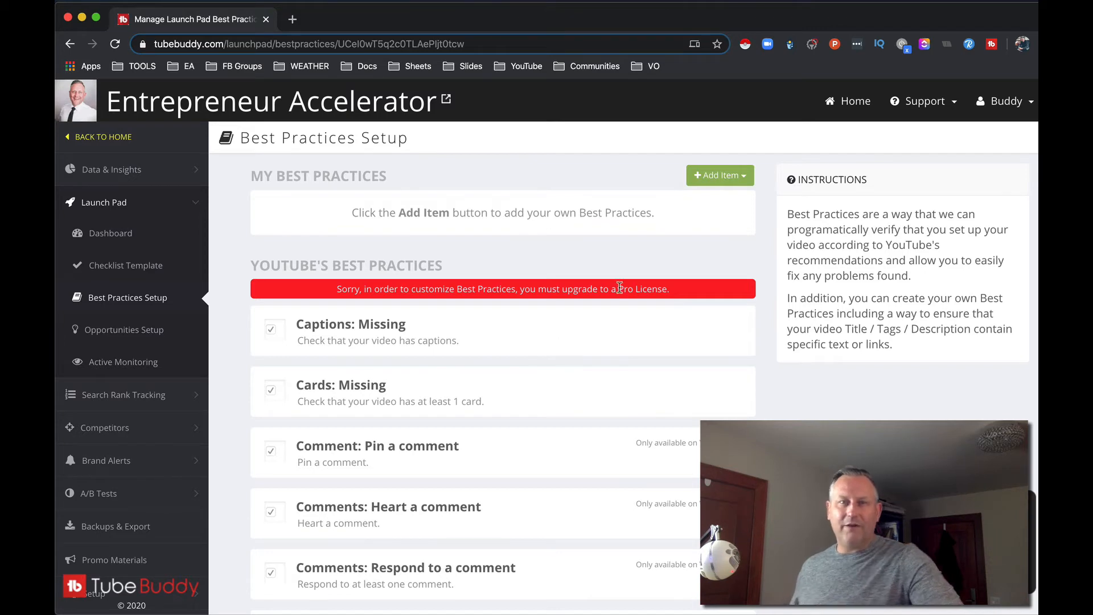
pyautogui.moveTo(373, 334)
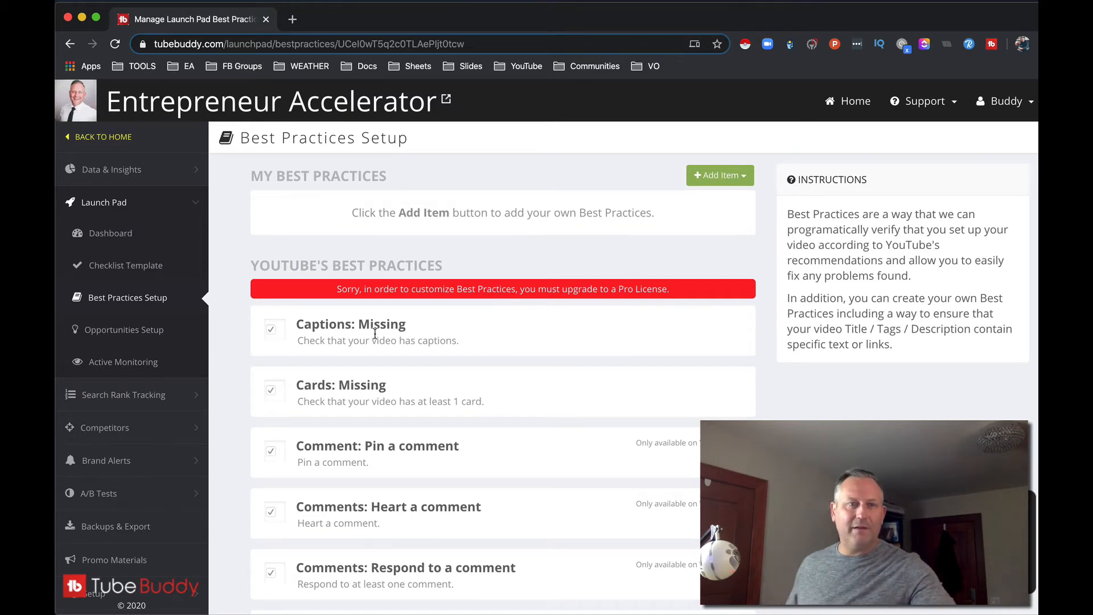
# Step: Visit Opportunities Setup, then land on the Active Monitoring notification settings
pyautogui.click(125, 329)
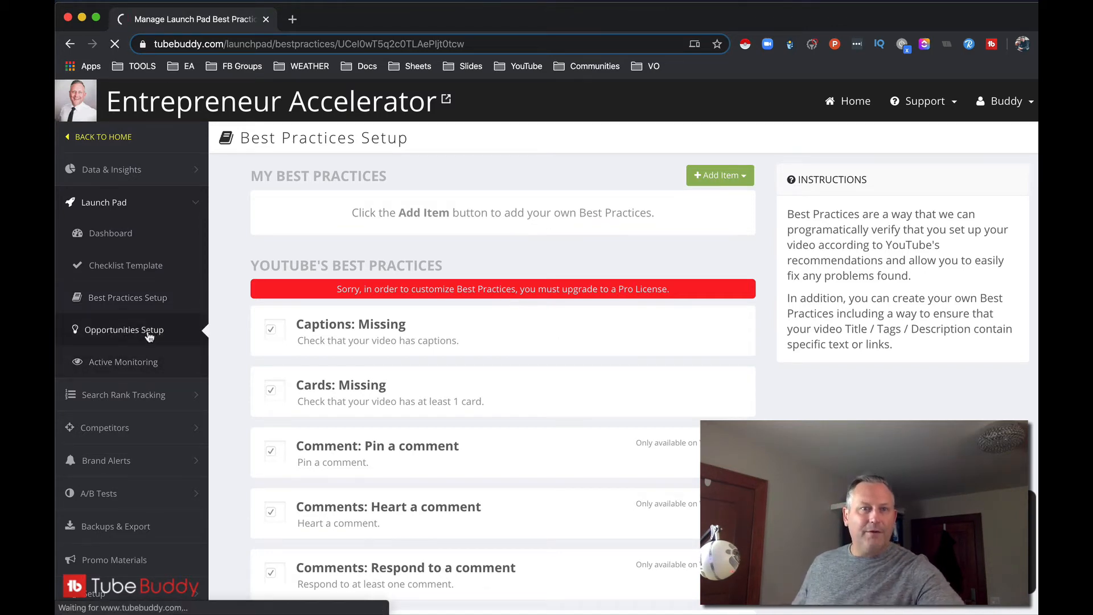
pyautogui.click(121, 329)
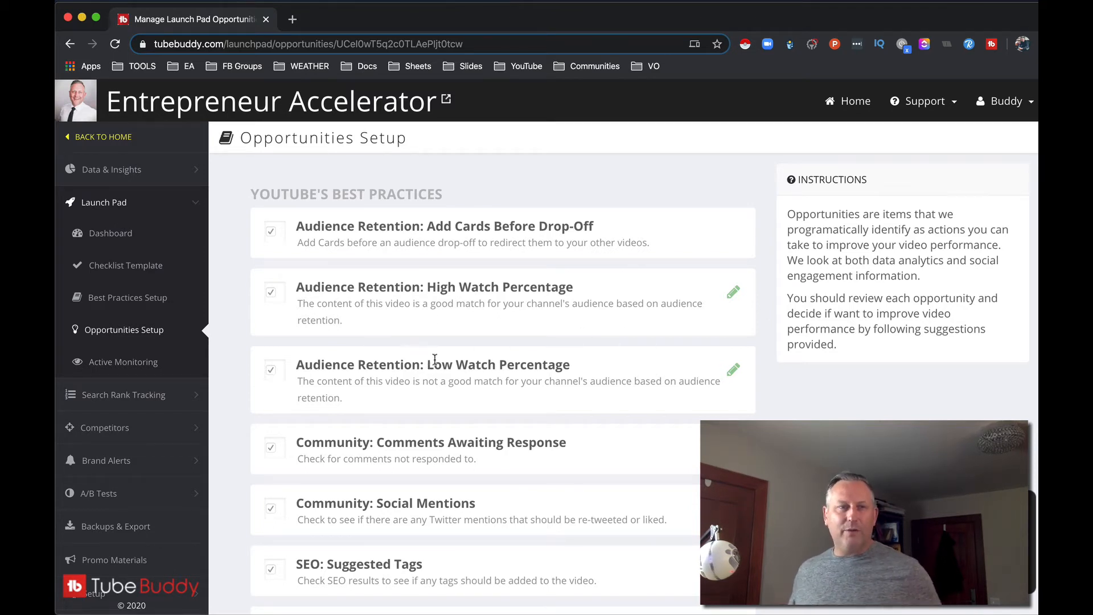
pyautogui.moveTo(156, 362)
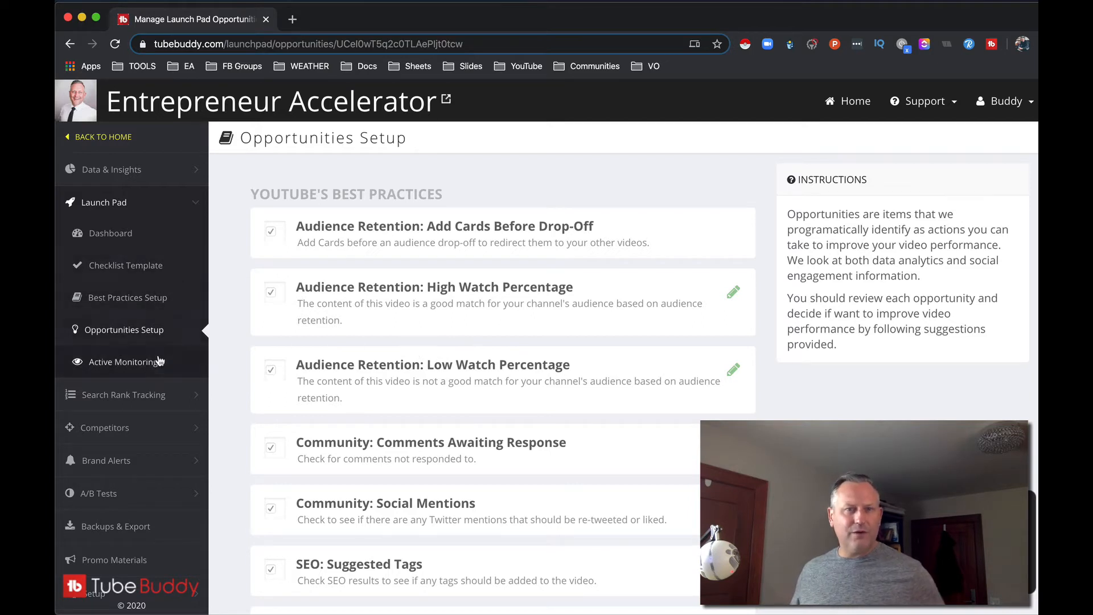
pyautogui.click(124, 361)
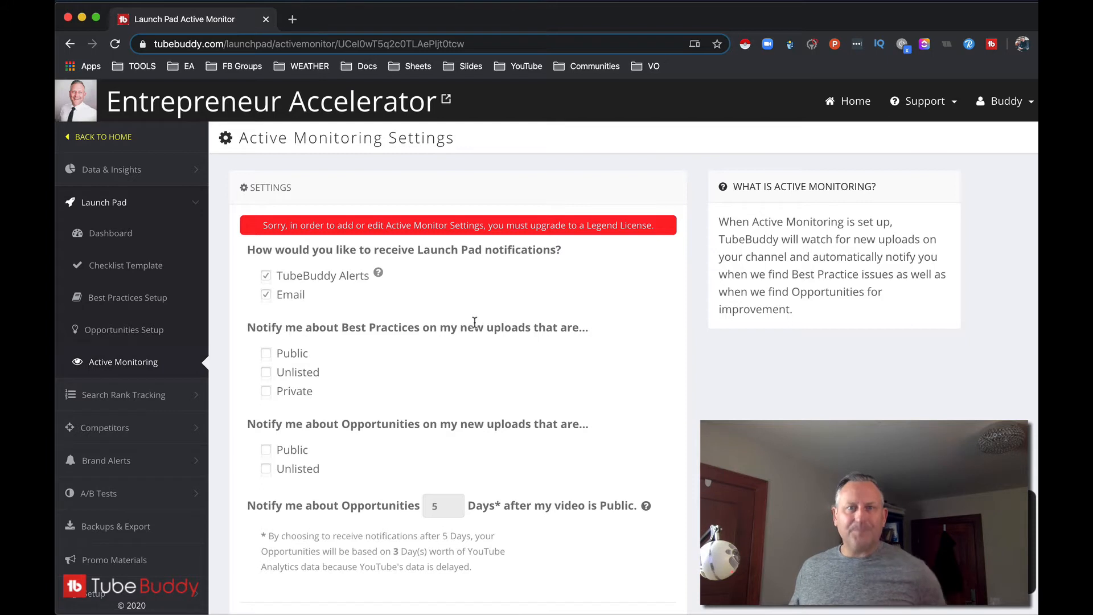
pyautogui.moveTo(614, 251)
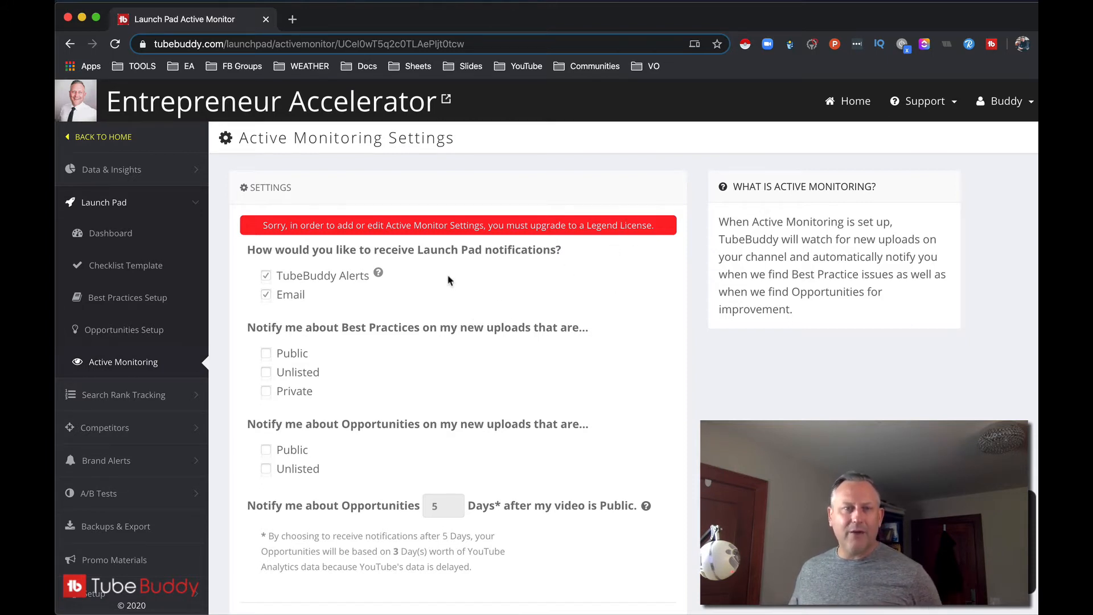
pyautogui.moveTo(126, 395)
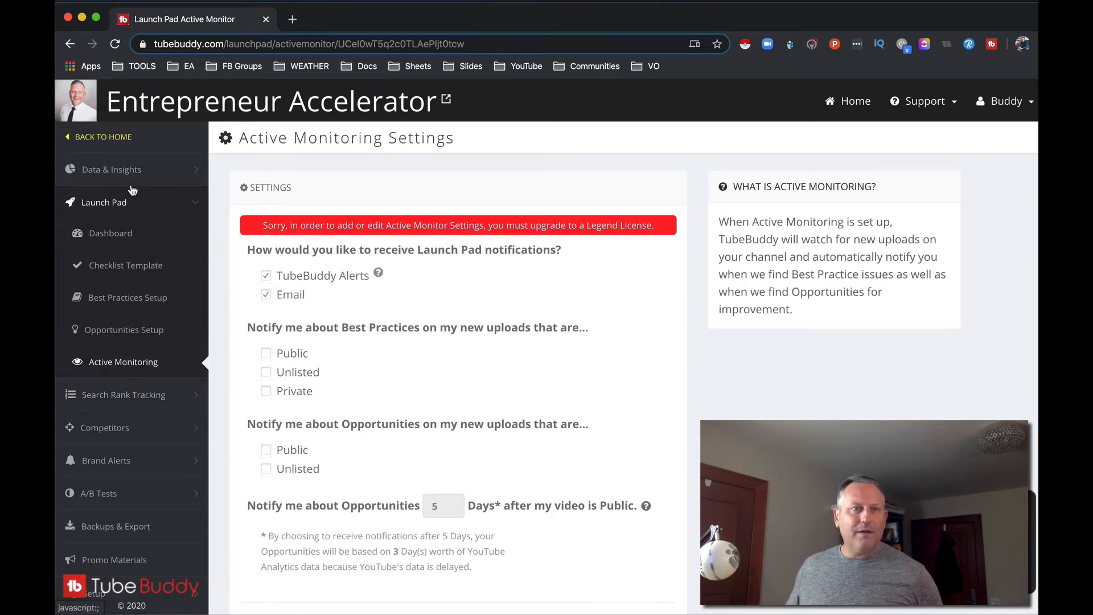
# Step: Under Data & Insights, view the Health Report, Channel Valuation and the locked Retention Analyzer
pyautogui.click(111, 170)
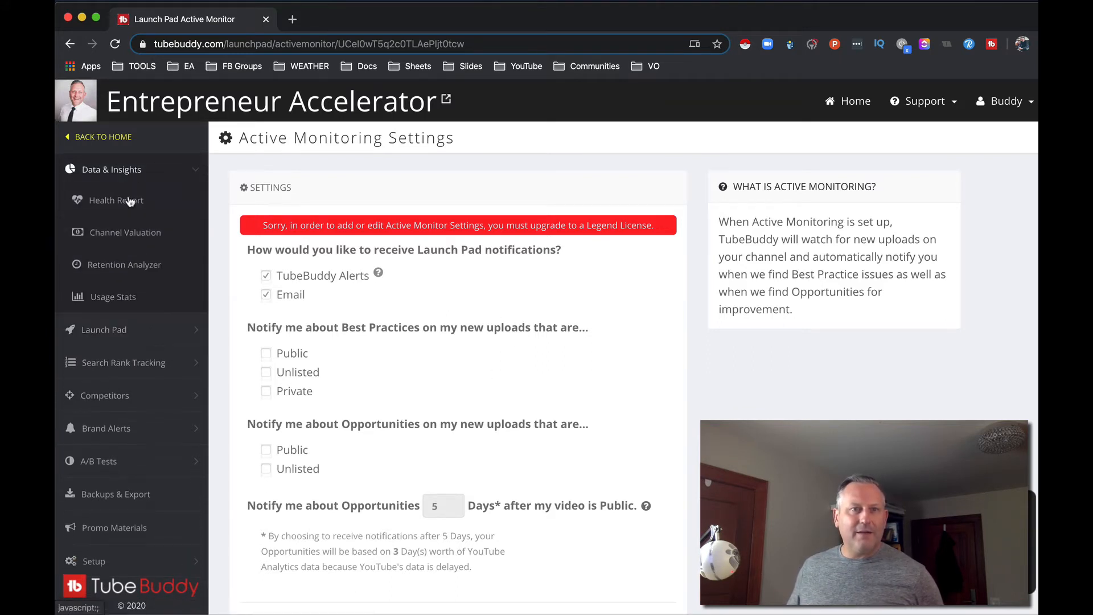
pyautogui.click(117, 200)
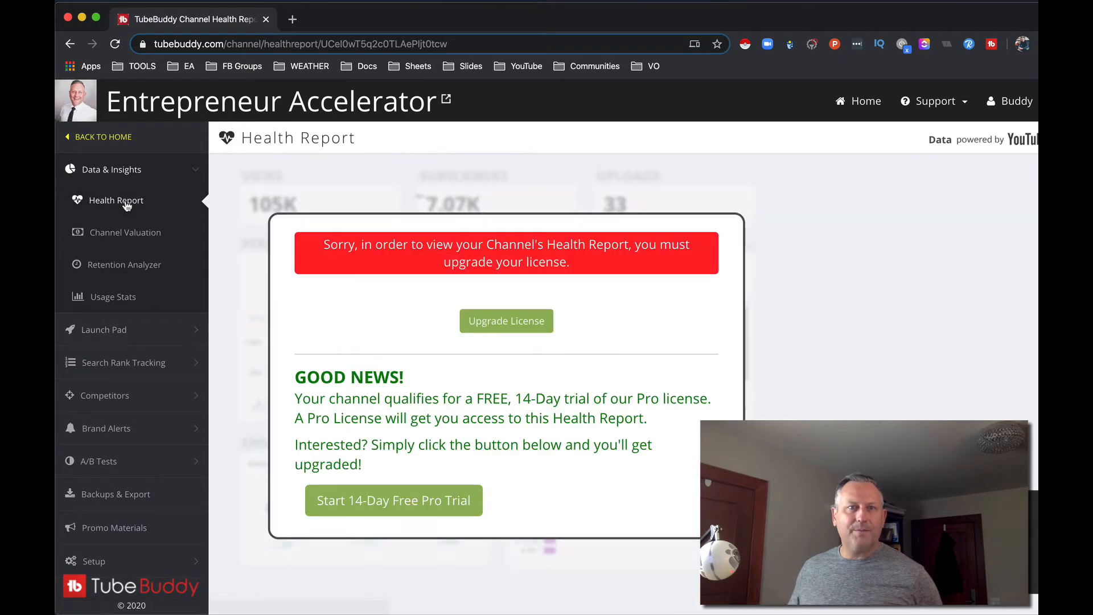
pyautogui.moveTo(129, 206)
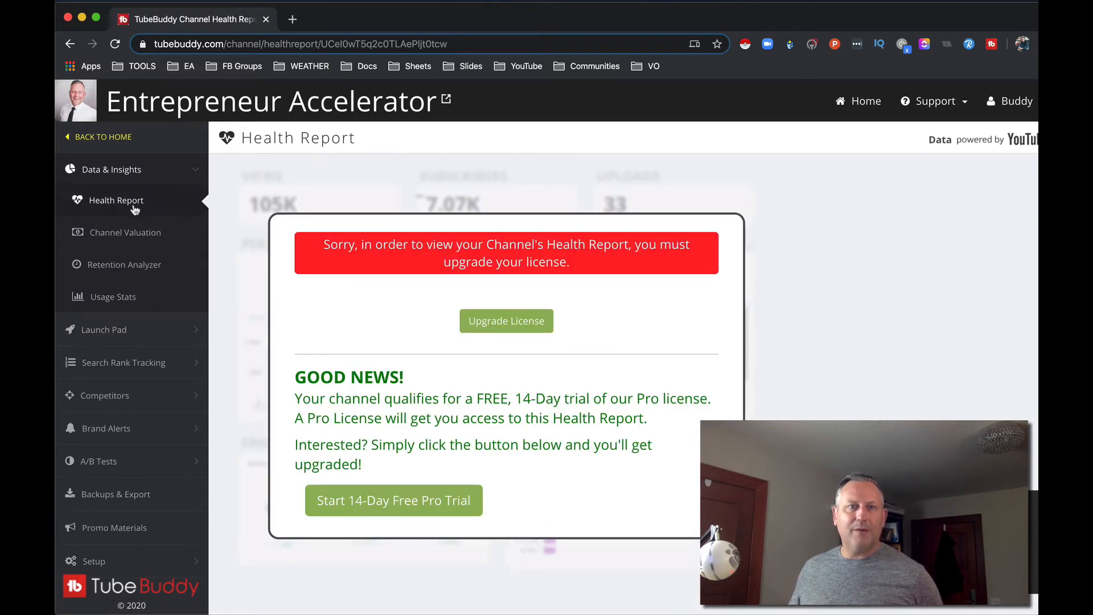
pyautogui.click(126, 232)
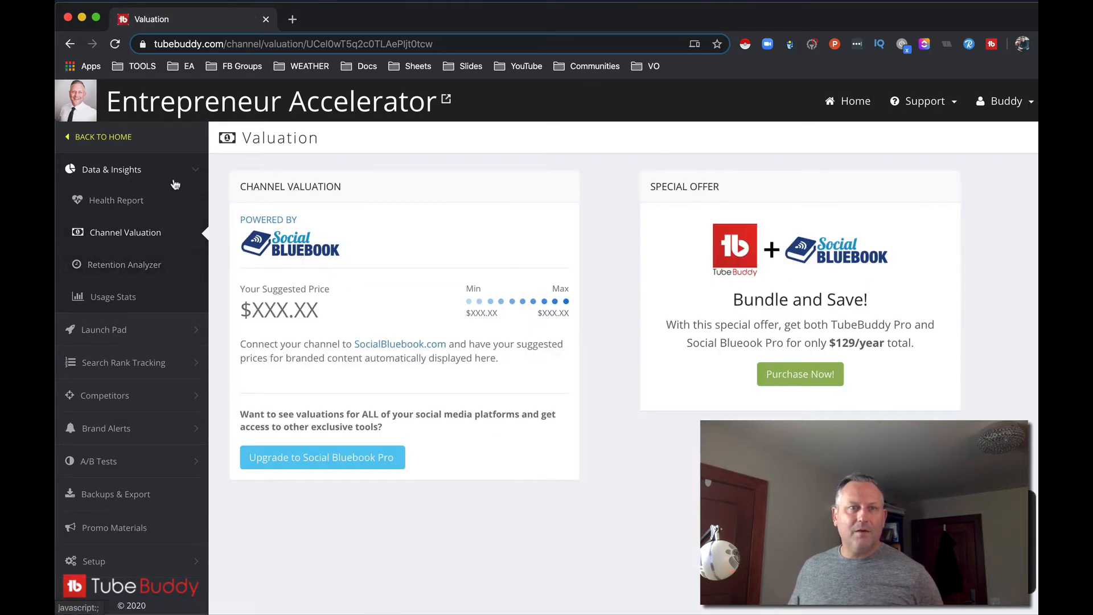
pyautogui.click(127, 264)
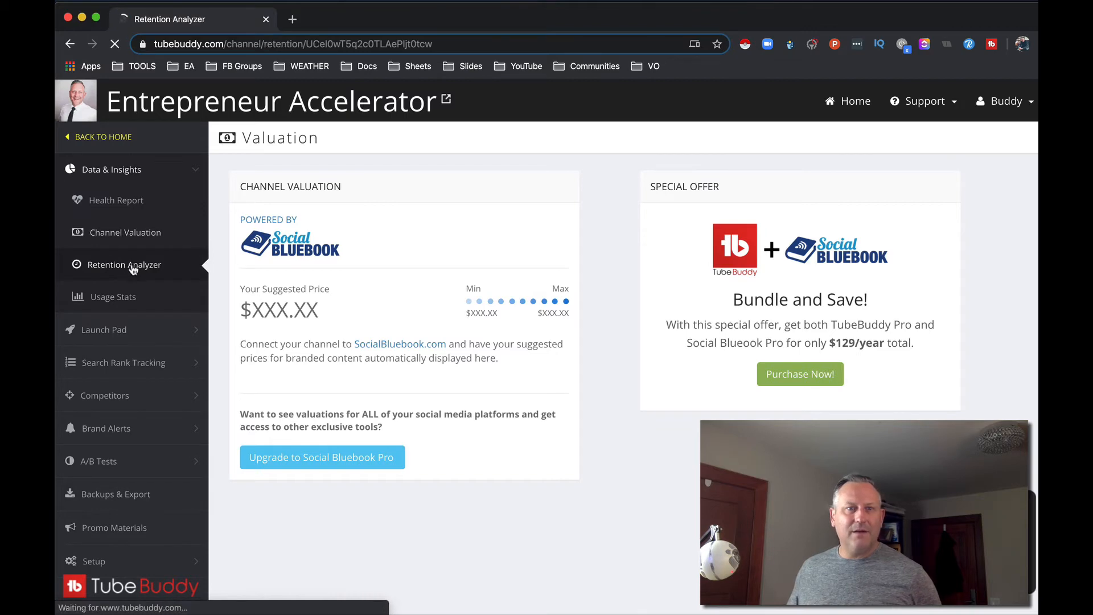
pyautogui.click(125, 264)
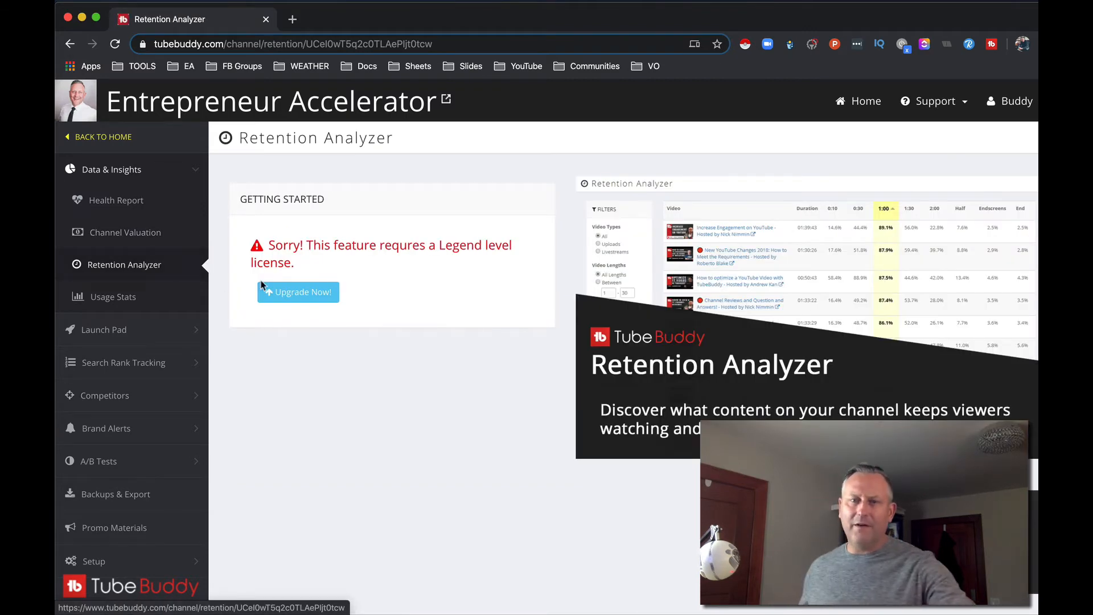
# Step: Load Usage Statistics and review the actions and time-saved charts
pyautogui.click(113, 296)
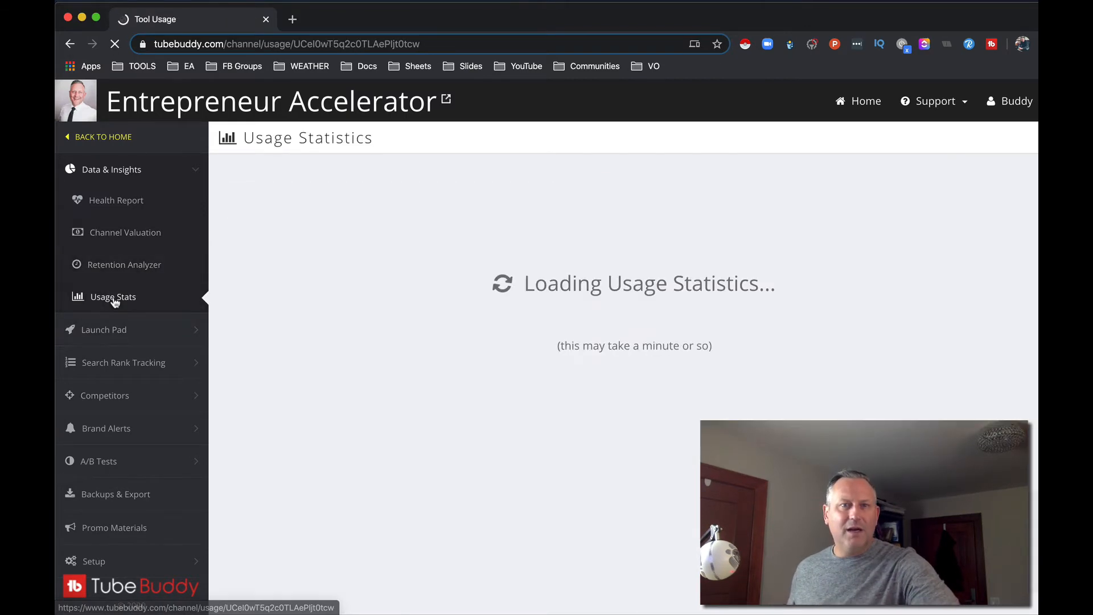
pyautogui.click(113, 296)
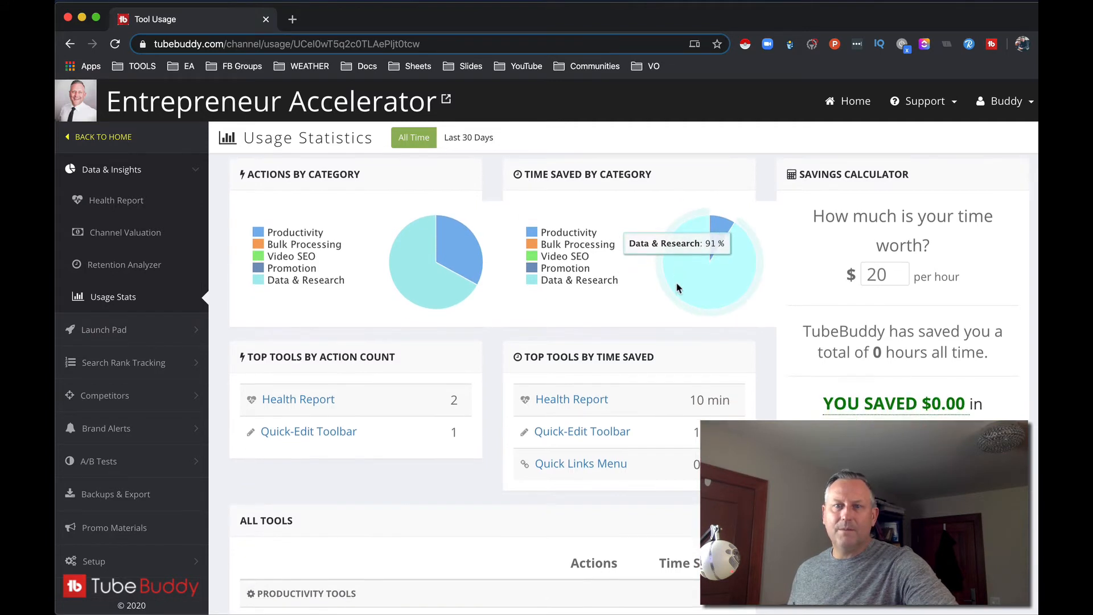
pyautogui.scroll(-3)
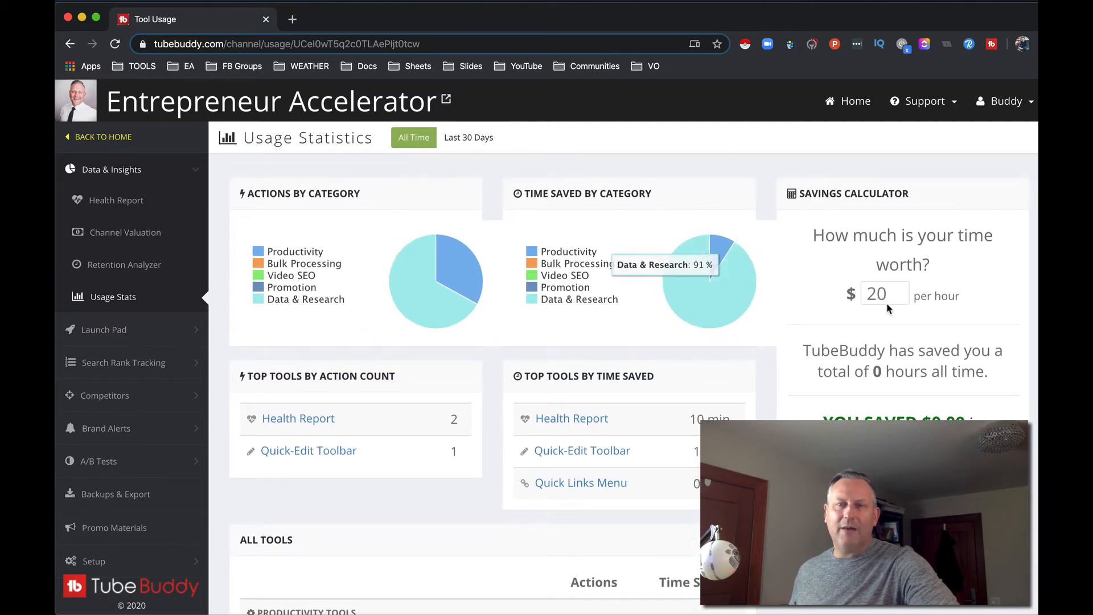
pyautogui.scroll(-3)
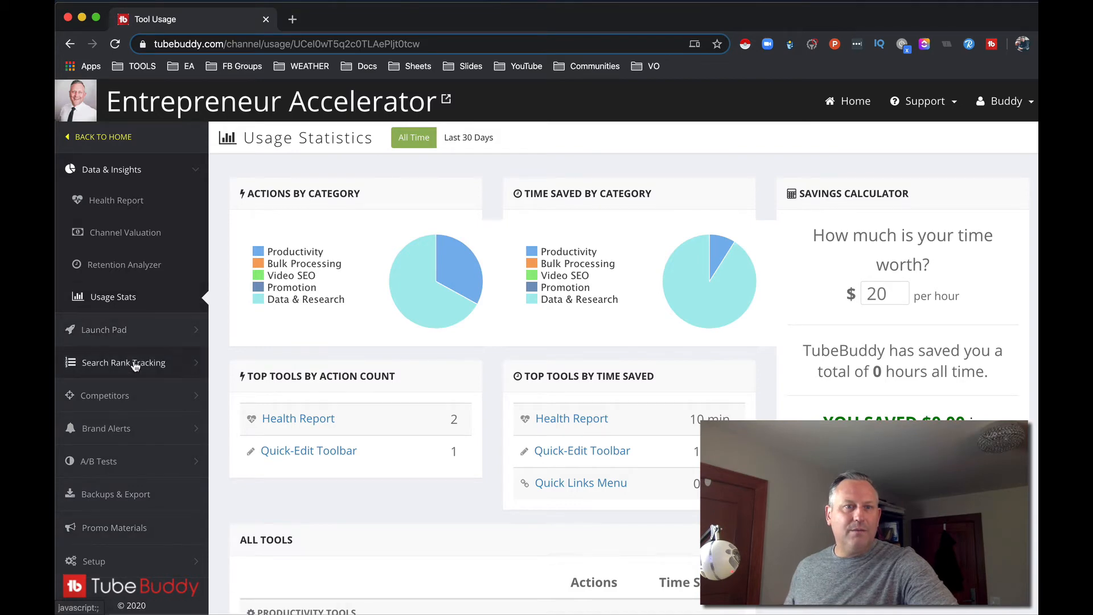
# Step: Check the locked Search Rank Tracking pages and Competitors Manage, then begin Facebook linking from Integrations
pyautogui.click(124, 362)
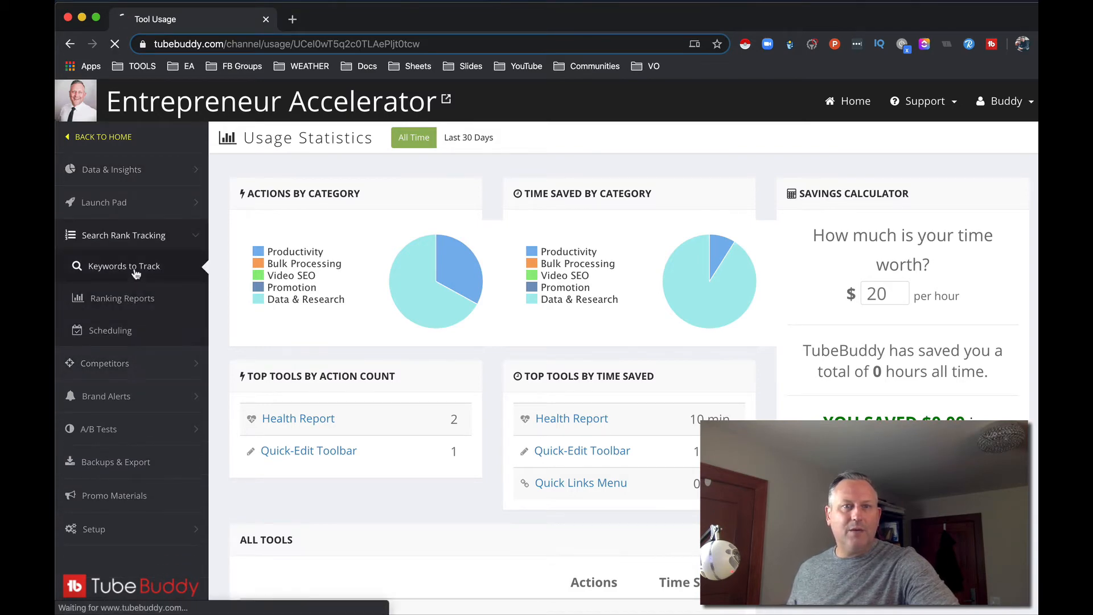
pyautogui.click(126, 266)
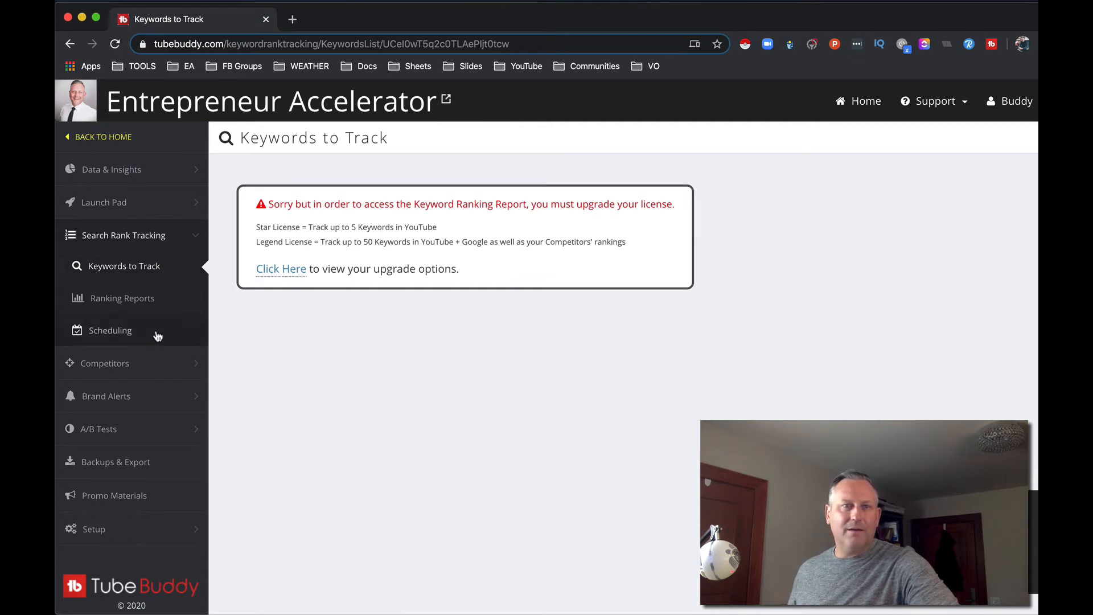
pyautogui.click(123, 297)
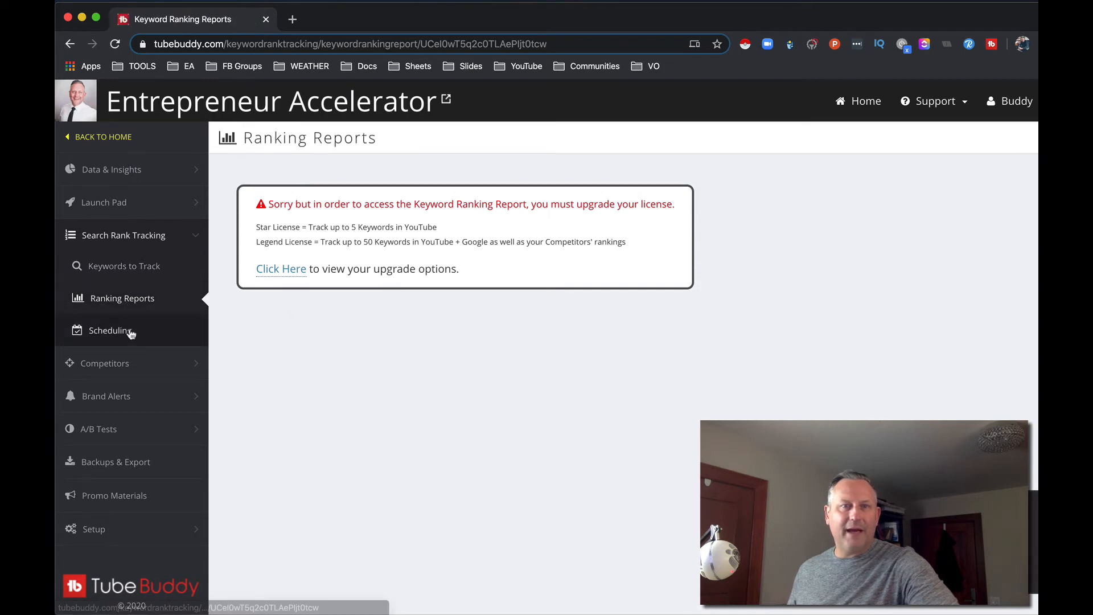
pyautogui.click(109, 330)
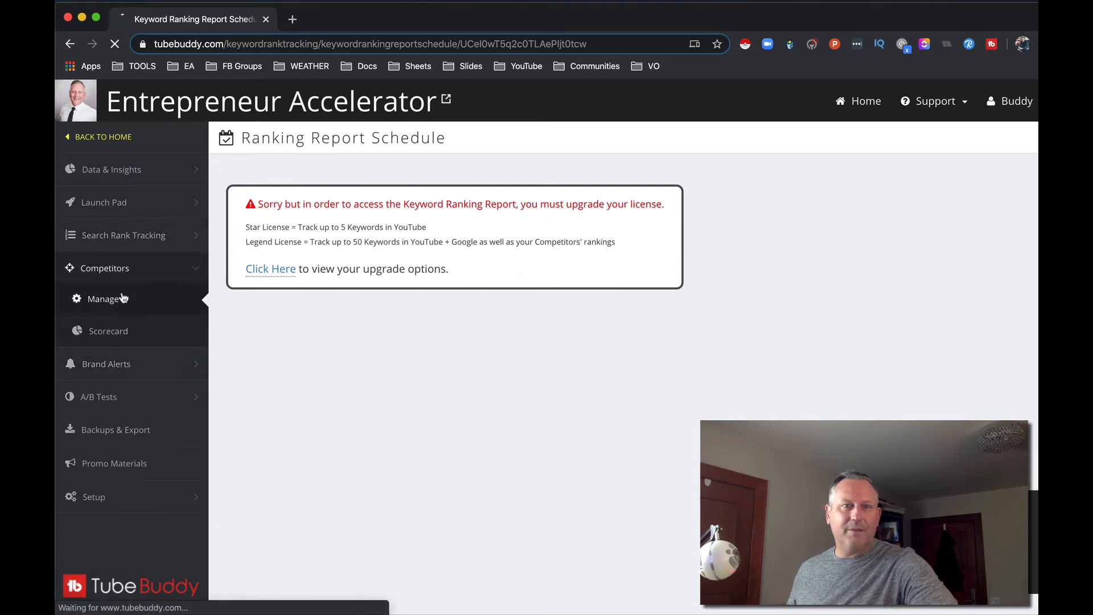
pyautogui.click(271, 268)
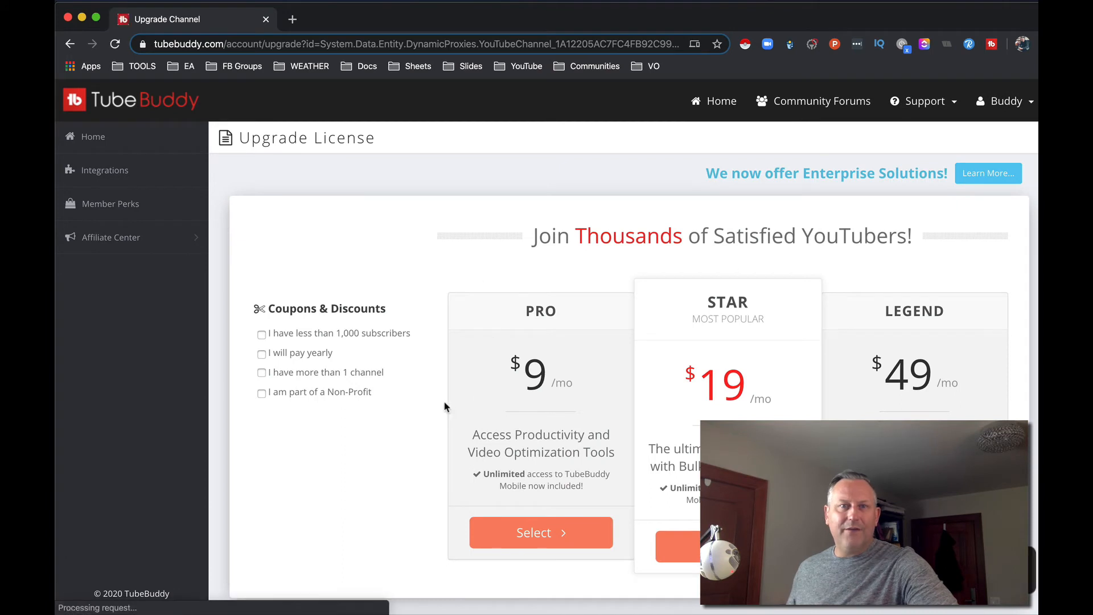
pyautogui.moveTo(106, 170)
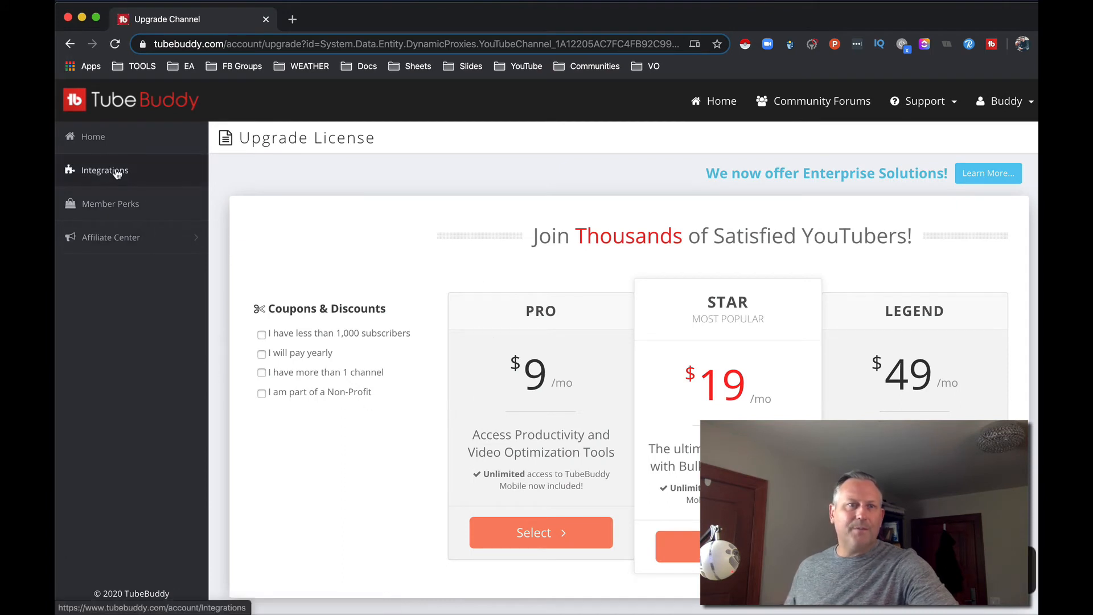
pyautogui.click(105, 170)
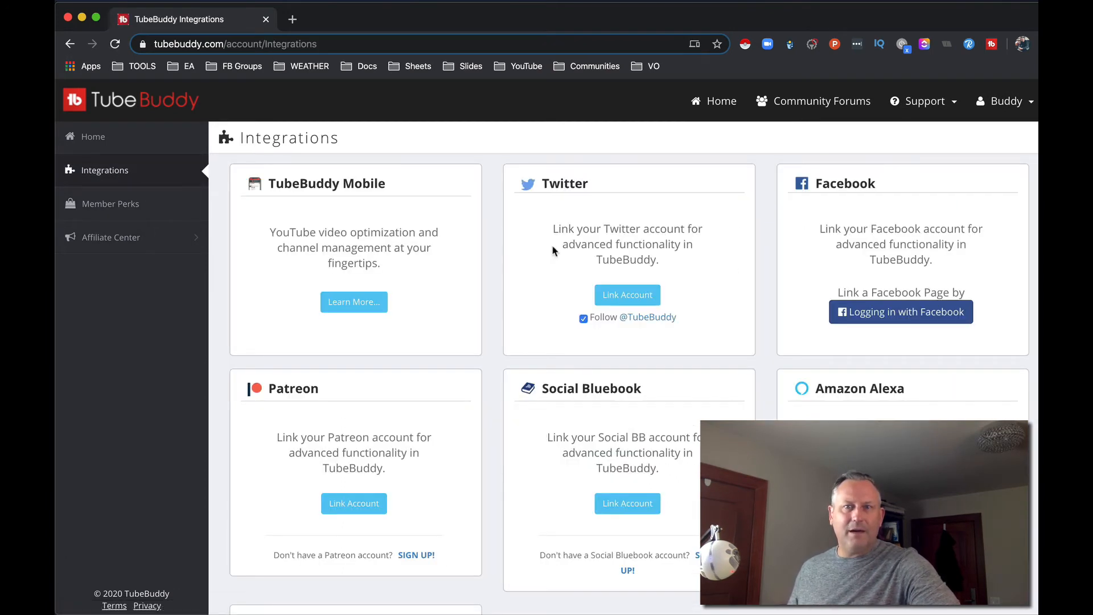
pyautogui.click(900, 312)
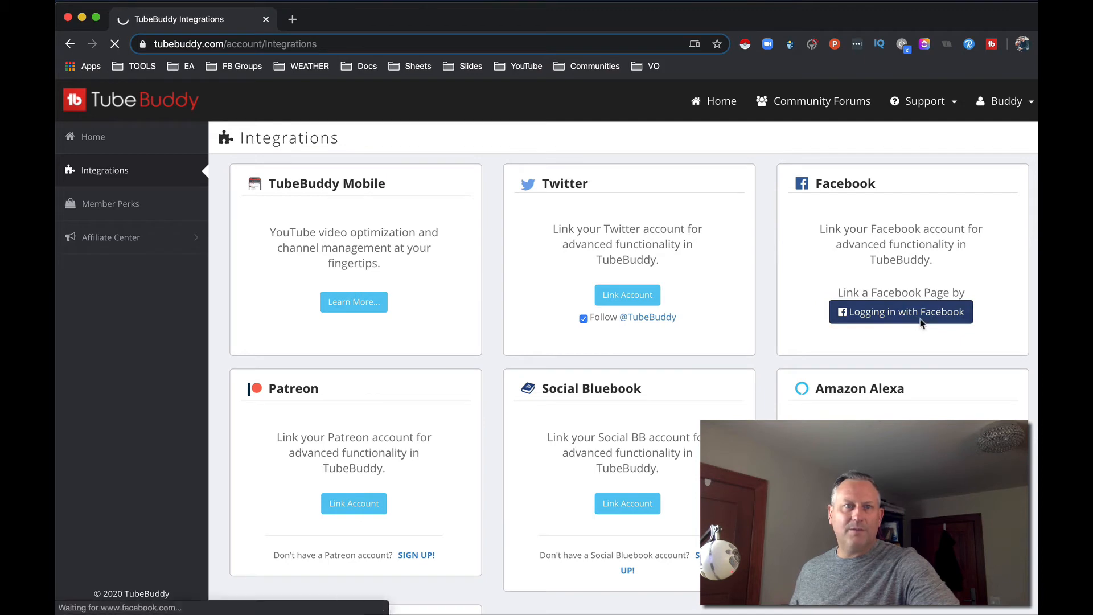
# Step: Continue as the logged-in Facebook user and grant TubeBuddy the personal profile and Entrepreneur Accelerator page
pyautogui.click(900, 312)
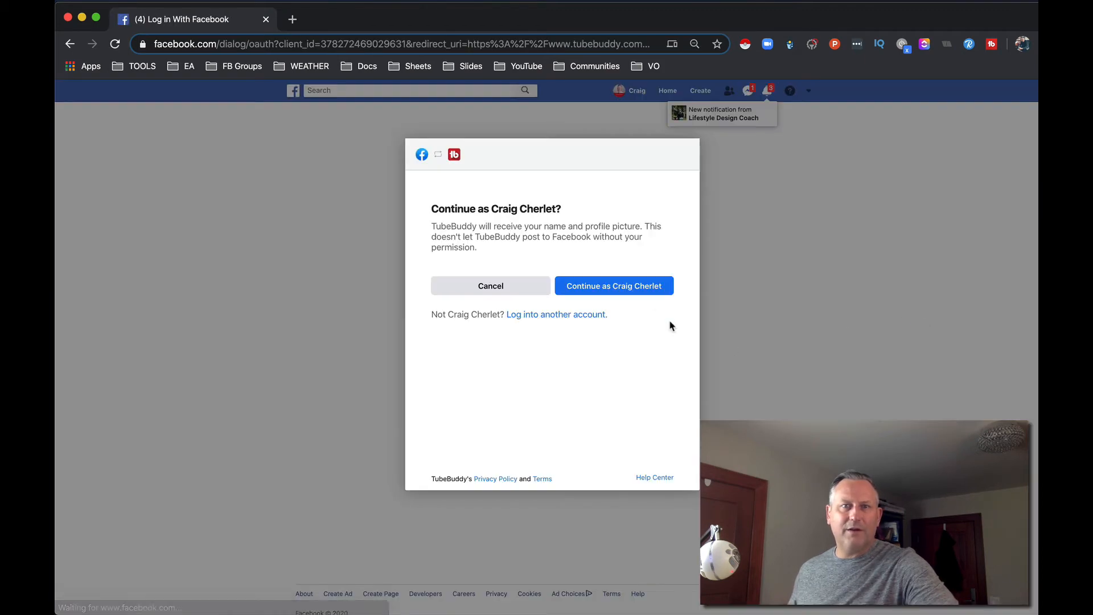
pyautogui.click(614, 285)
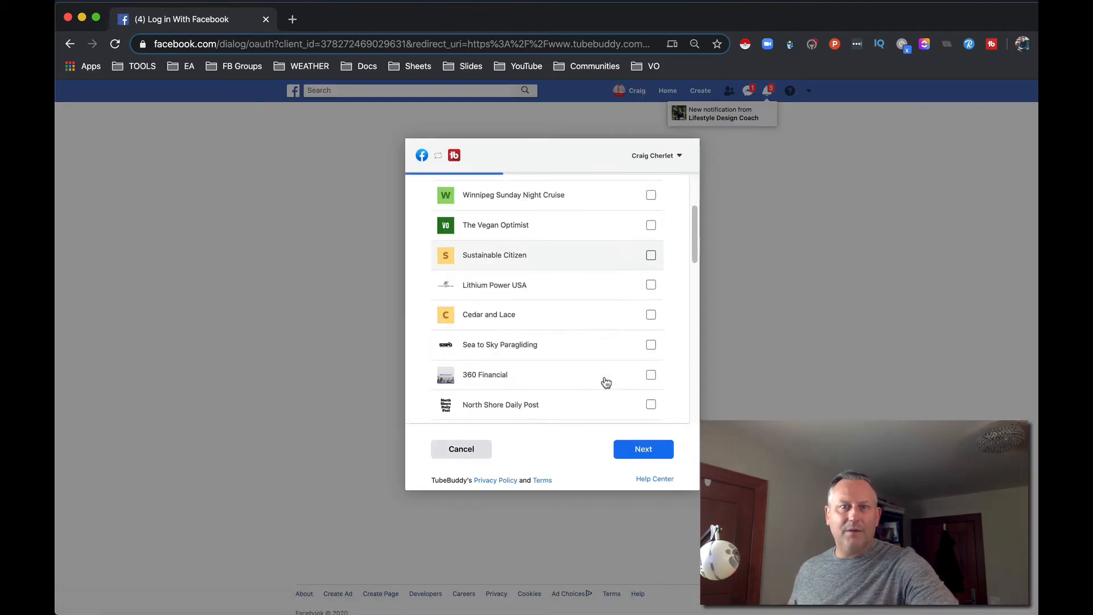
pyautogui.scroll(-3)
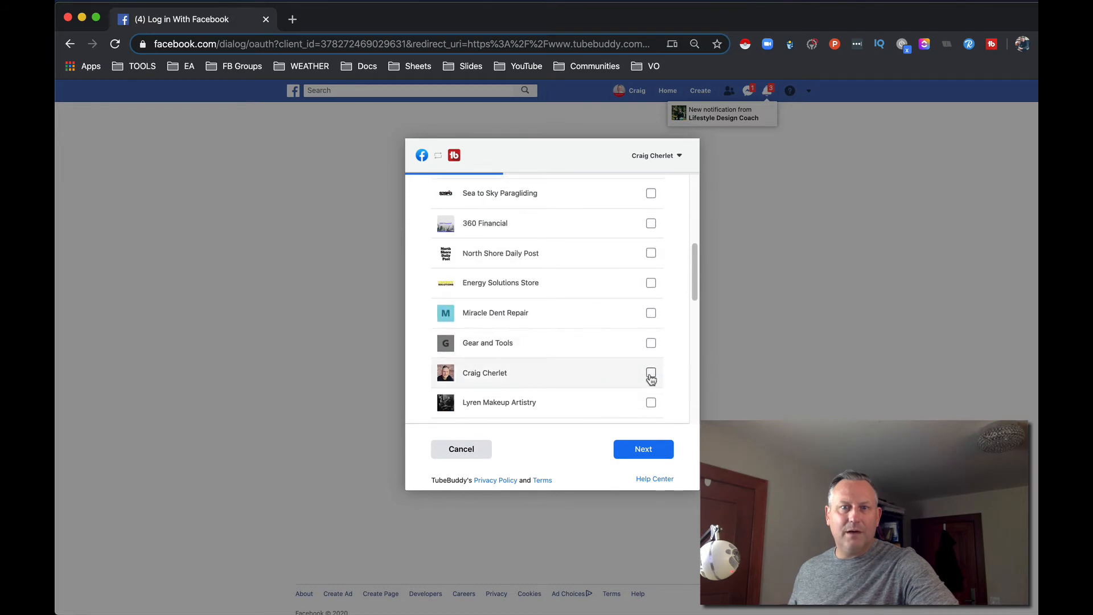
pyautogui.click(651, 374)
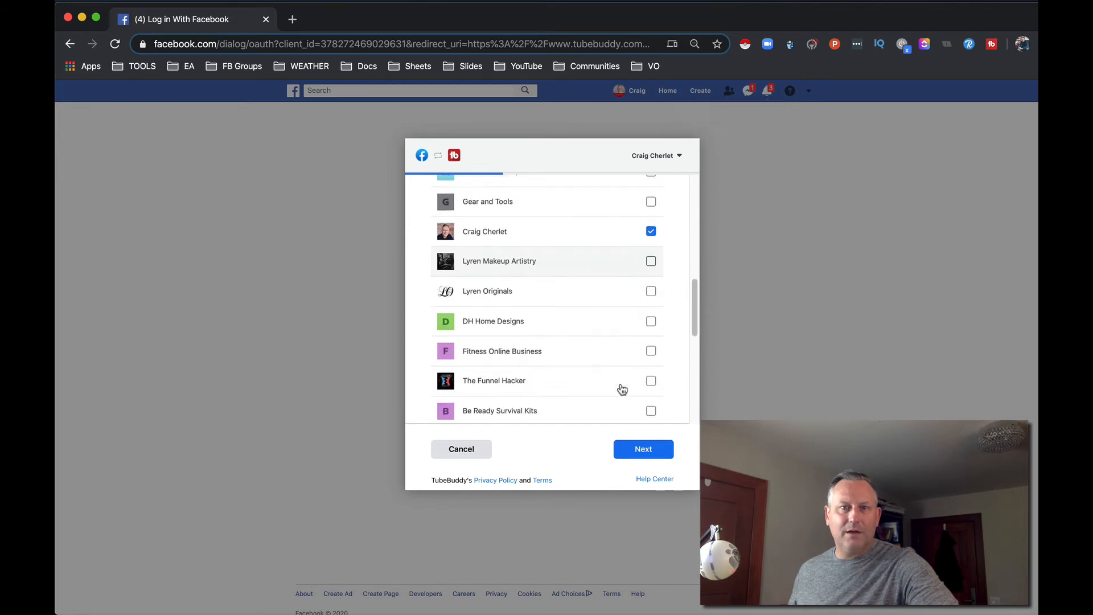
pyautogui.scroll(-3)
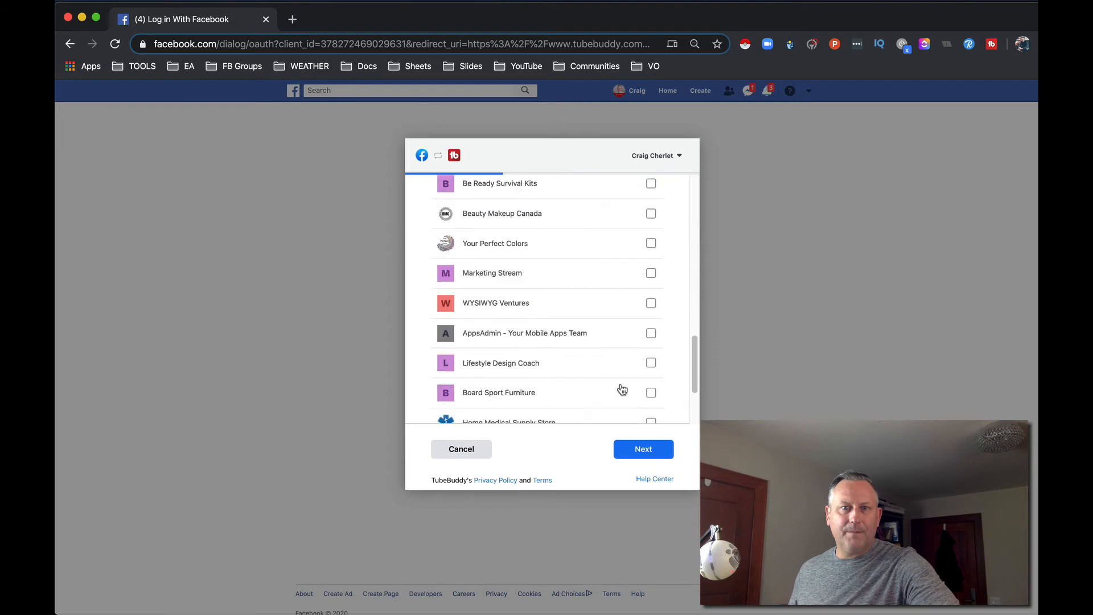
pyautogui.scroll(-3)
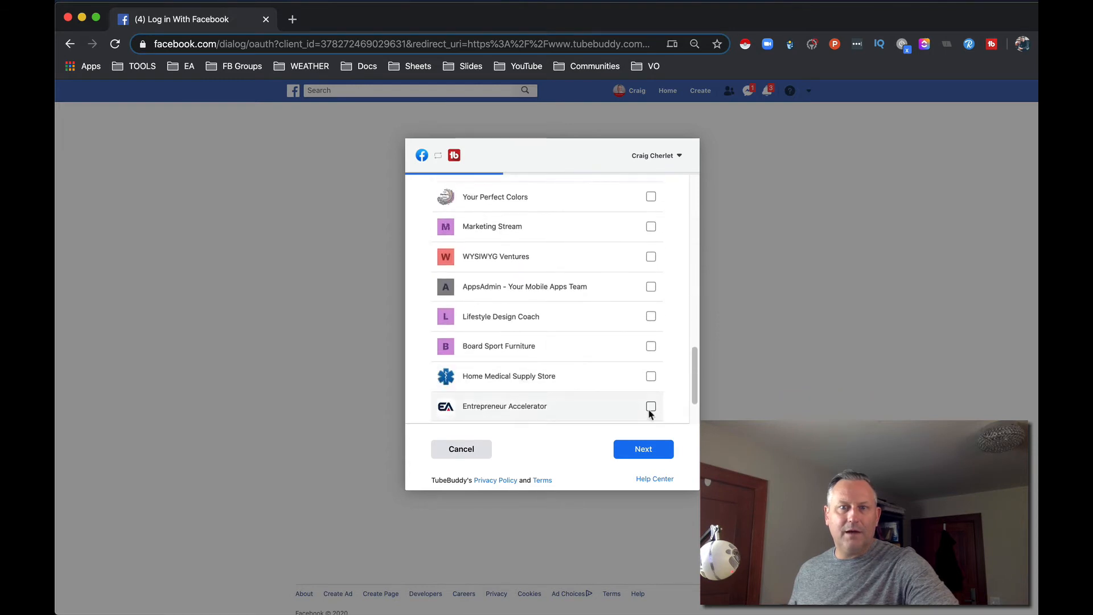
pyautogui.click(642, 449)
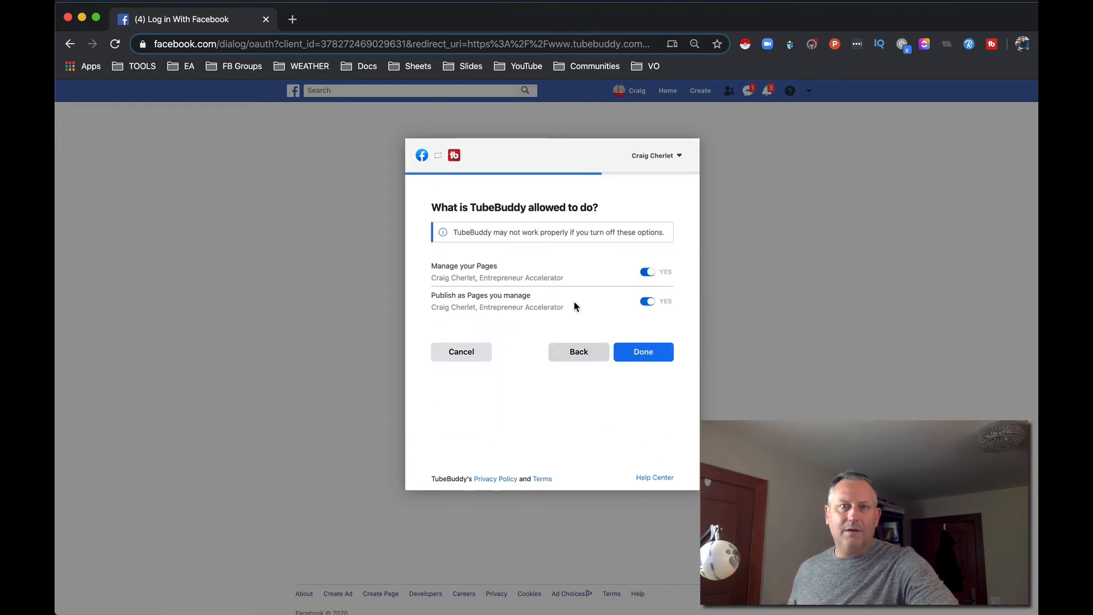
# Step: Confirm the chosen pages and permissions and finish linking TubeBuddy to Facebook
pyautogui.click(642, 352)
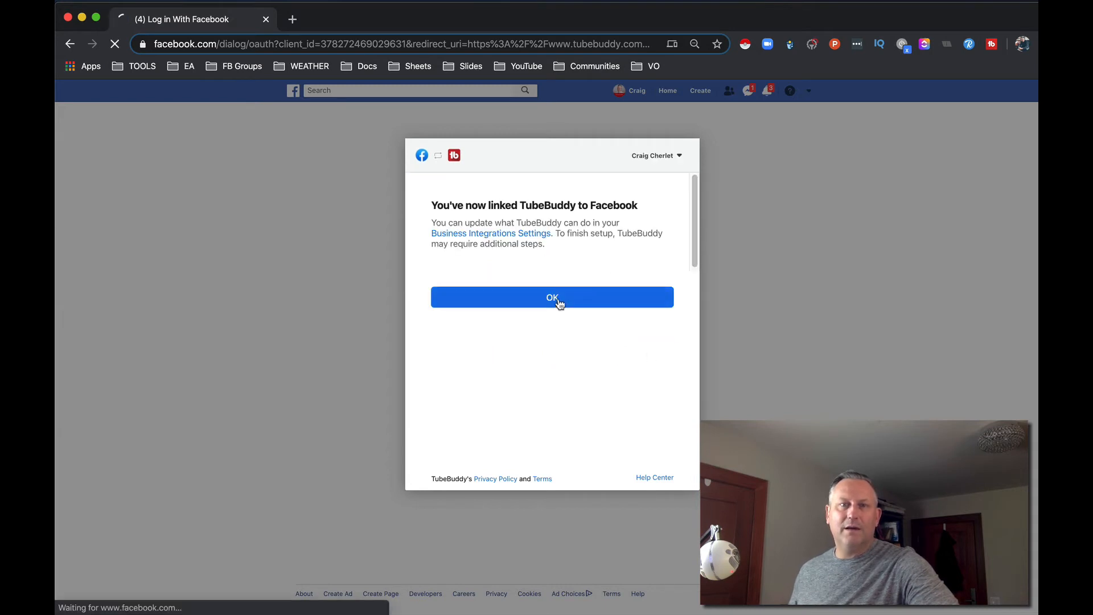
pyautogui.click(553, 297)
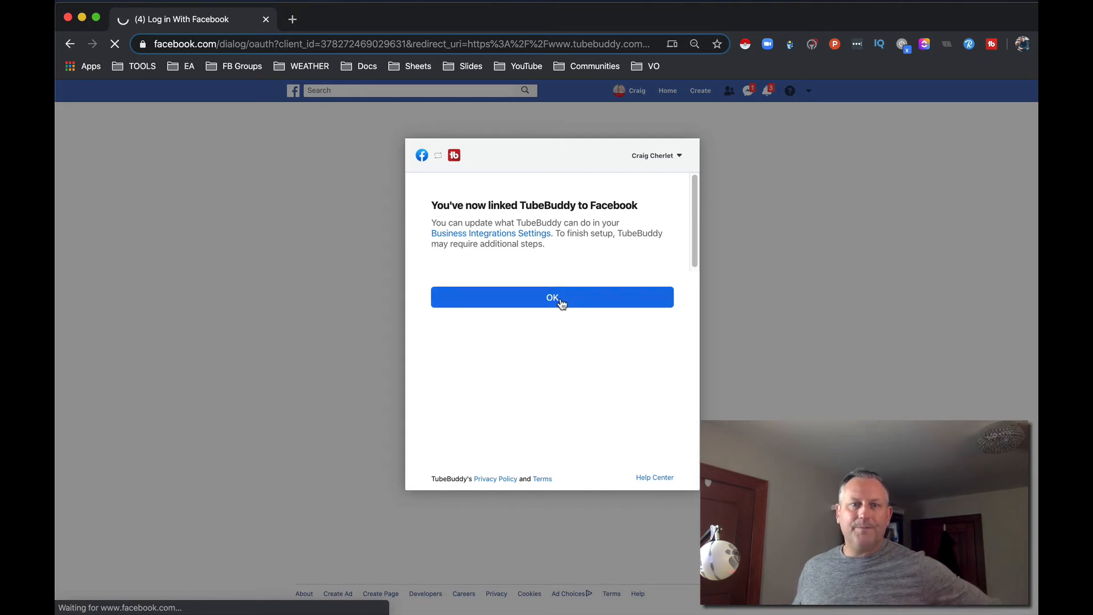
pyautogui.click(551, 297)
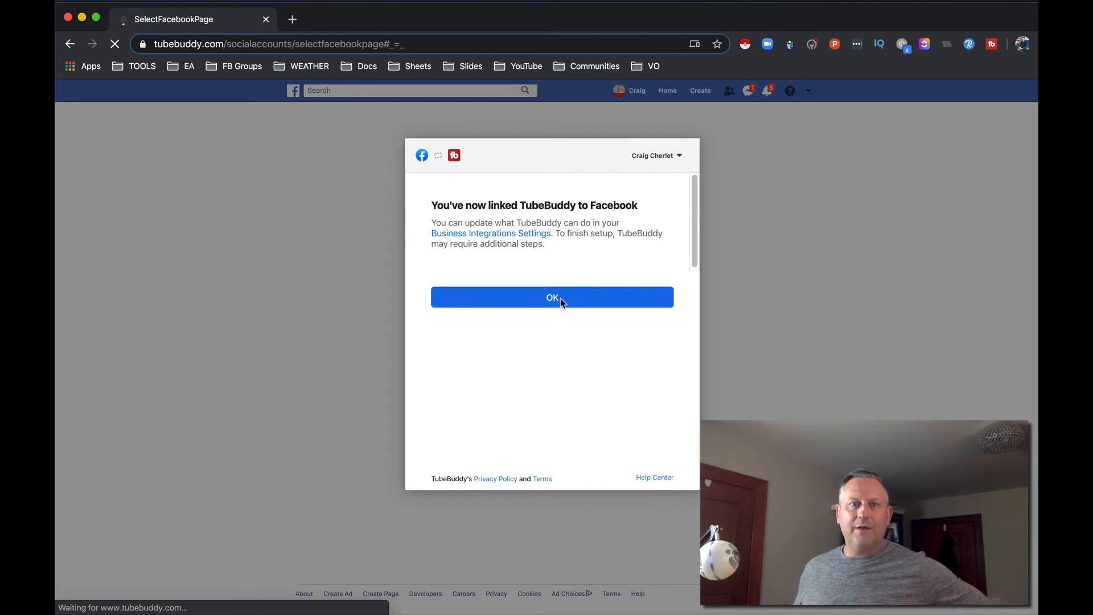
# Step: Add the Entrepreneur Accelerator Facebook page to the TubeBuddy account
pyautogui.click(551, 298)
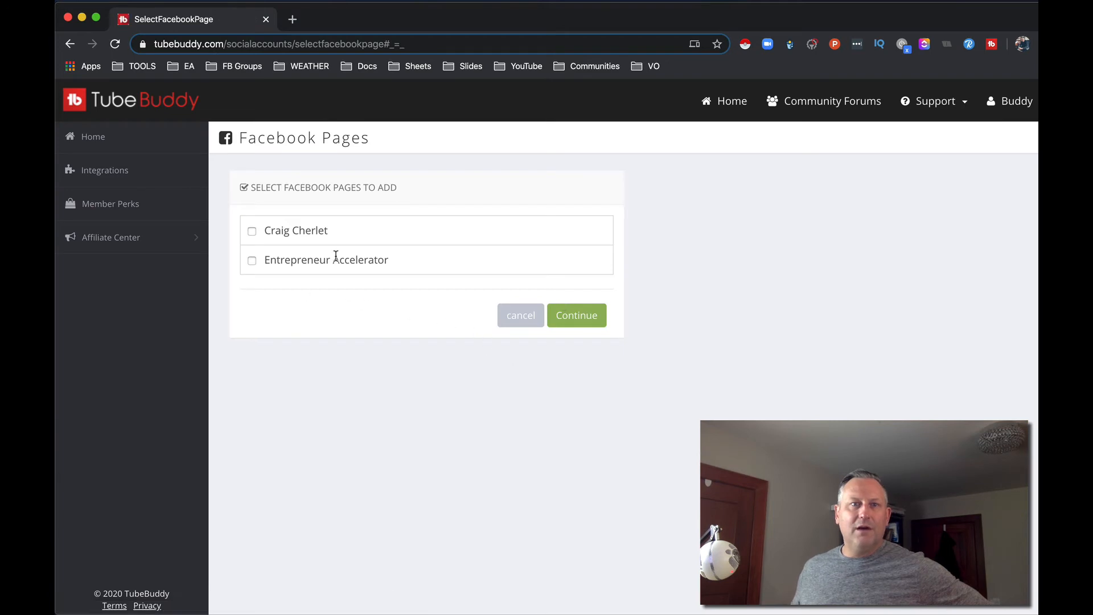
pyautogui.click(252, 259)
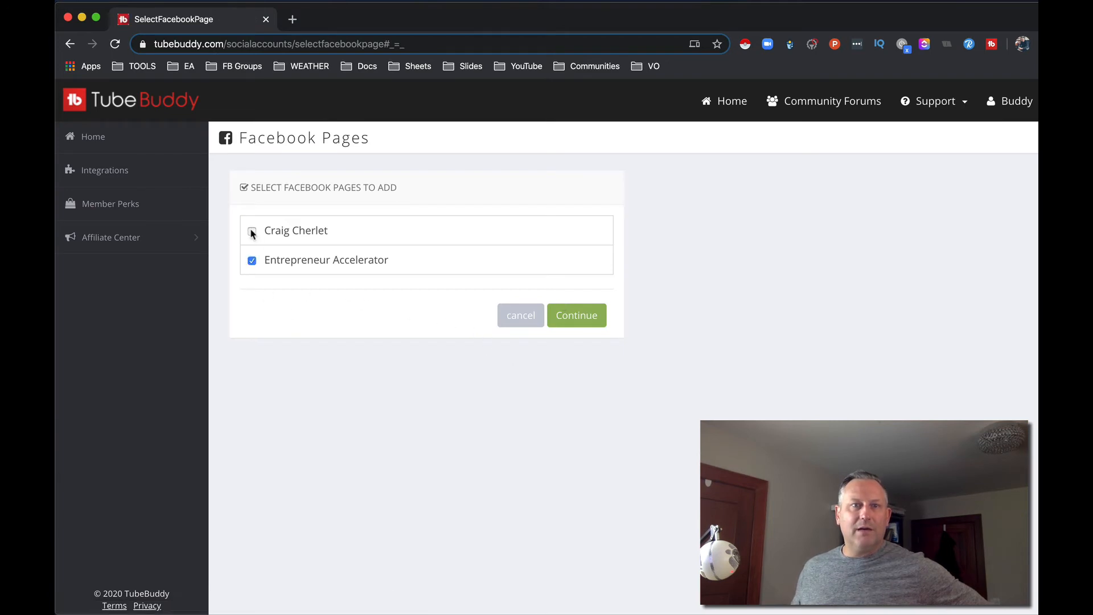
pyautogui.click(576, 315)
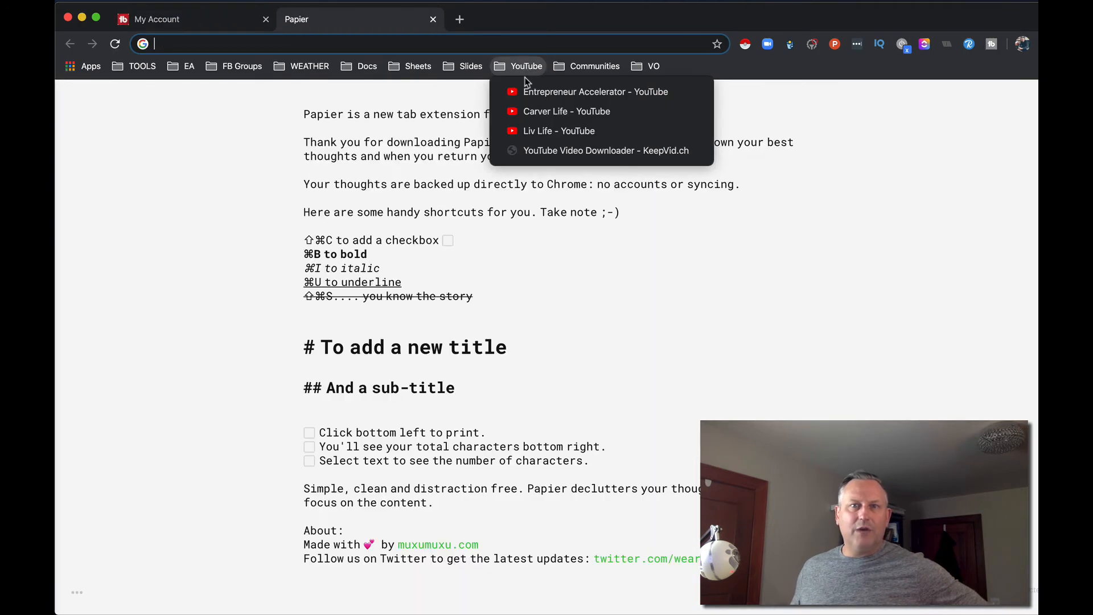
# Step: Go to the Entrepreneur Accelerator channel page and scroll its Home tab
pyautogui.click(566, 110)
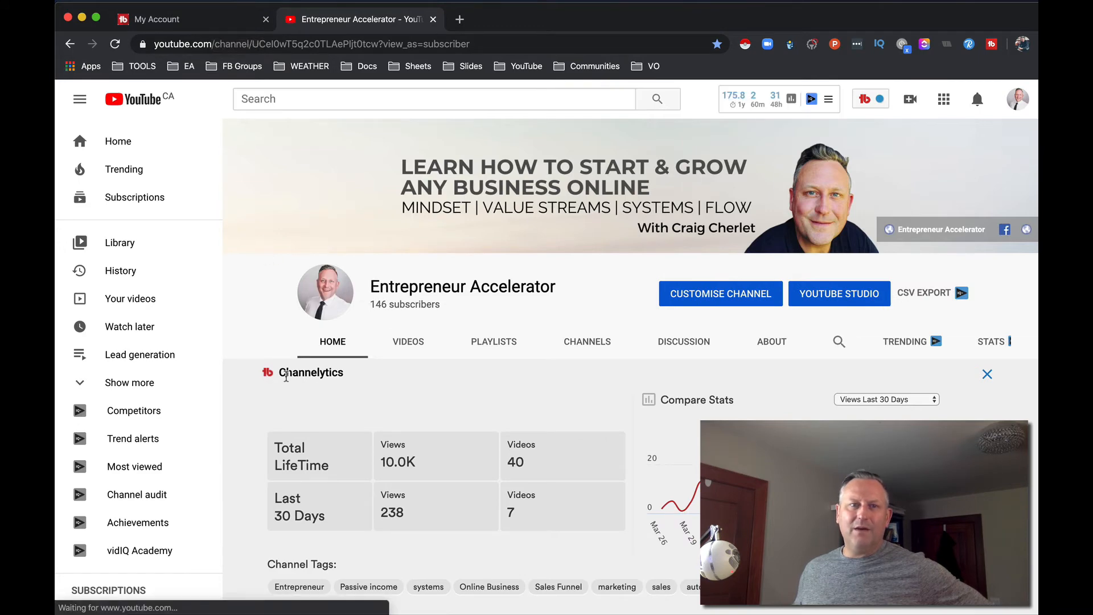
pyautogui.scroll(-3)
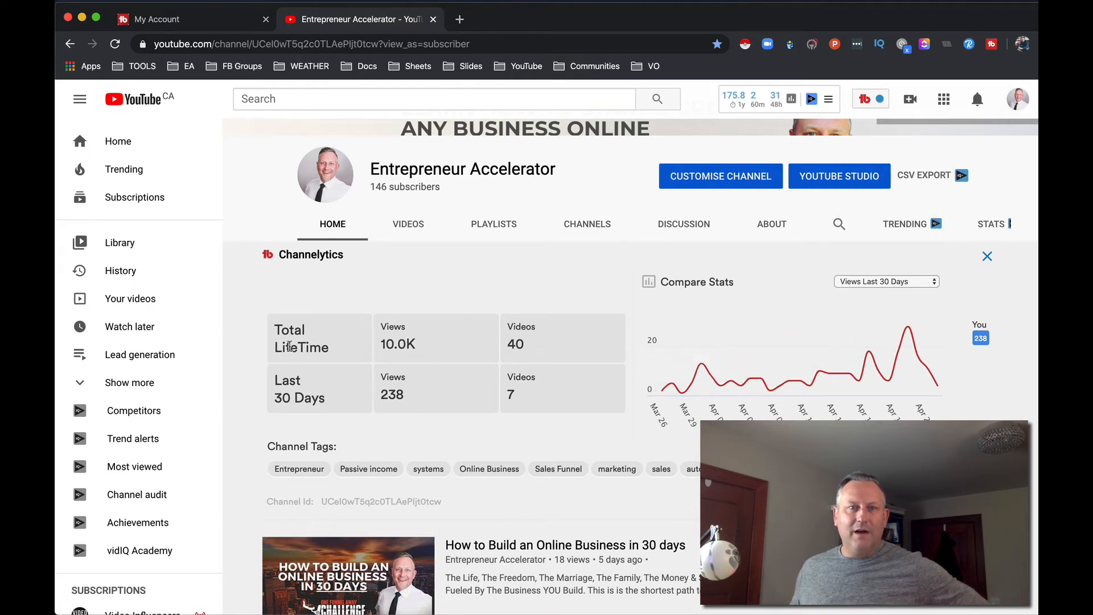
pyautogui.moveTo(532, 409)
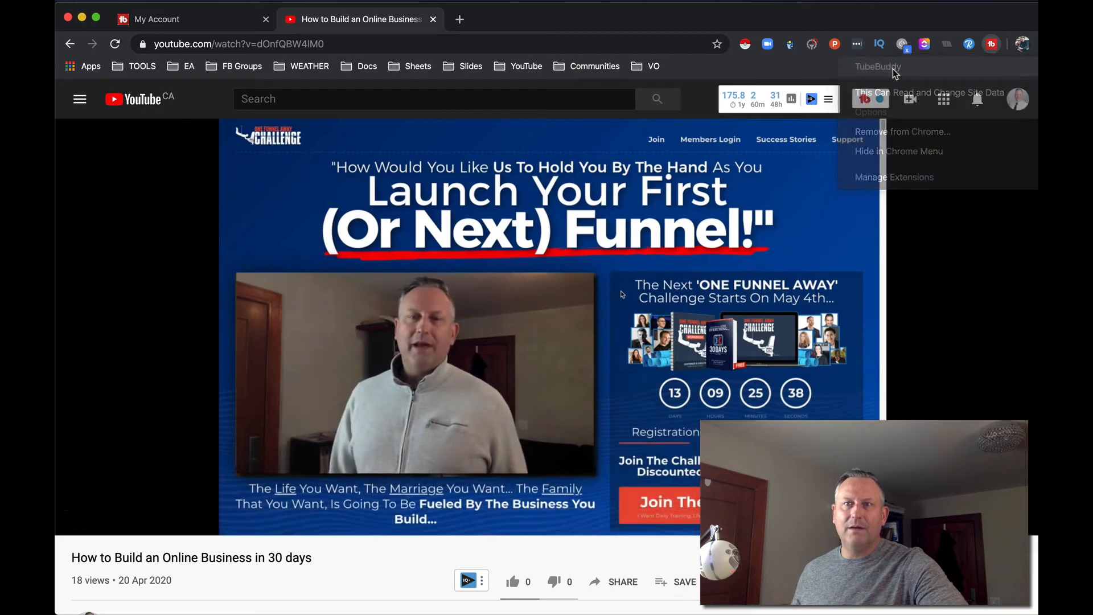
# Step: Launch Keyword Explorer from the TubeBuddy extension menu's Tools tab
pyautogui.click(878, 66)
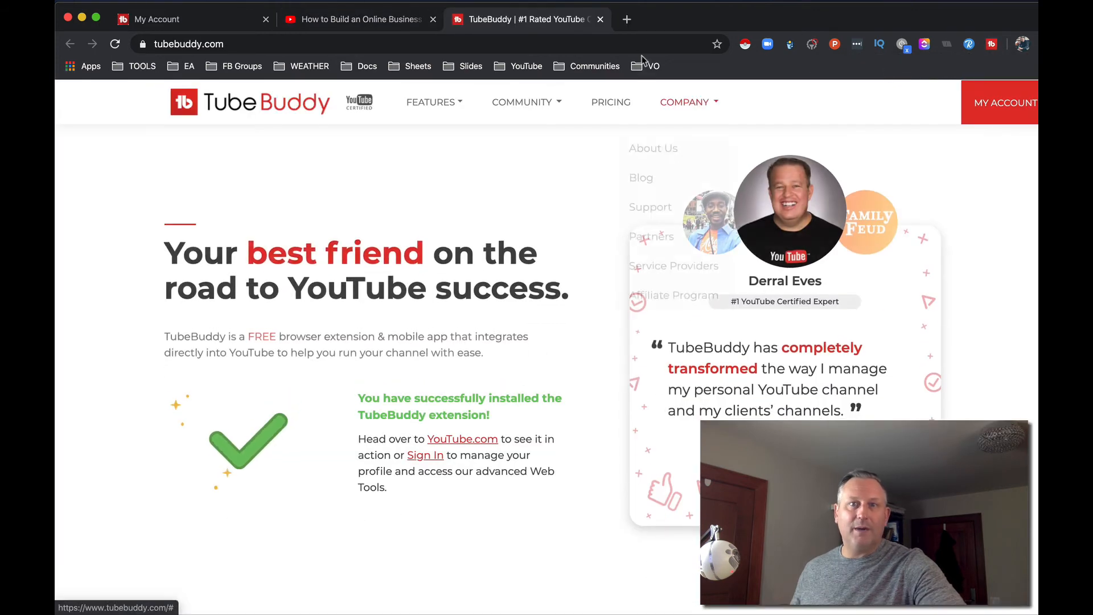
pyautogui.click(355, 19)
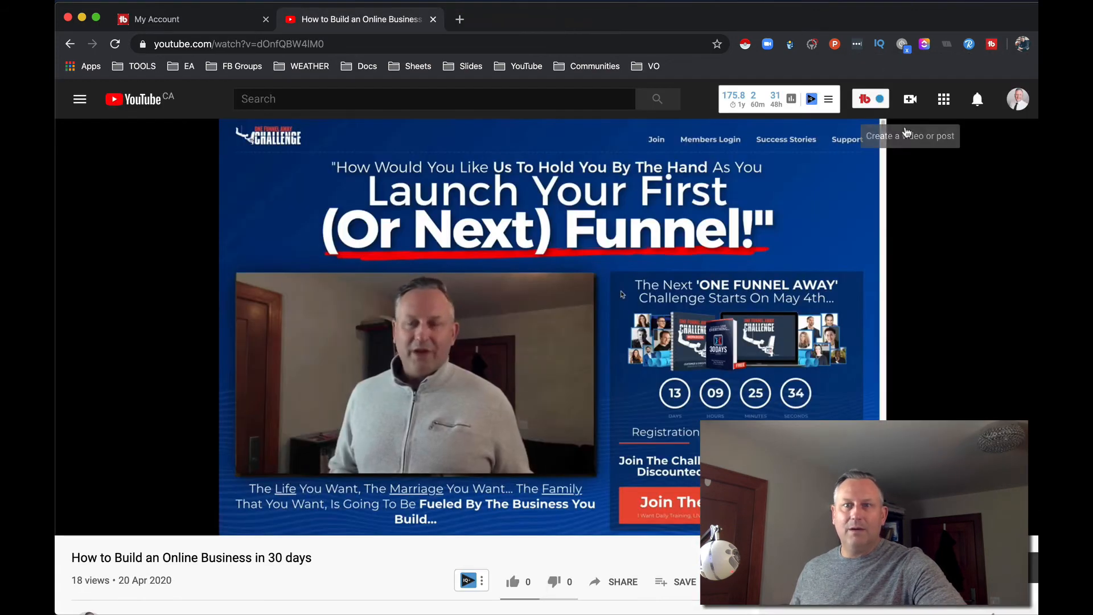
pyautogui.click(869, 98)
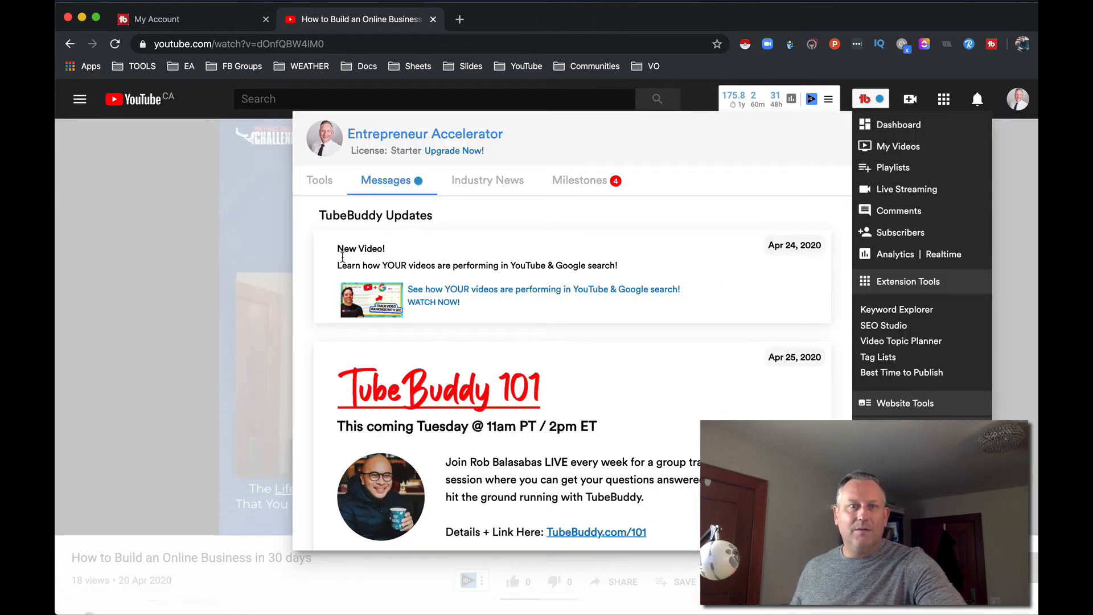
pyautogui.click(318, 180)
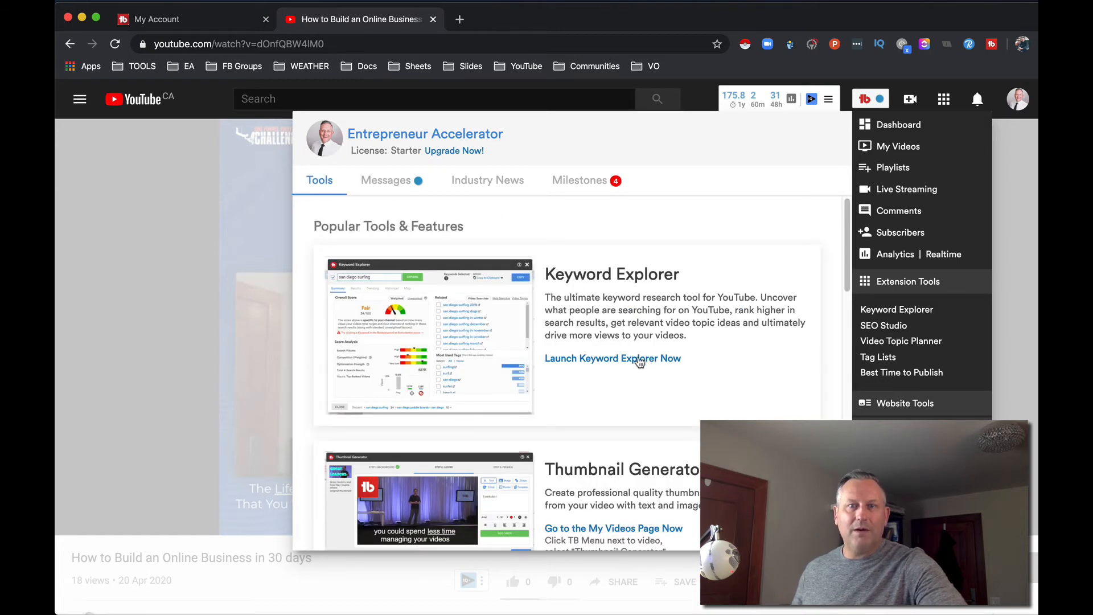
pyautogui.click(611, 359)
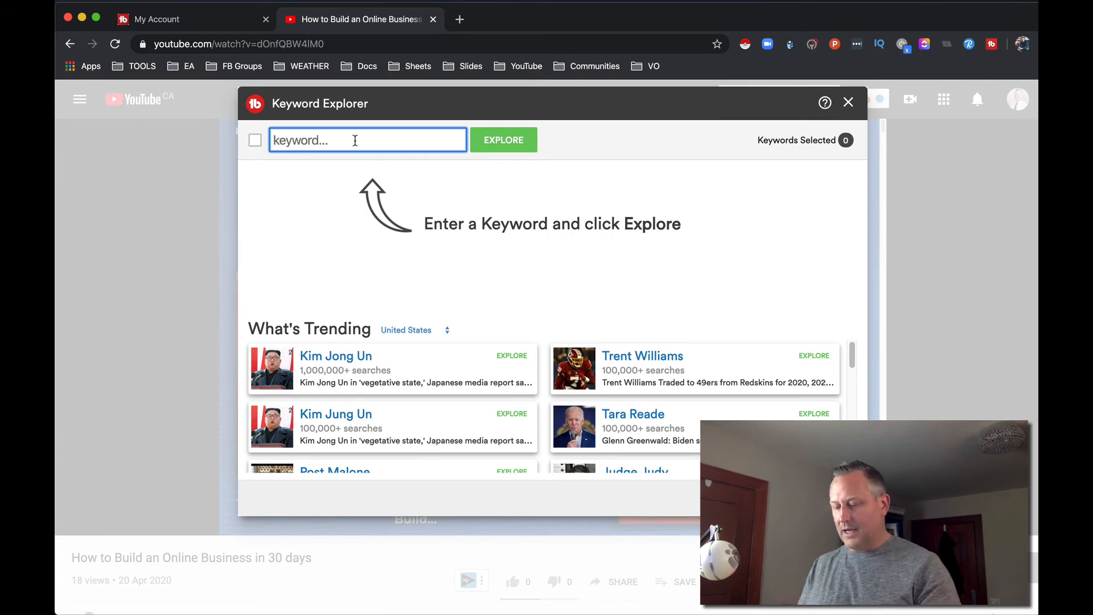
# Step: Explore the suggestion 'how to start a business with no money', scored Poor 15/100
pyautogui.write('How to start')
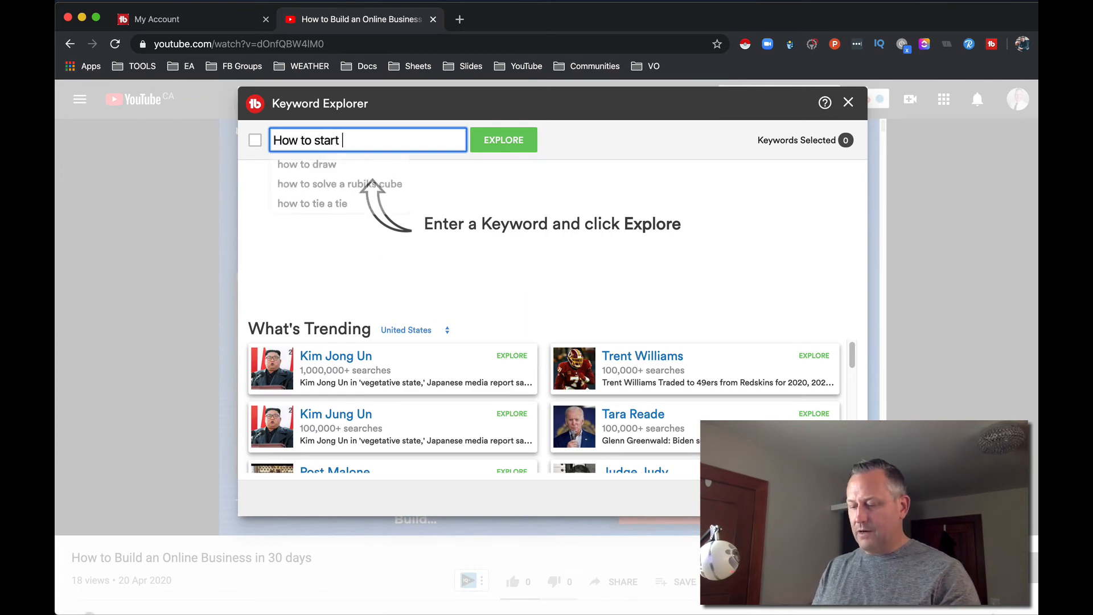
pyautogui.write('a business')
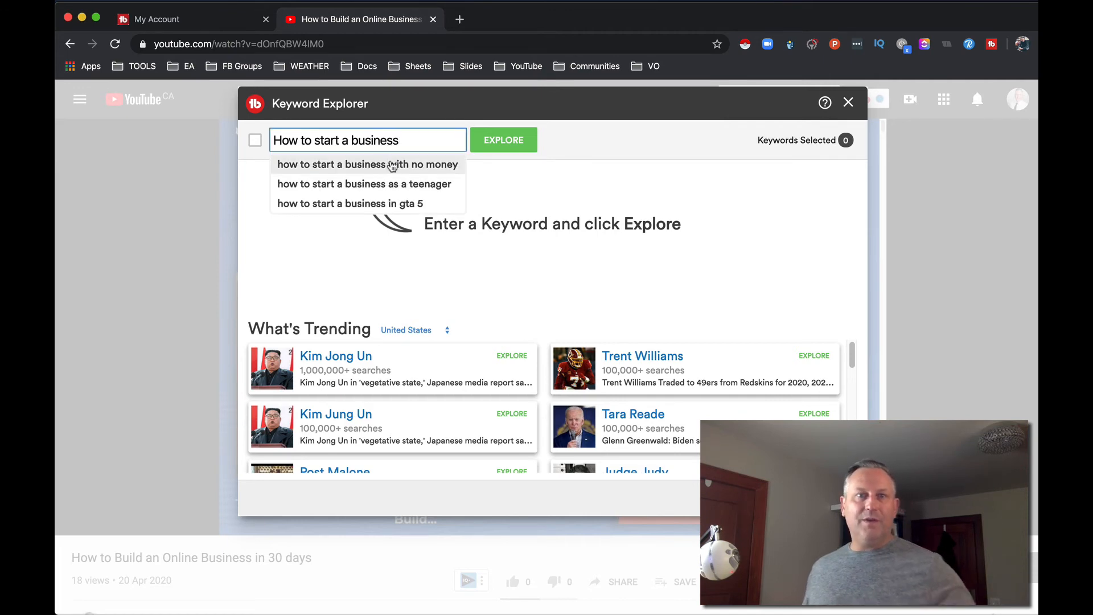
pyautogui.click(367, 164)
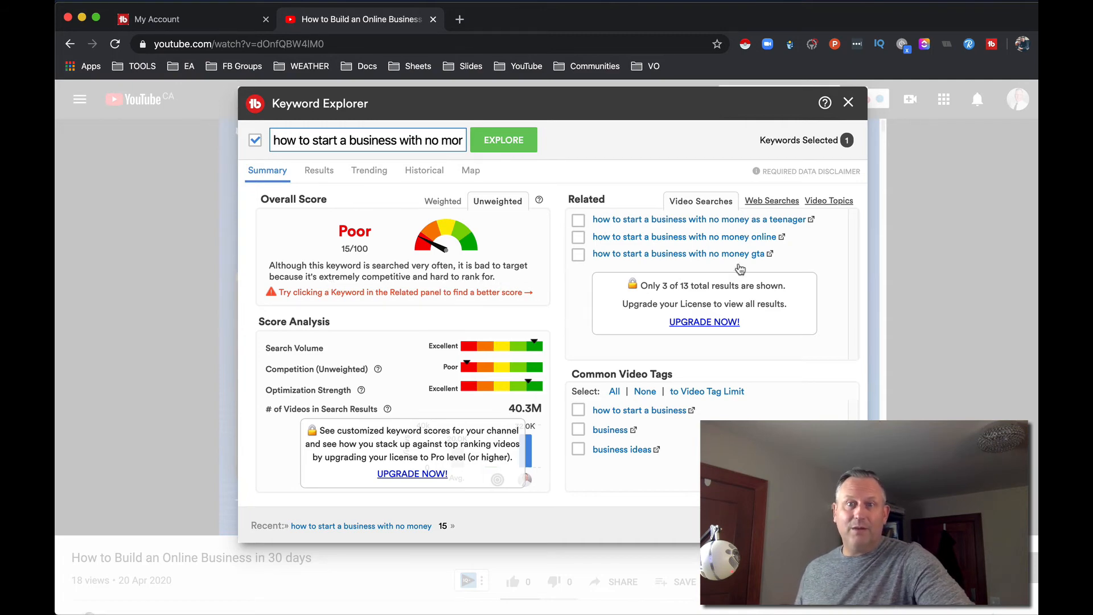
pyautogui.moveTo(802, 280)
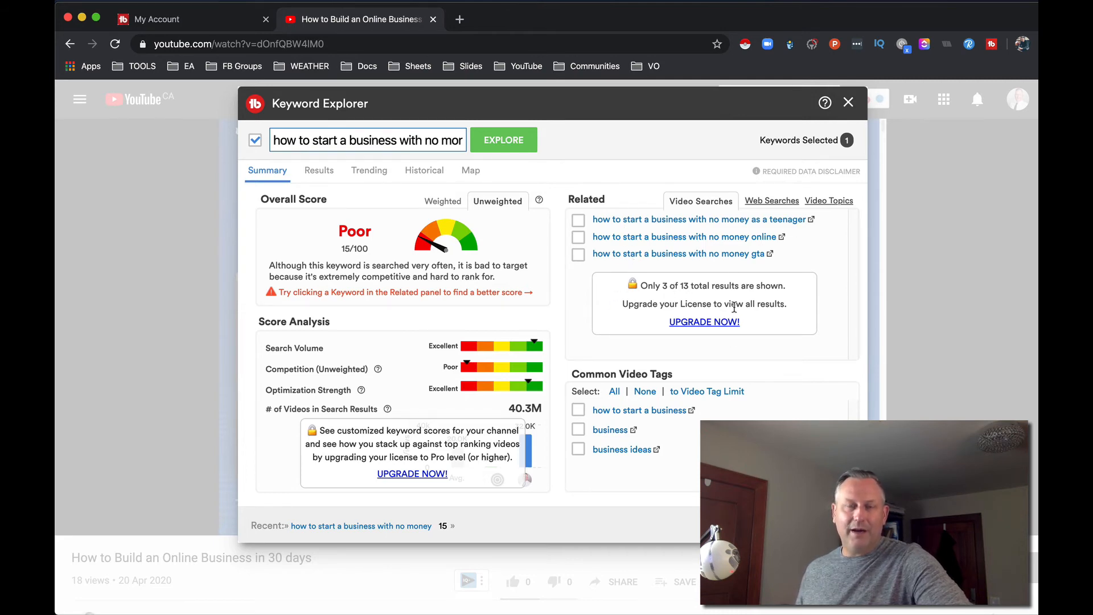
pyautogui.moveTo(439, 358)
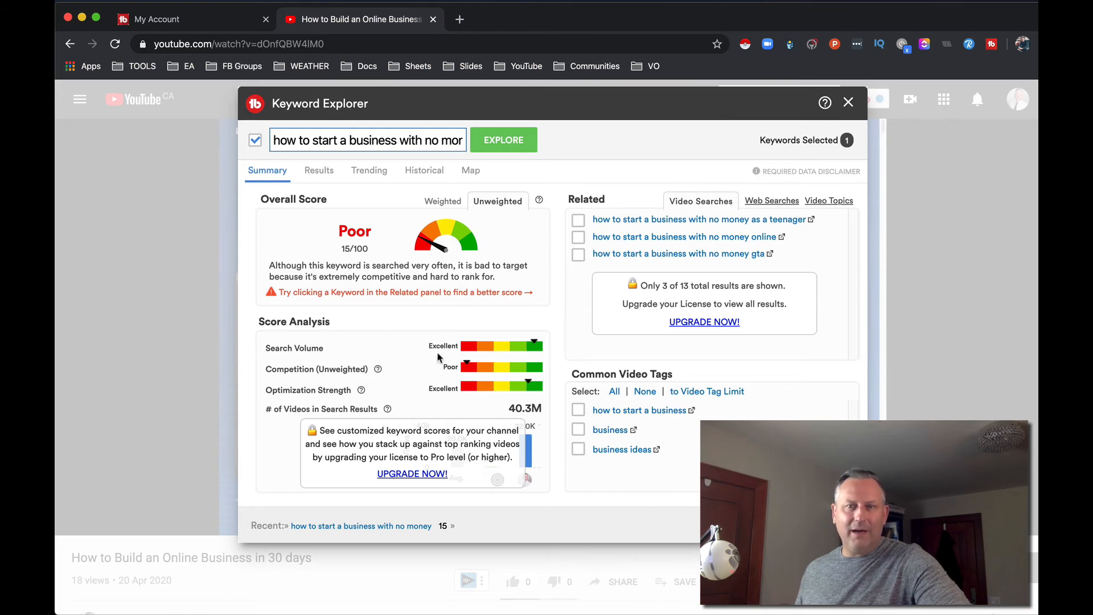
pyautogui.moveTo(397, 358)
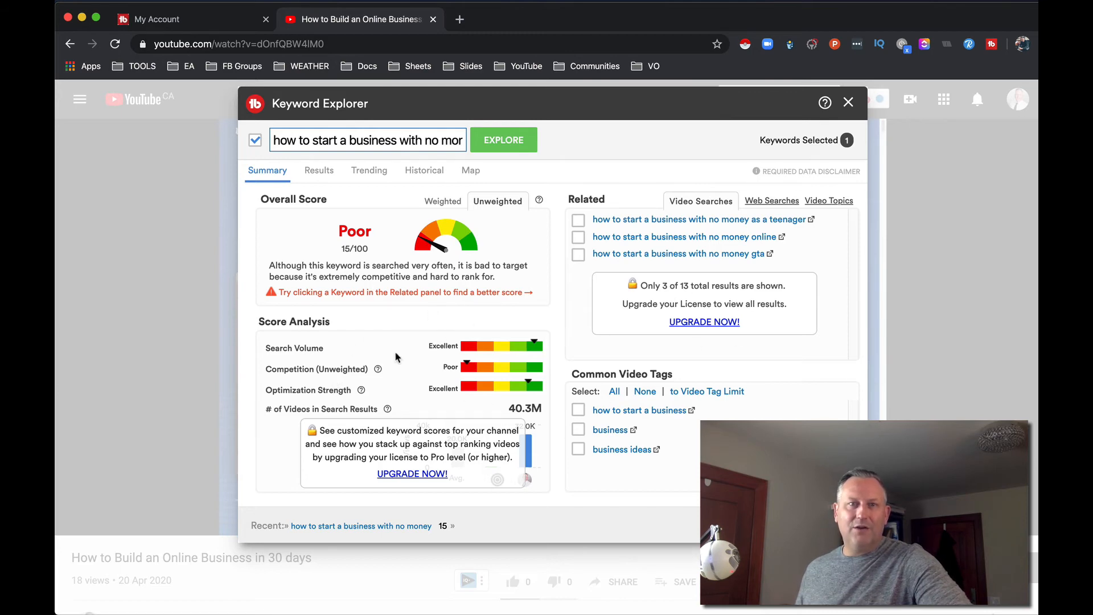
pyautogui.click(368, 140)
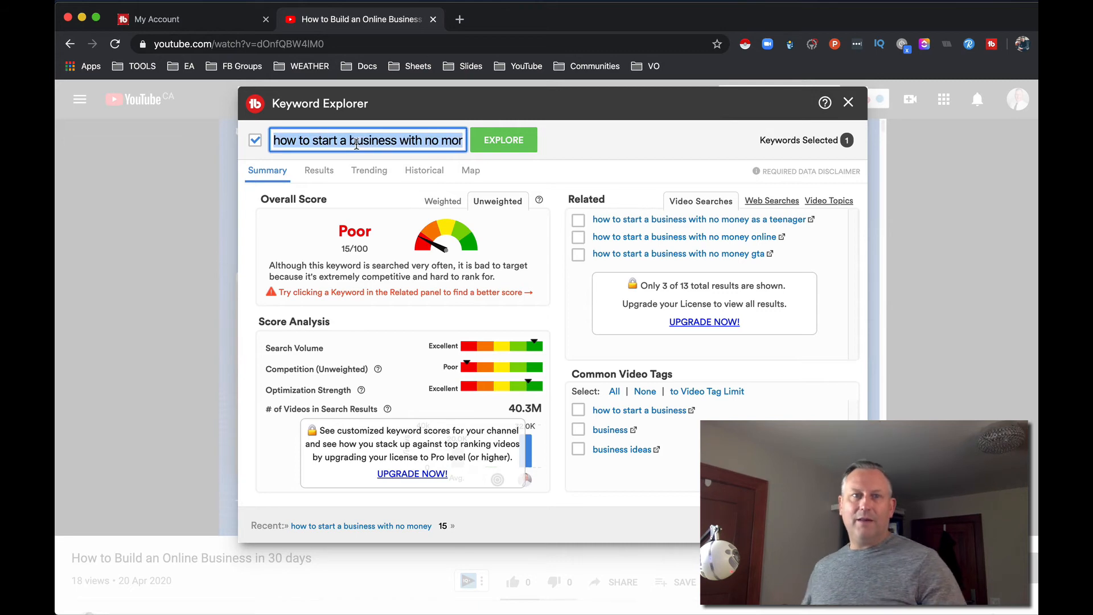
# Step: Explore 'how to create an email automation', rated Very Good 61/100, and its related topics
pyautogui.write('How to create an')
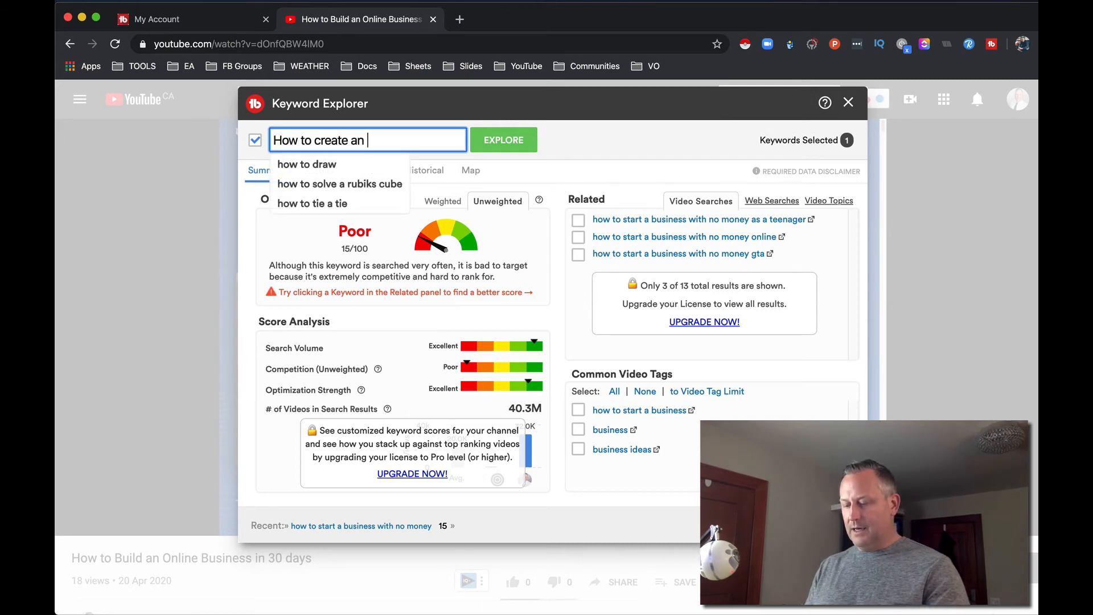
pyautogui.write('email automa')
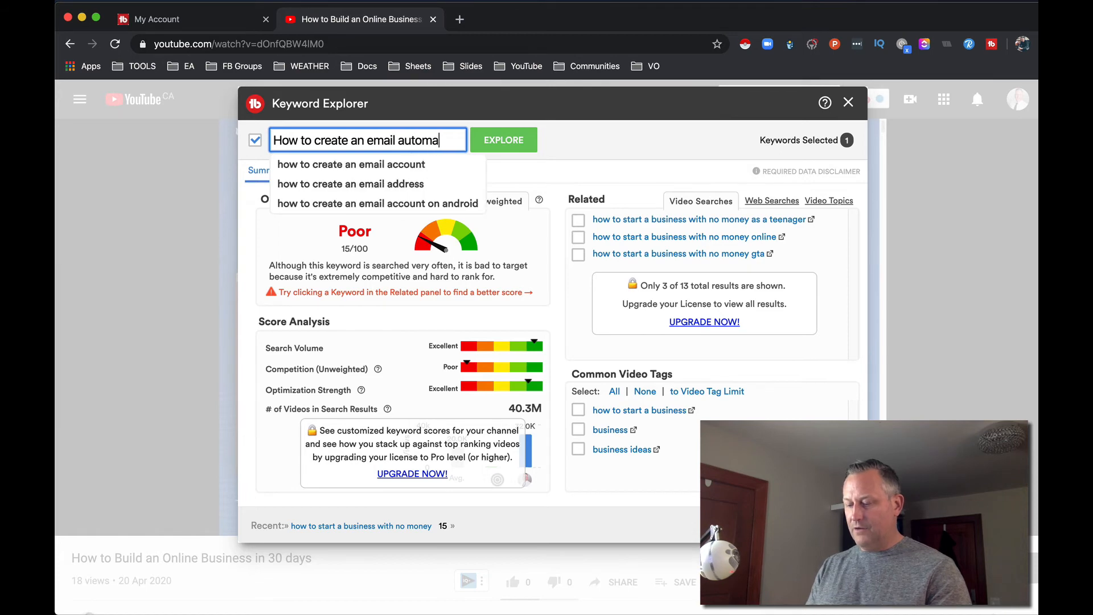
pyautogui.click(503, 139)
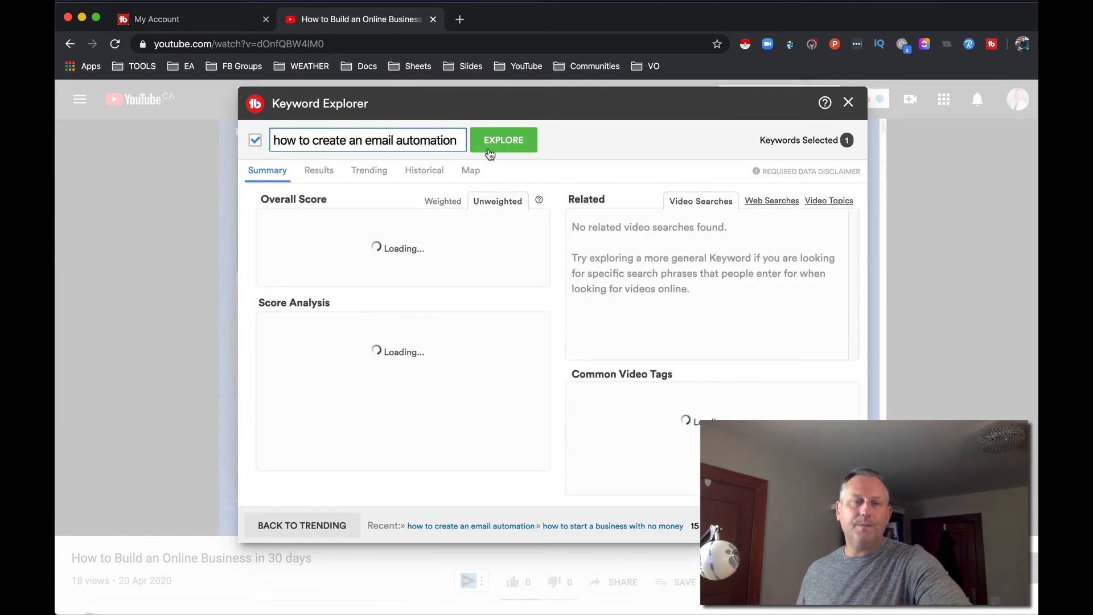
pyautogui.click(503, 139)
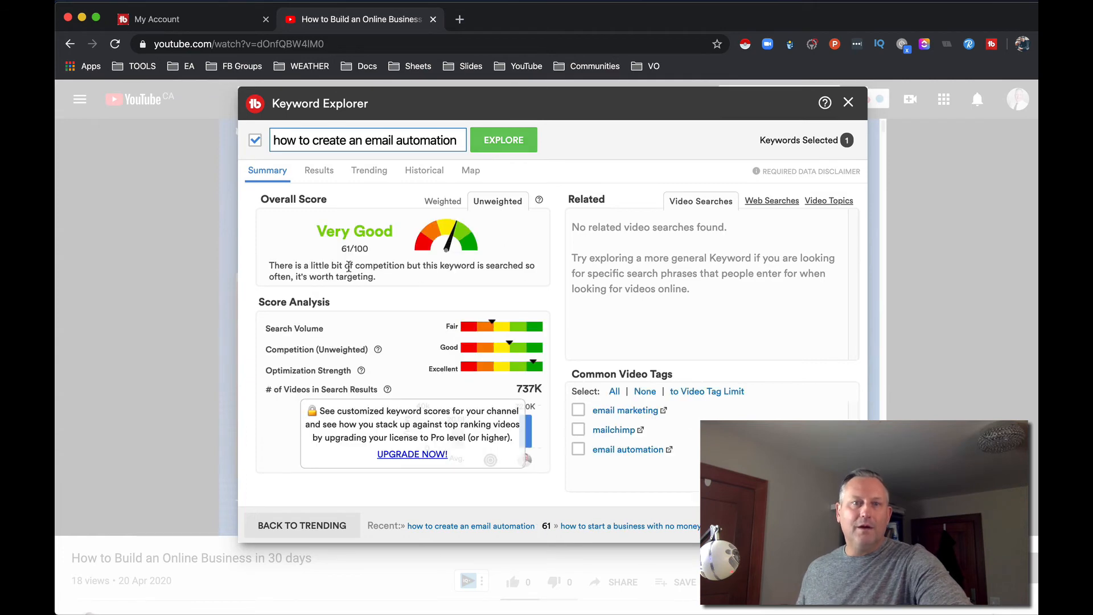
pyautogui.moveTo(488, 288)
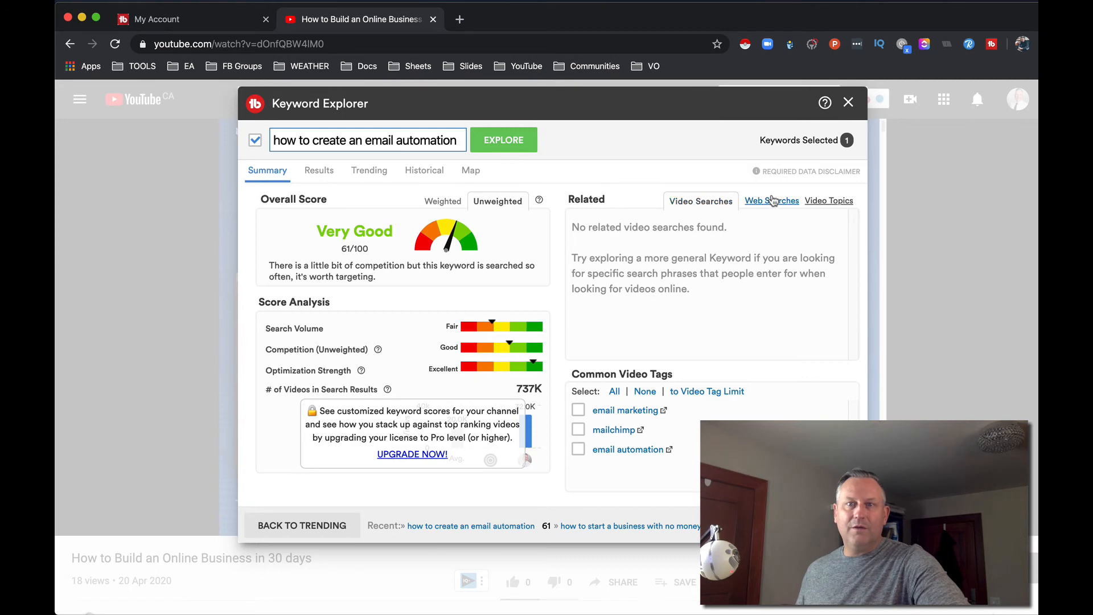
pyautogui.click(829, 201)
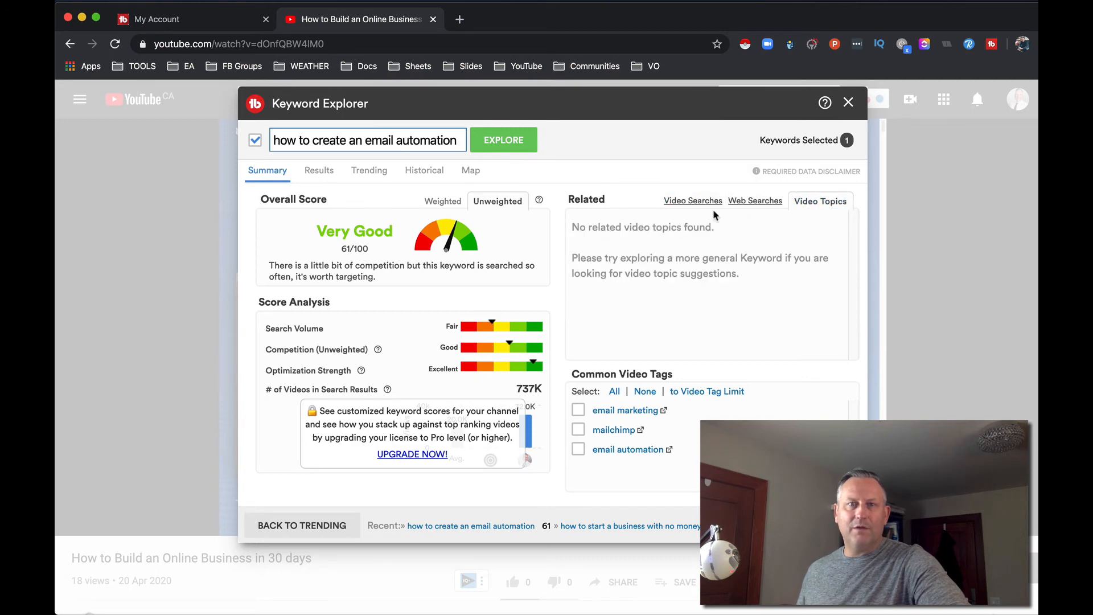
pyautogui.moveTo(640, 416)
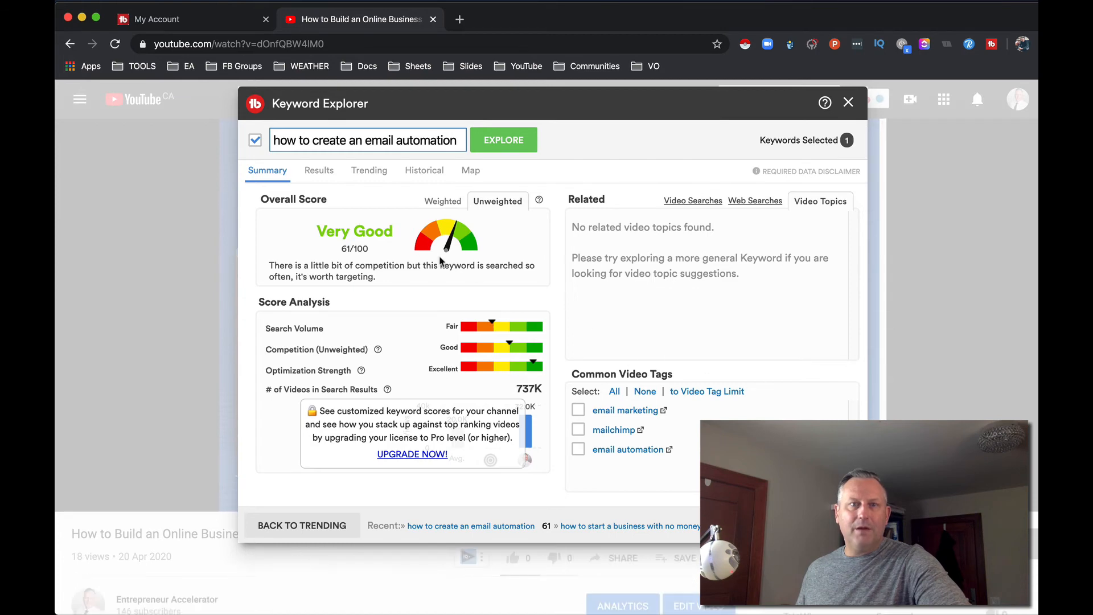
# Step: Browse the keyword's Results, Trending, Historical, Map and Summary views, then close Keyword Explorer
pyautogui.click(319, 170)
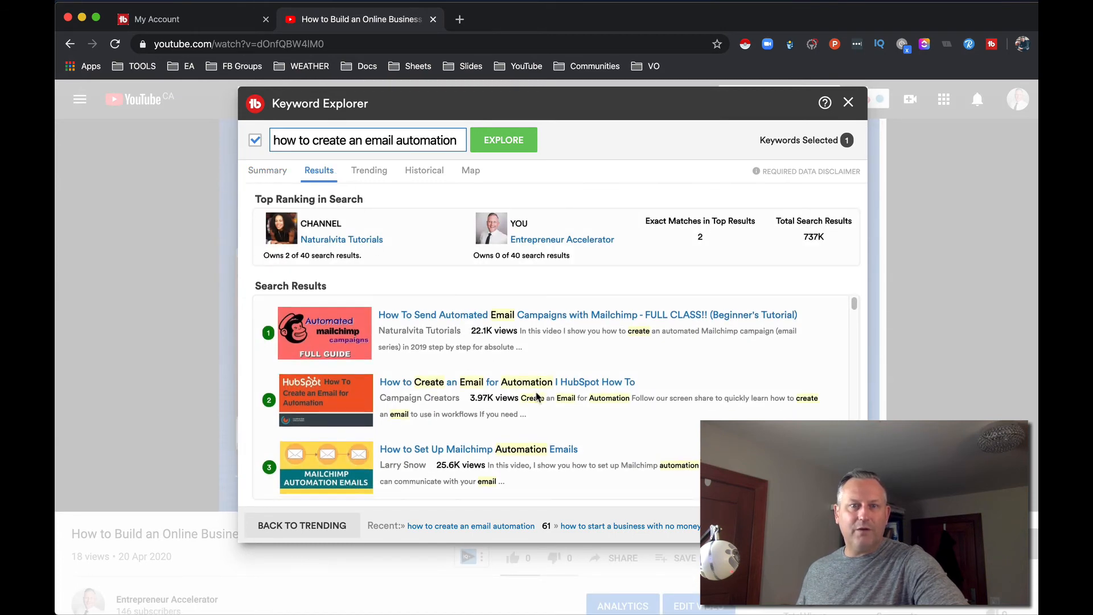
pyautogui.scroll(-3)
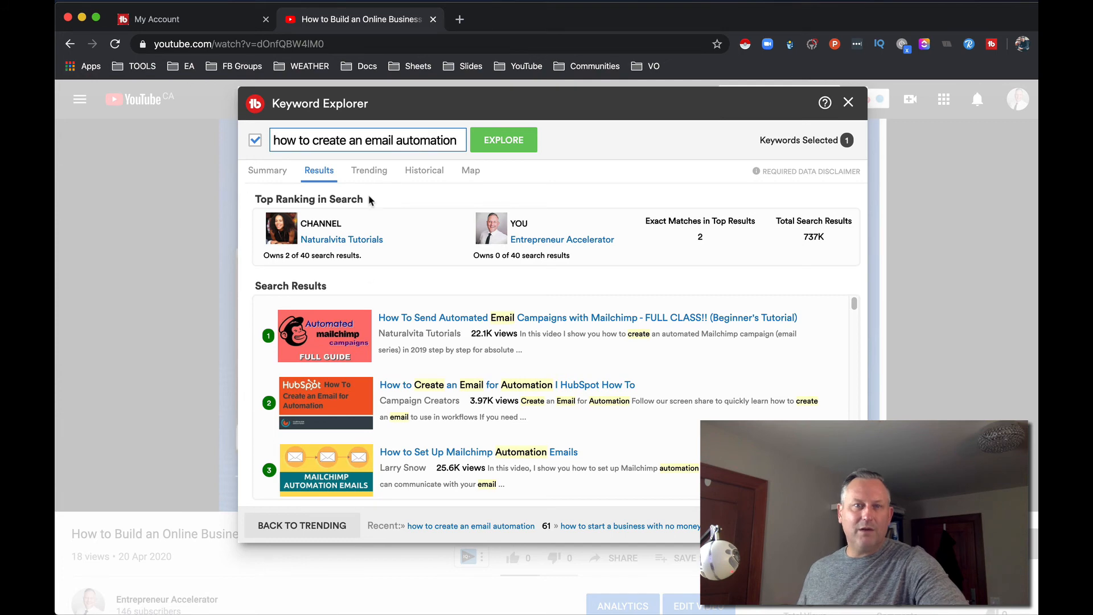
pyautogui.click(369, 169)
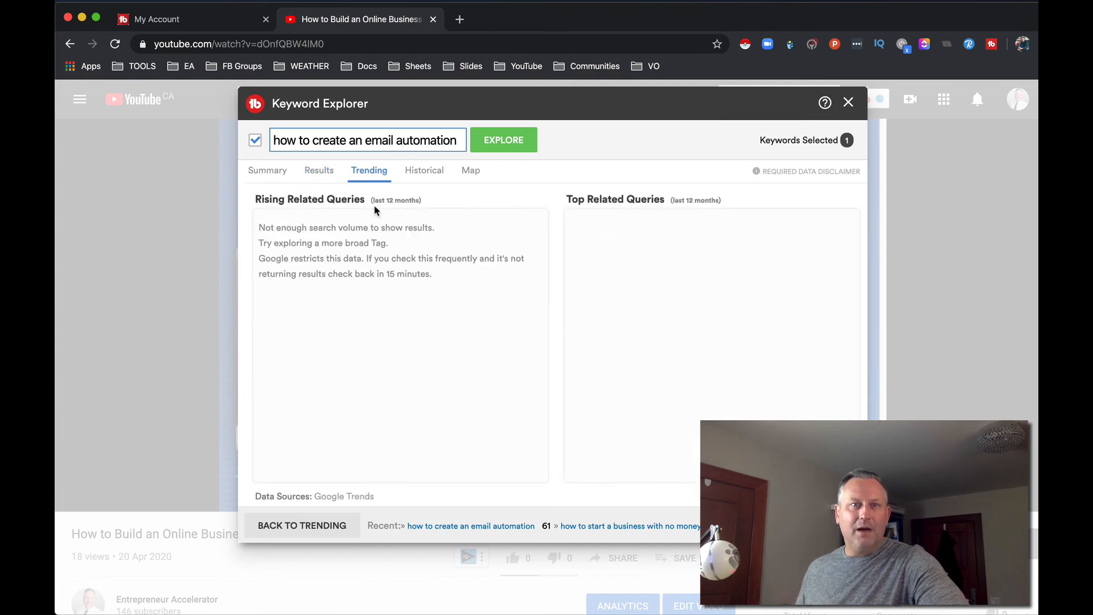
pyautogui.click(423, 170)
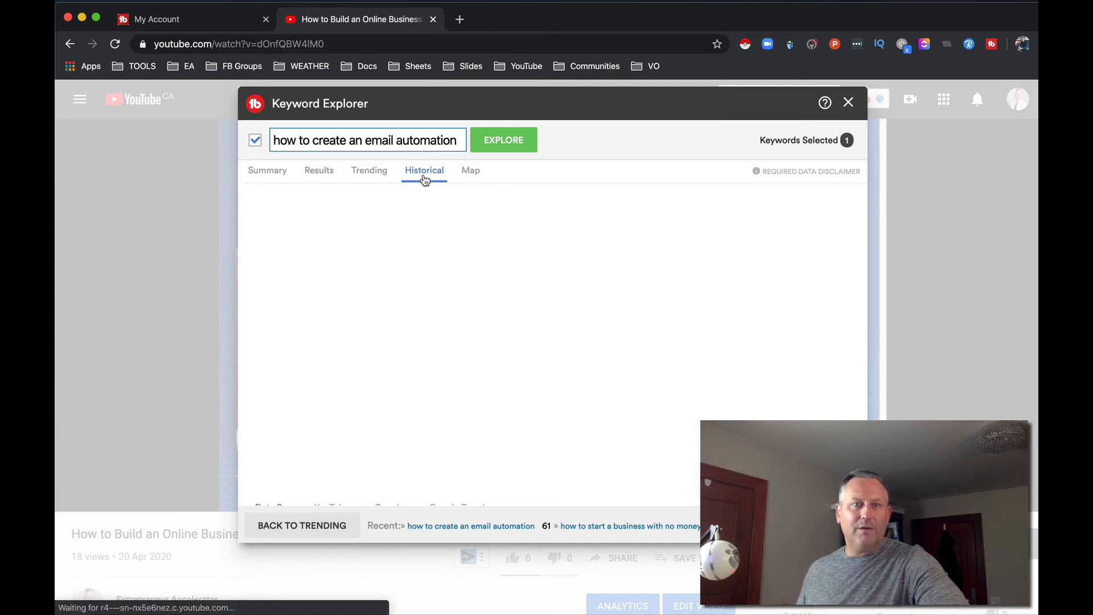
pyautogui.click(470, 170)
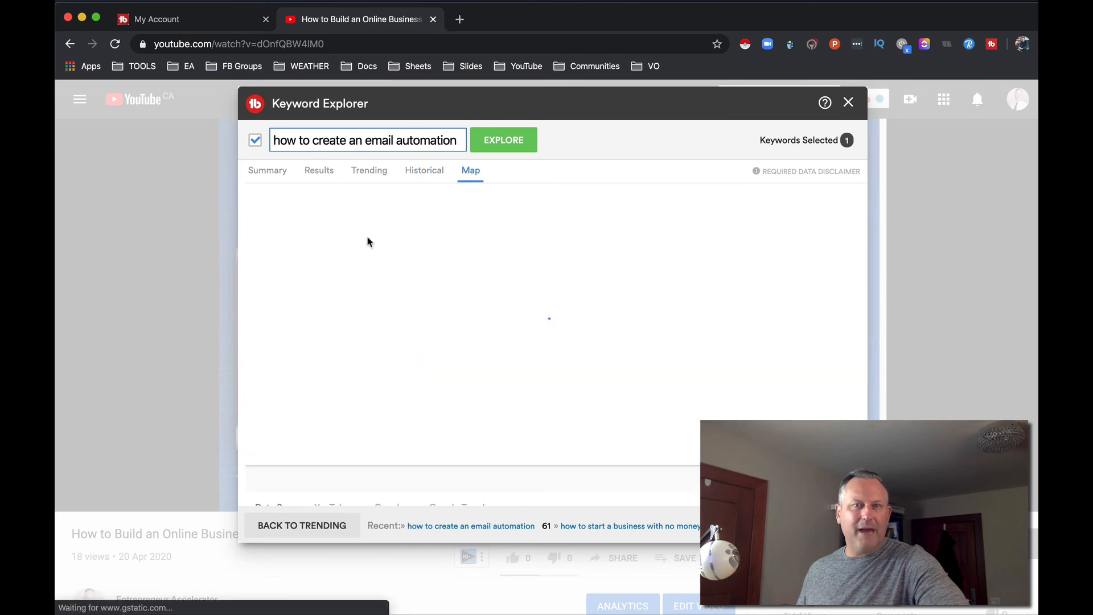
pyautogui.click(267, 170)
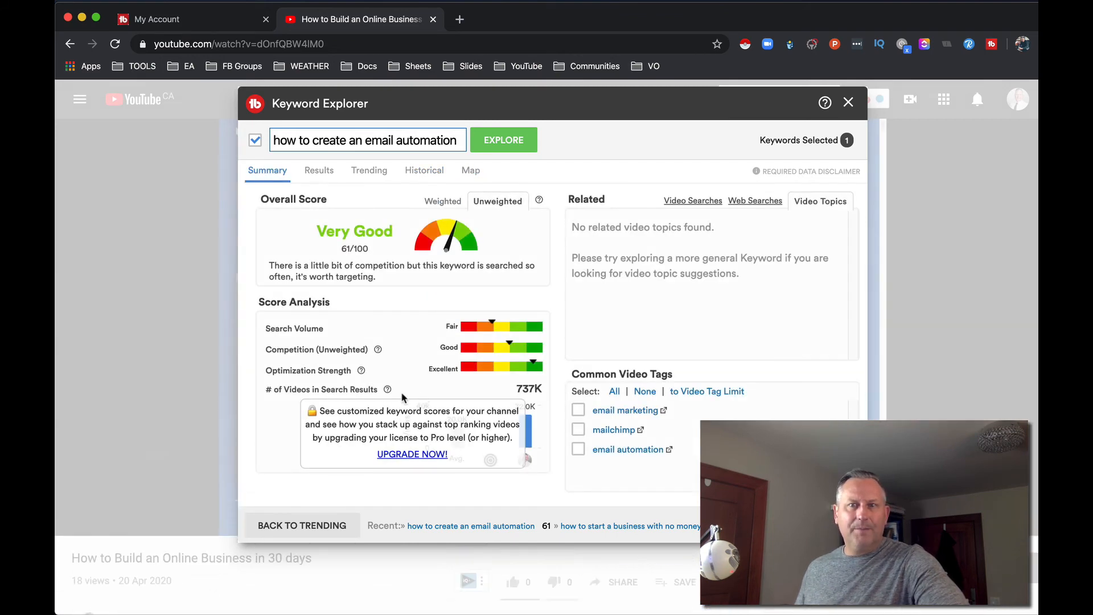
pyautogui.click(848, 103)
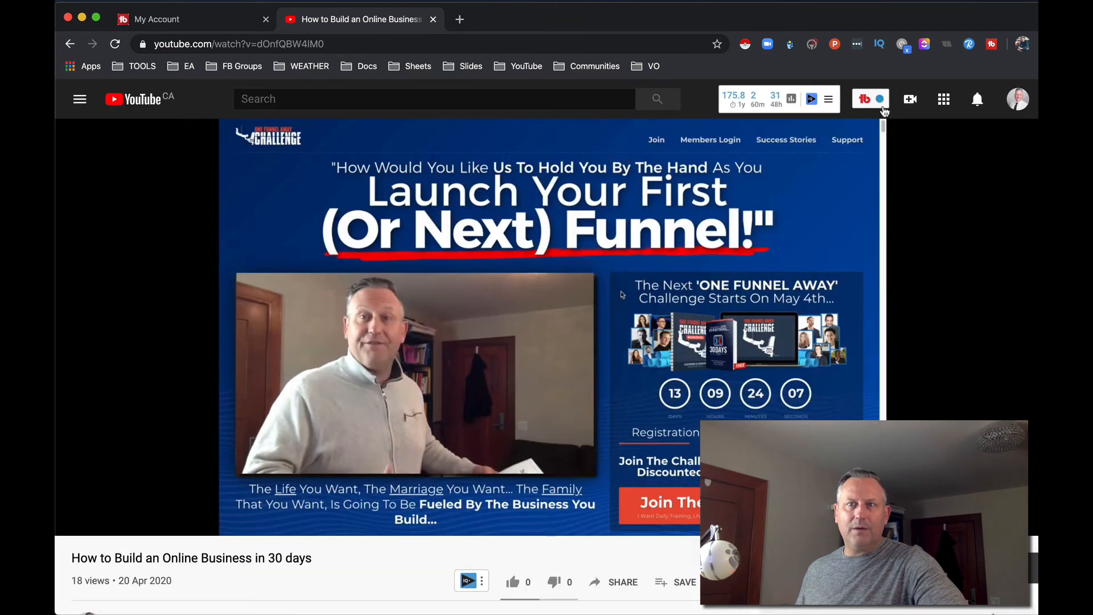
# Step: Open My Videos in YouTube Studio and reopen the TubeBuddy tools menu over it
pyautogui.click(869, 98)
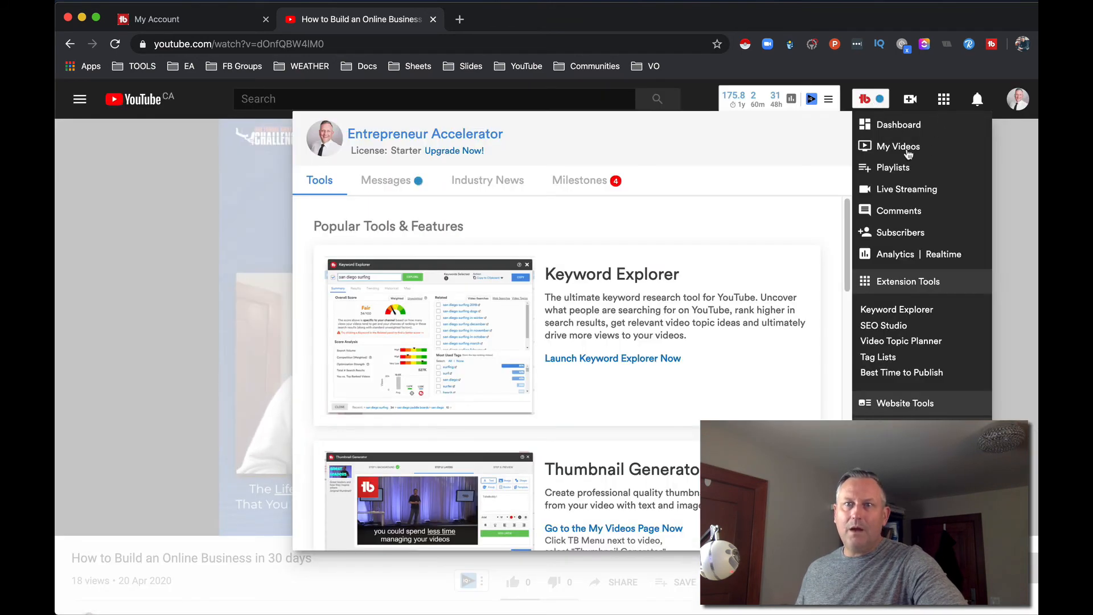
pyautogui.click(898, 146)
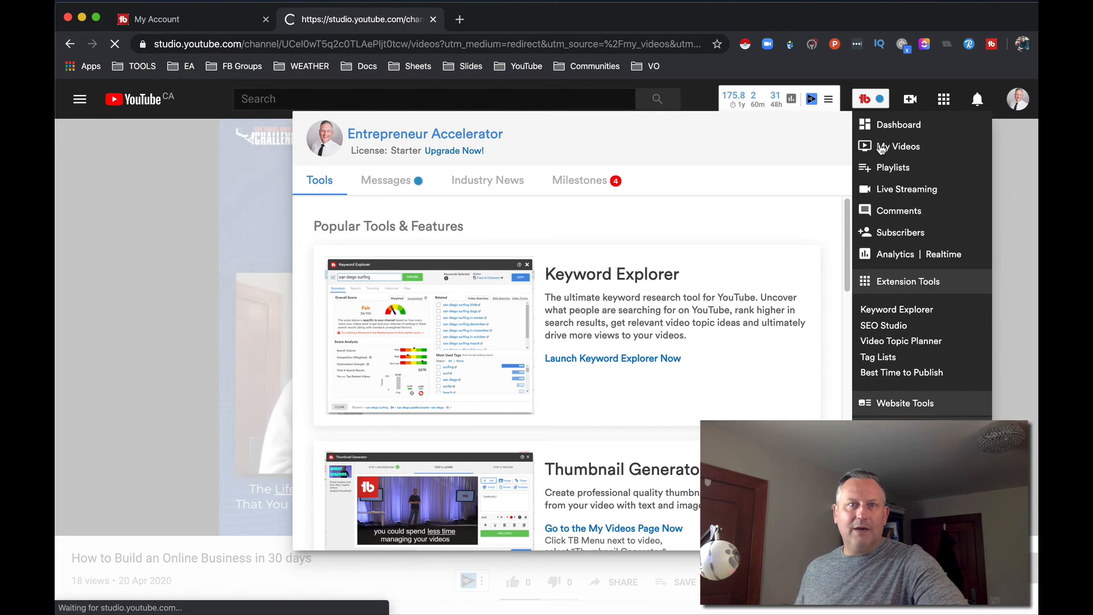
pyautogui.click(897, 146)
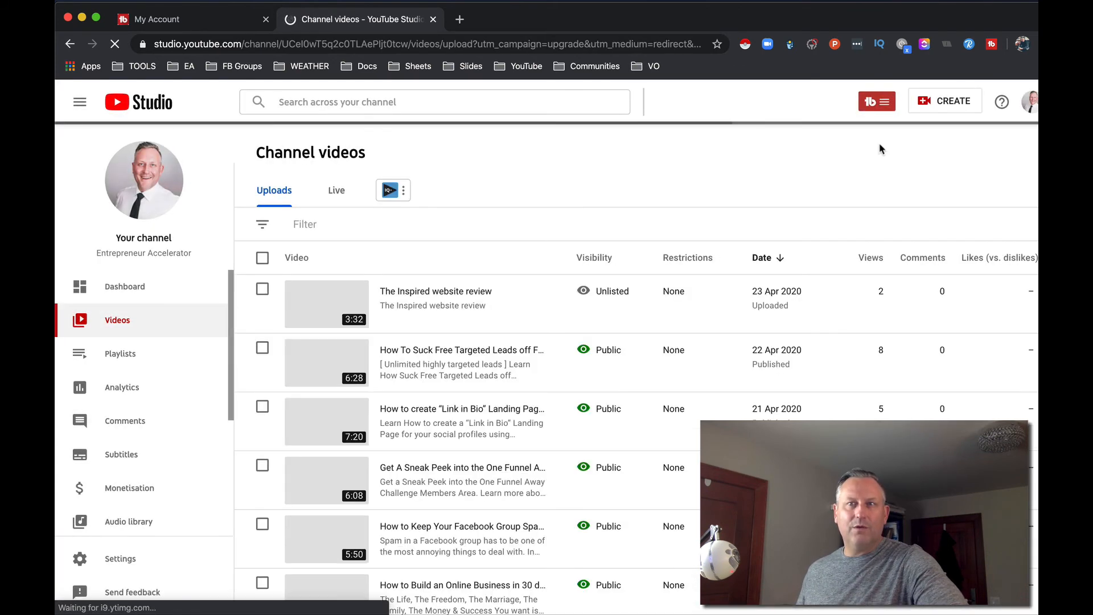
pyautogui.click(877, 101)
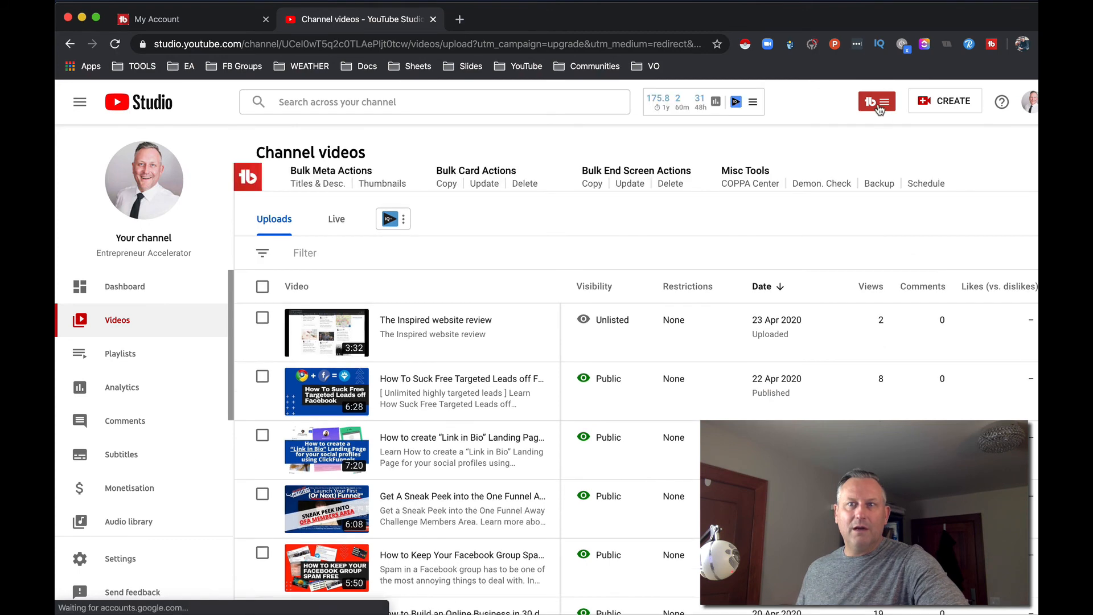
pyautogui.click(877, 102)
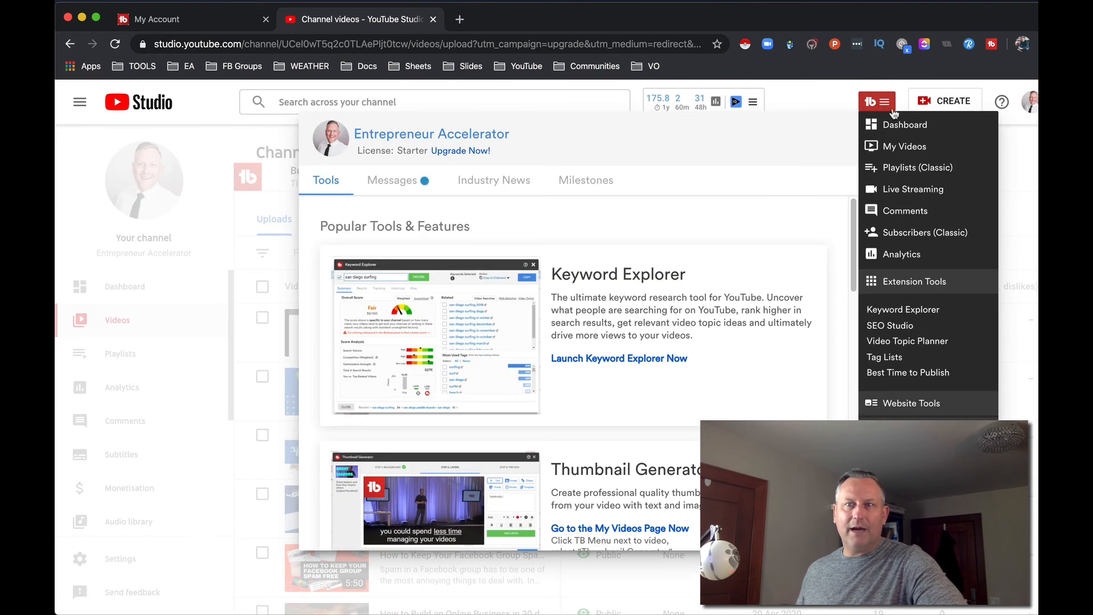
pyautogui.moveTo(899, 254)
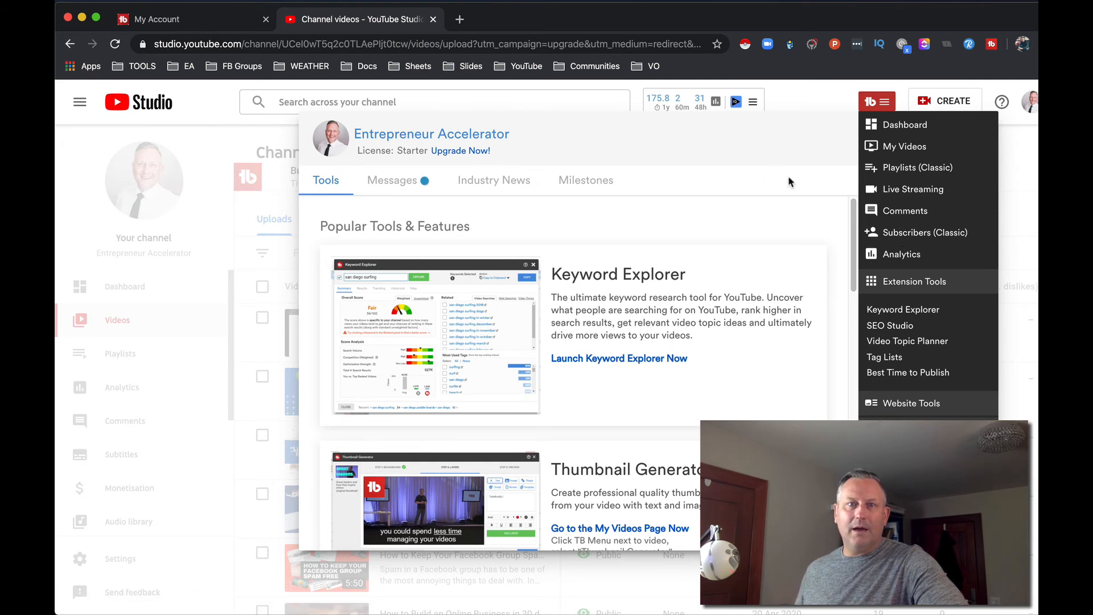
pyautogui.moveTo(909, 167)
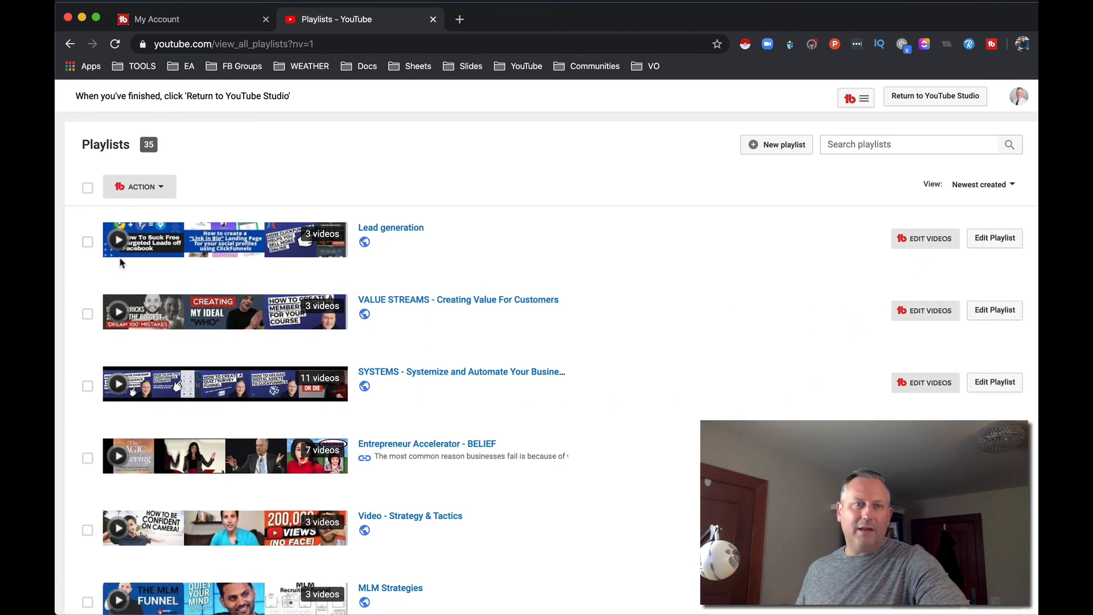
pyautogui.click(139, 185)
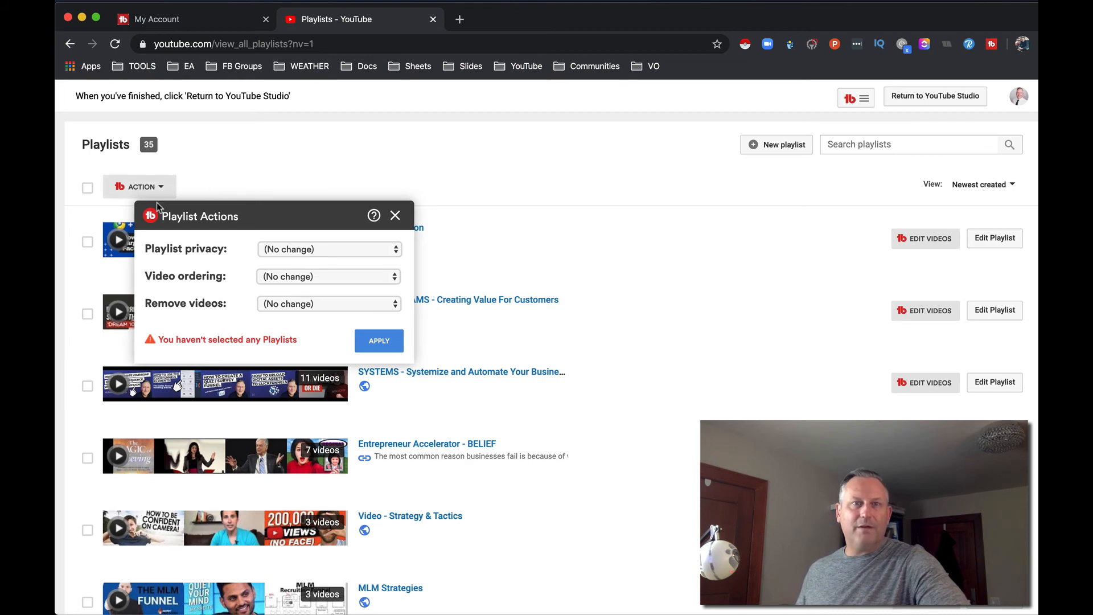
pyautogui.click(395, 215)
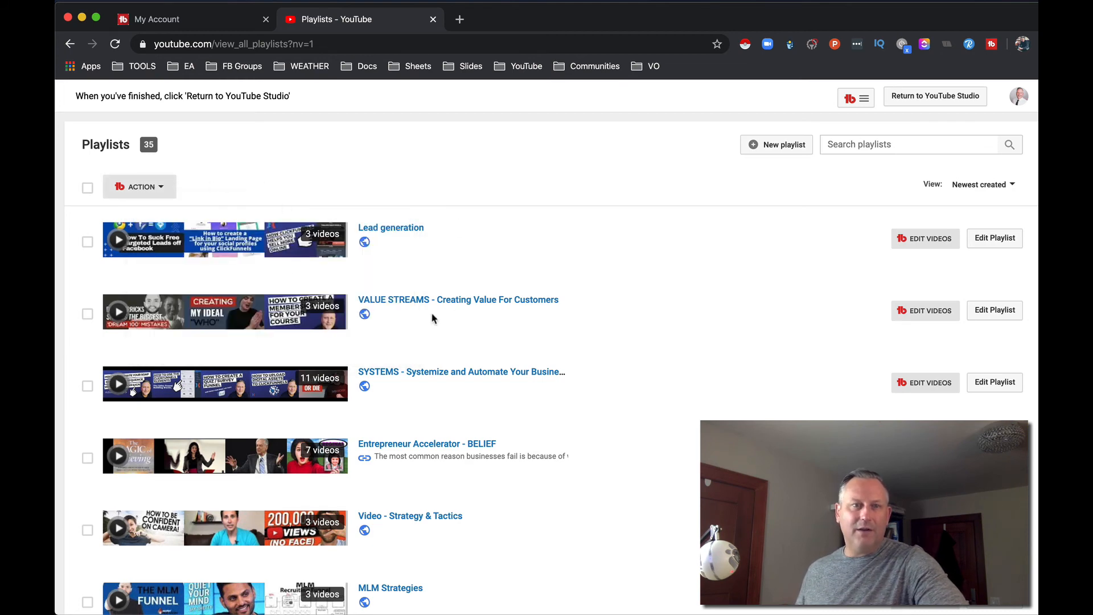
pyautogui.click(70, 45)
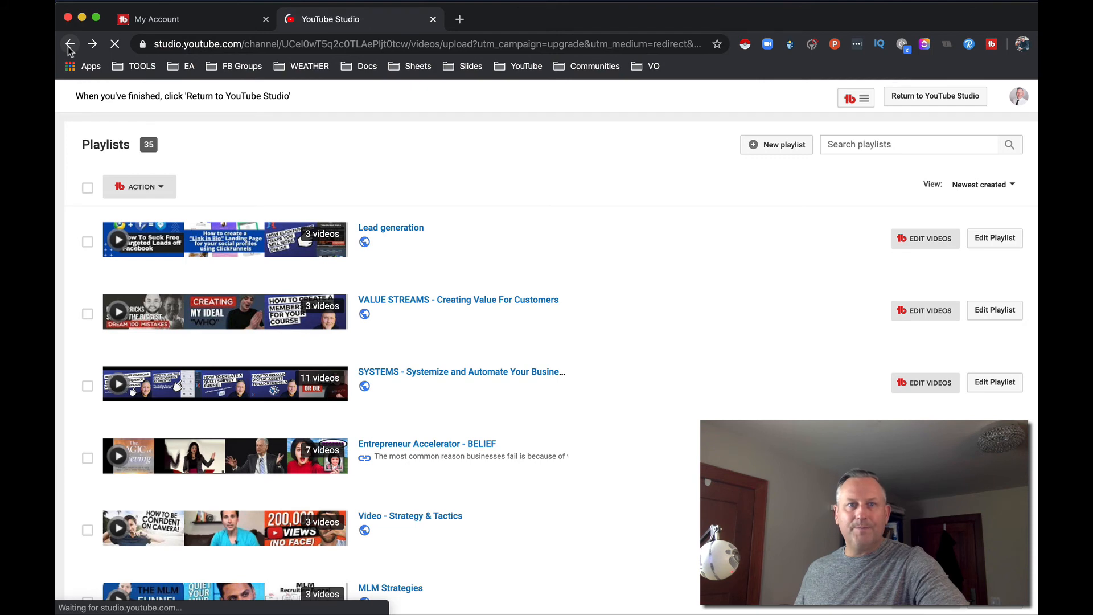
pyautogui.click(70, 44)
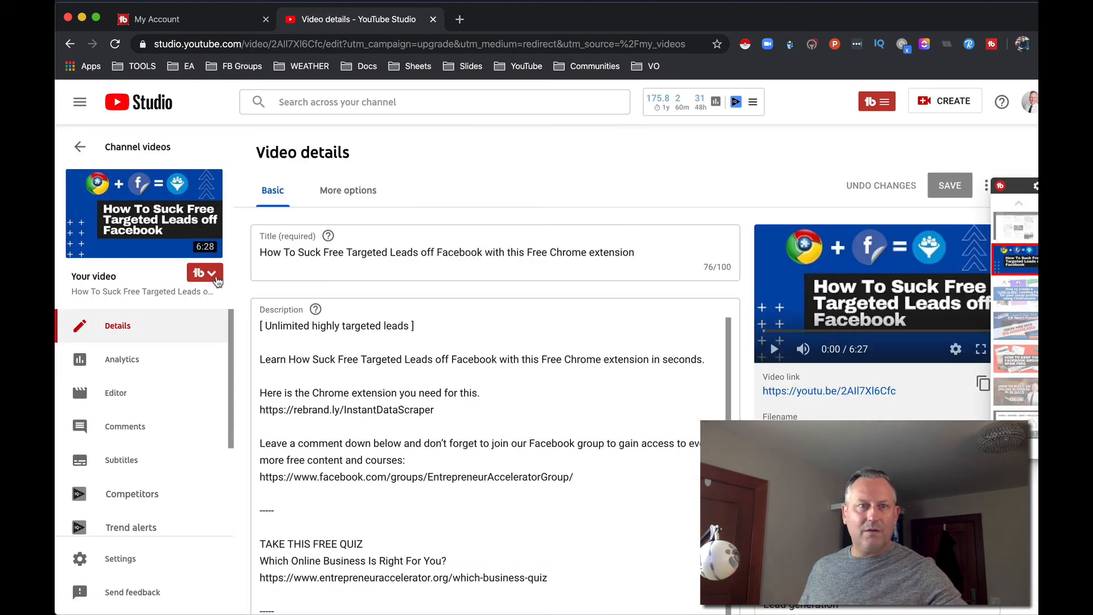
pyautogui.click(201, 272)
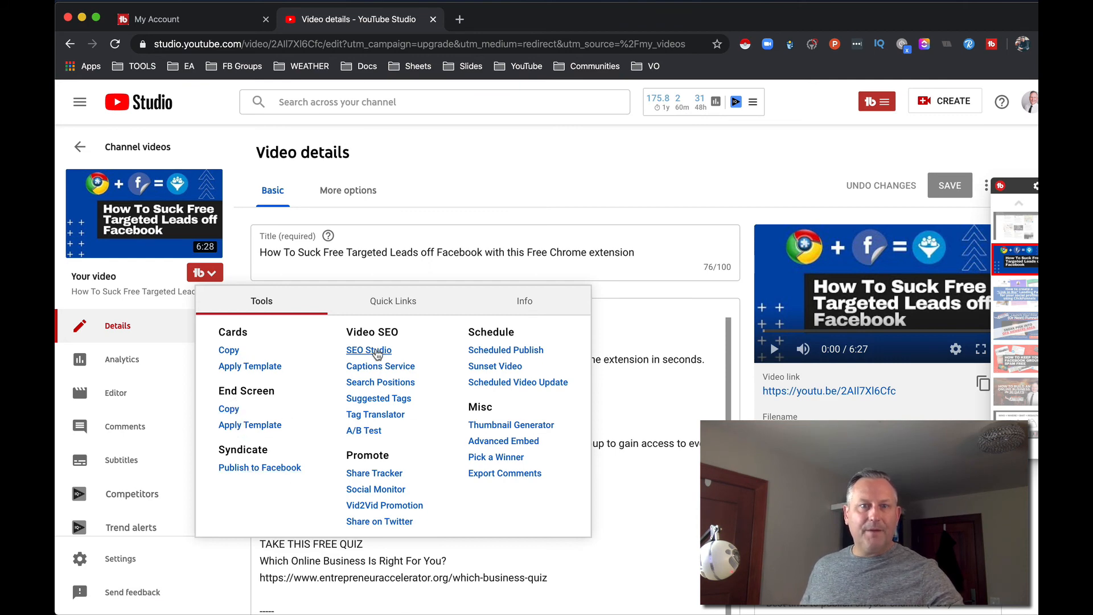
pyautogui.click(369, 350)
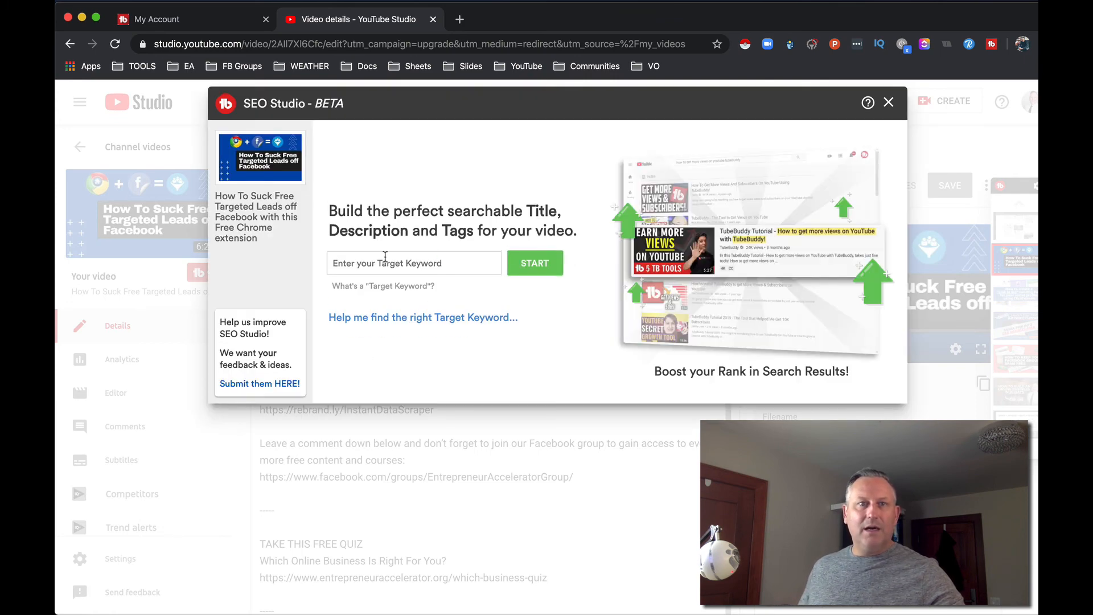
pyautogui.moveTo(306, 235)
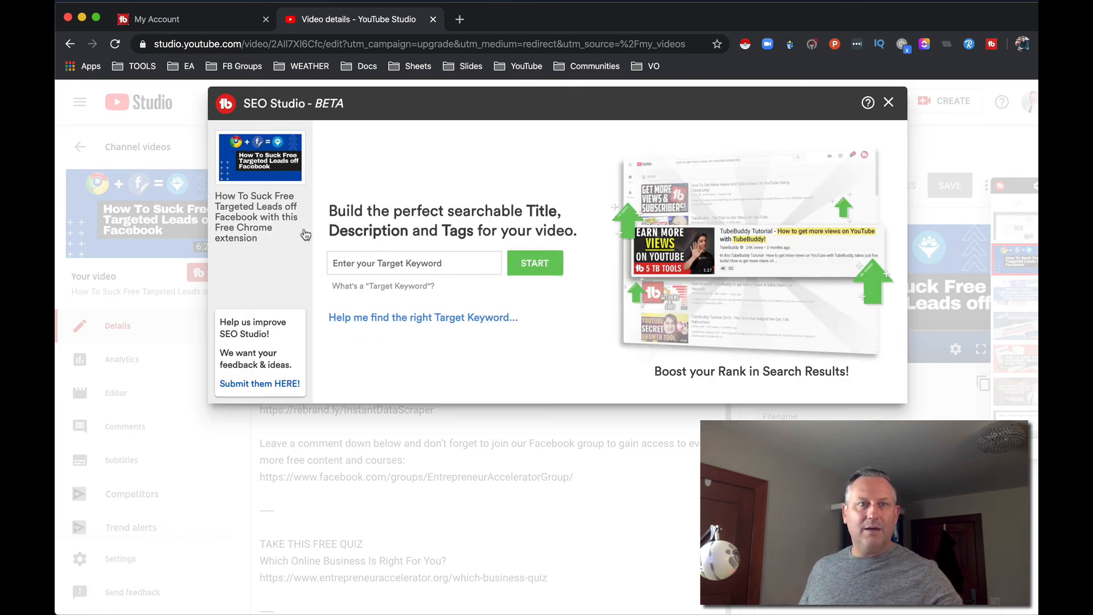
pyautogui.write('Leads on facebook')
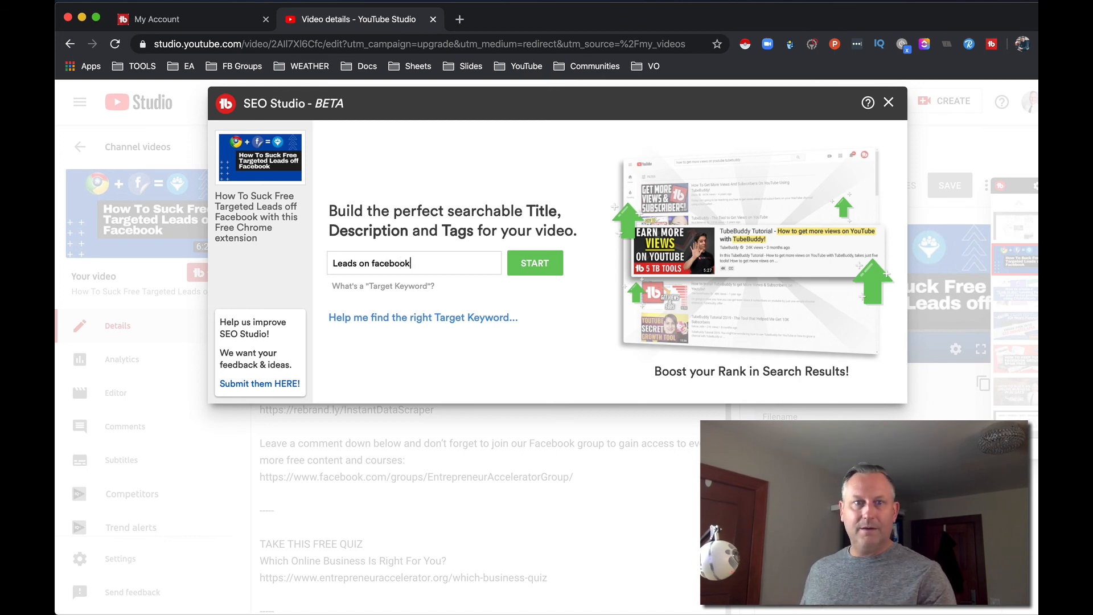
pyautogui.click(535, 263)
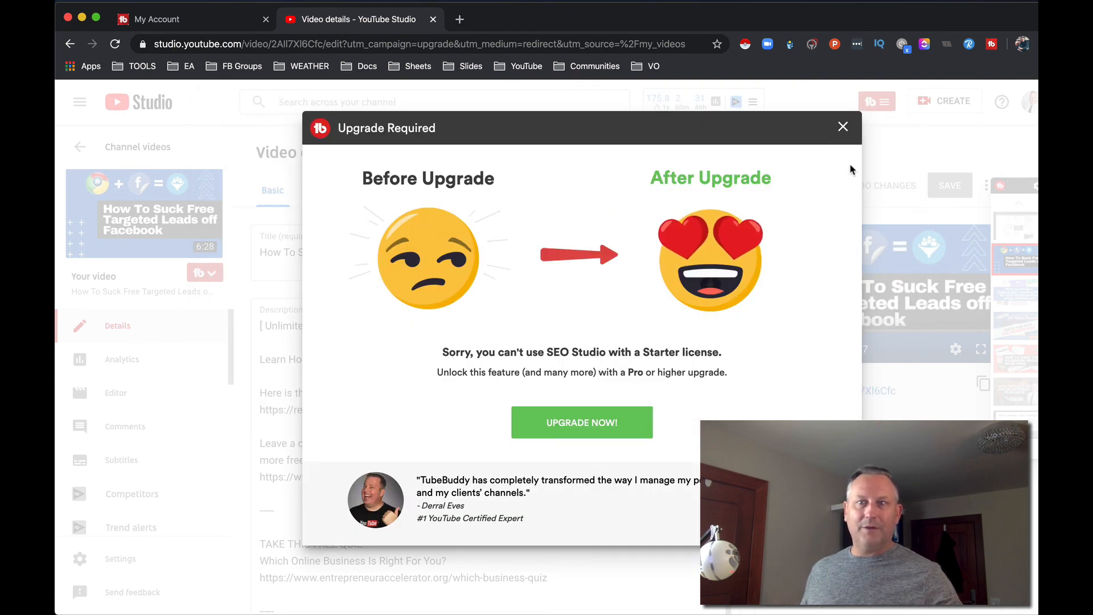
pyautogui.click(842, 126)
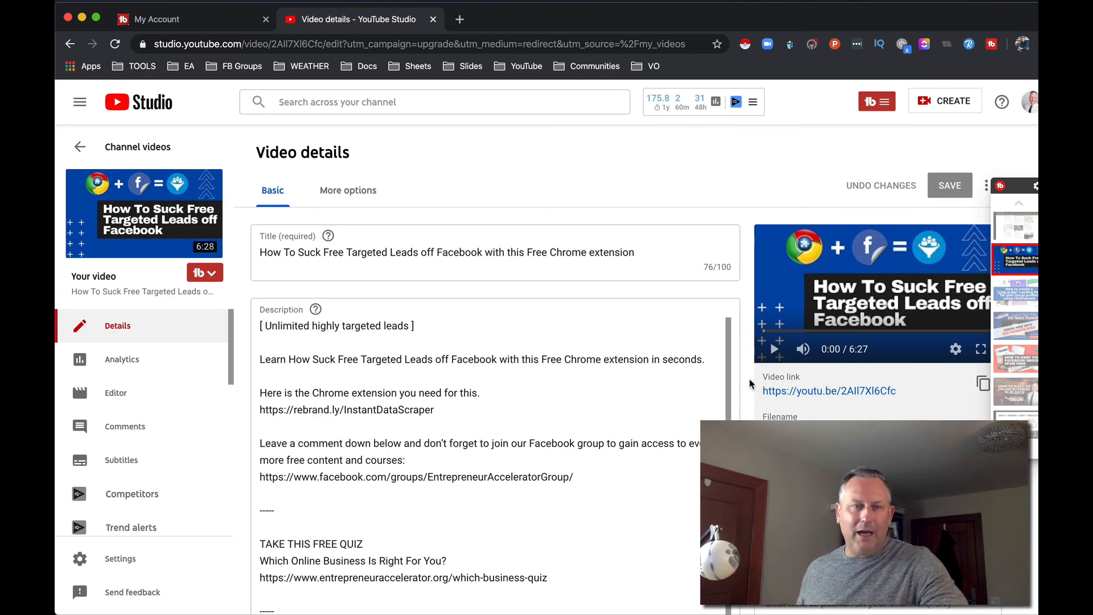
pyautogui.moveTo(1024, 312)
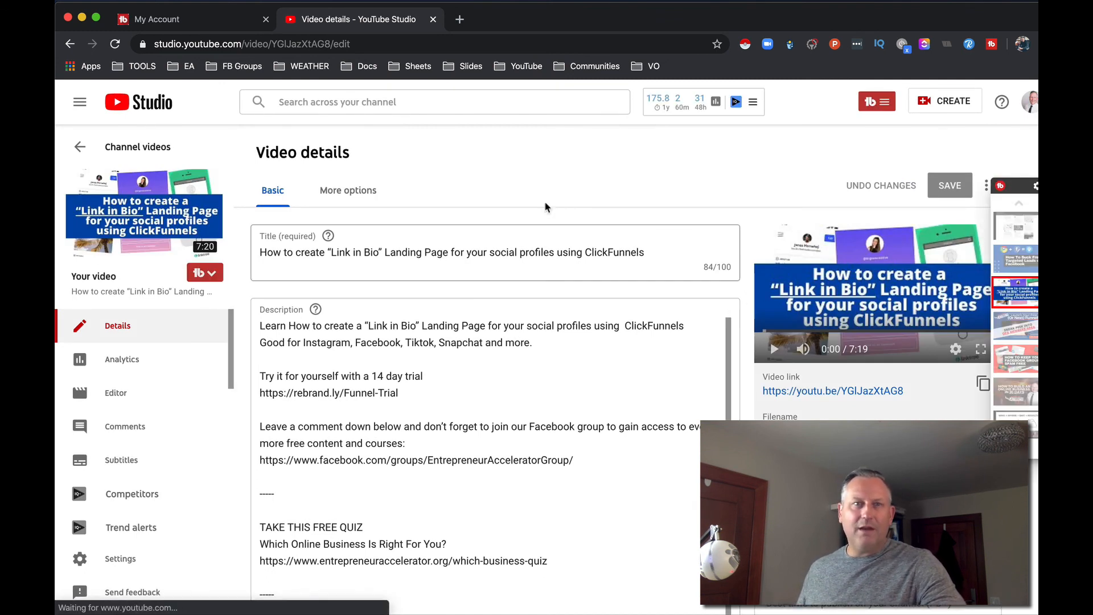
# Step: Switch to the My Account tab showing the Starter license channel card
pyautogui.click(194, 19)
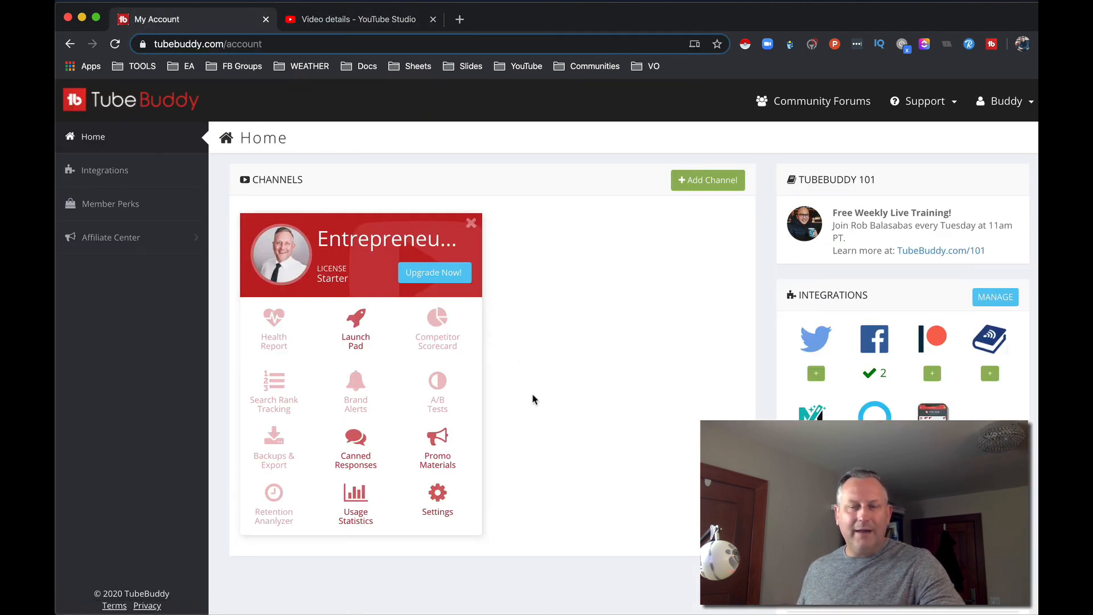
pyautogui.moveTo(598, 426)
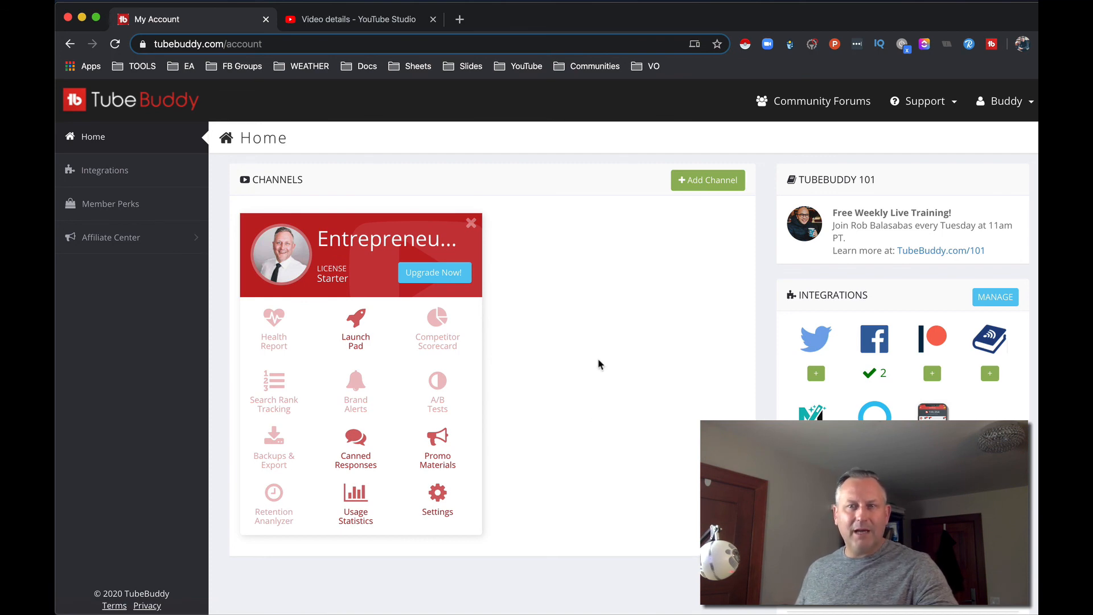
pyautogui.moveTo(592, 360)
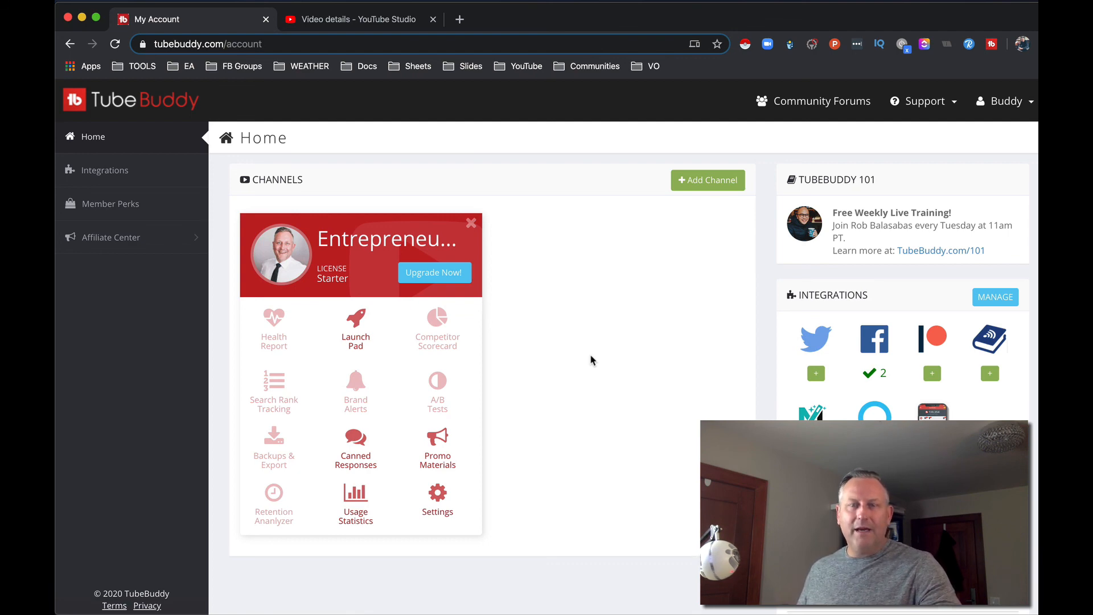
pyautogui.moveTo(538, 170)
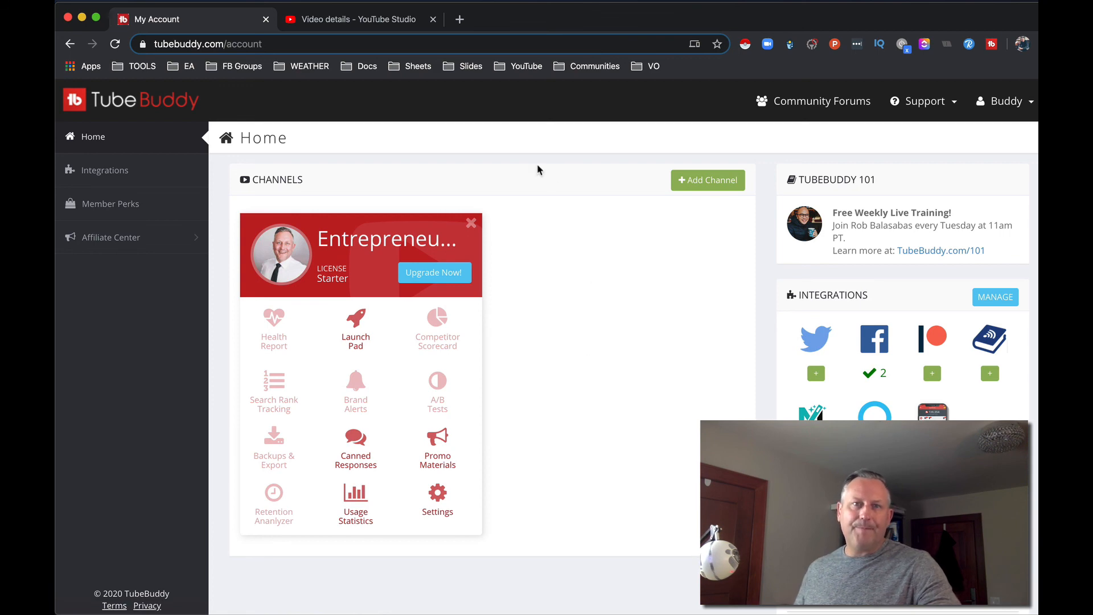
pyautogui.moveTo(539, 271)
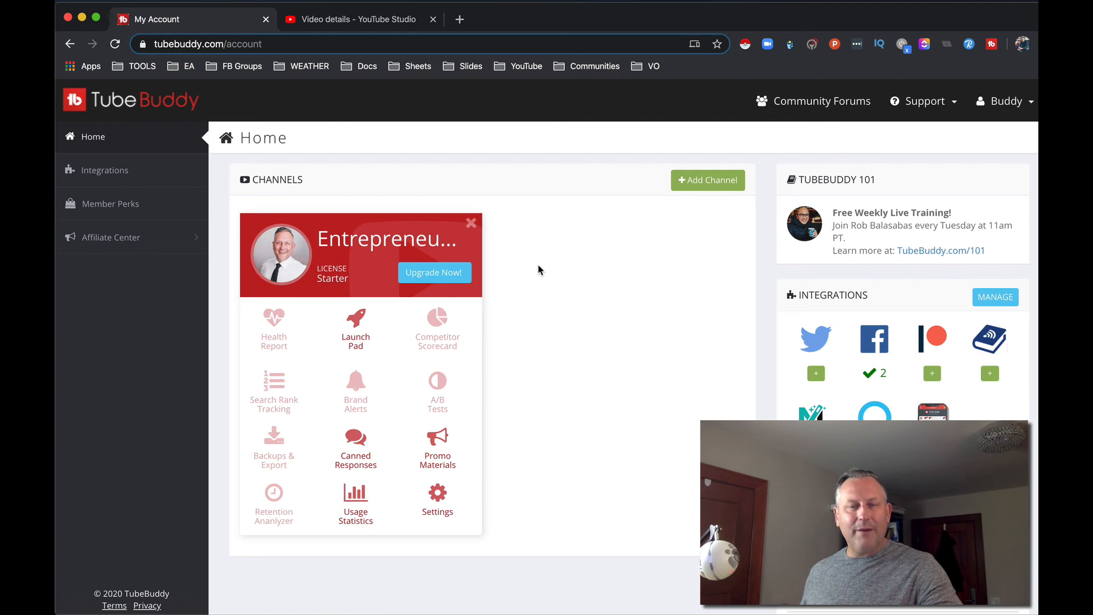
pyautogui.moveTo(558, 275)
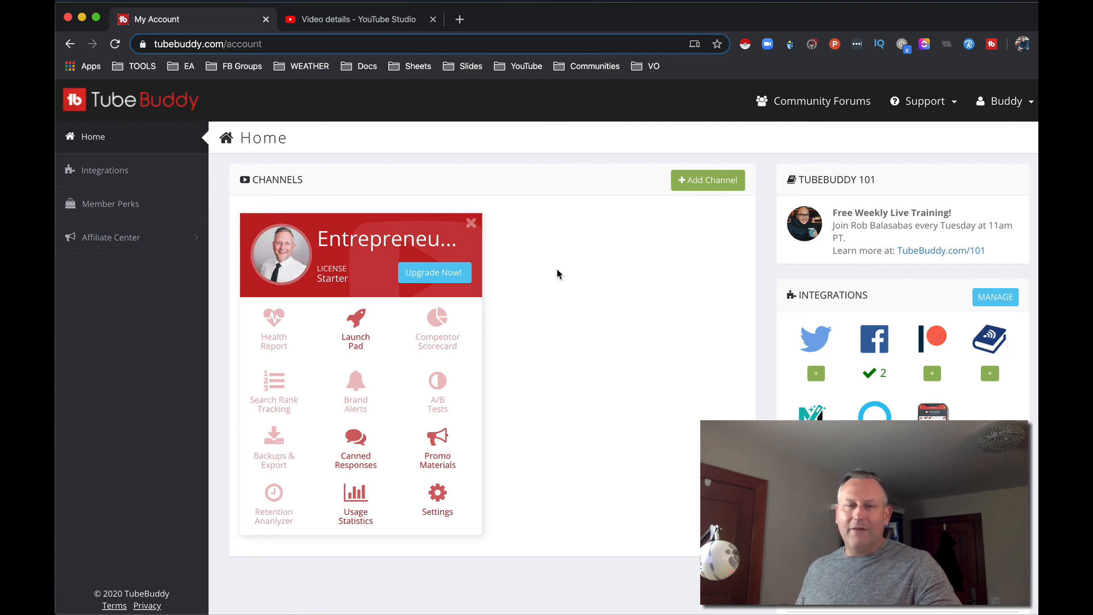
pyautogui.moveTo(565, 295)
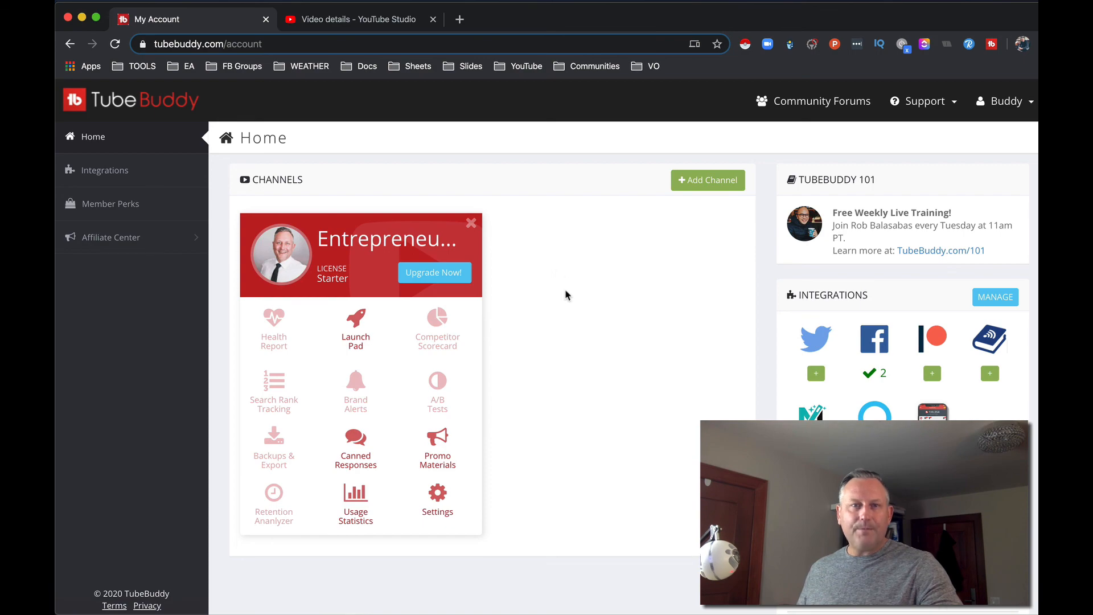